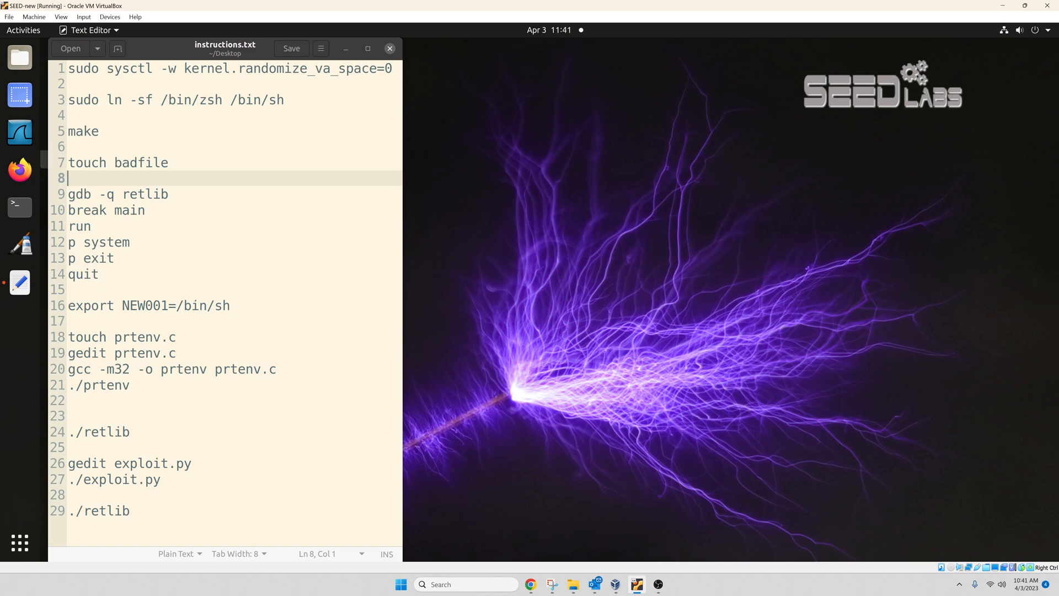
Reach the Return-to-Libc Attack Lab page under SEED Labs Software Security in Firefox
click(20, 170)
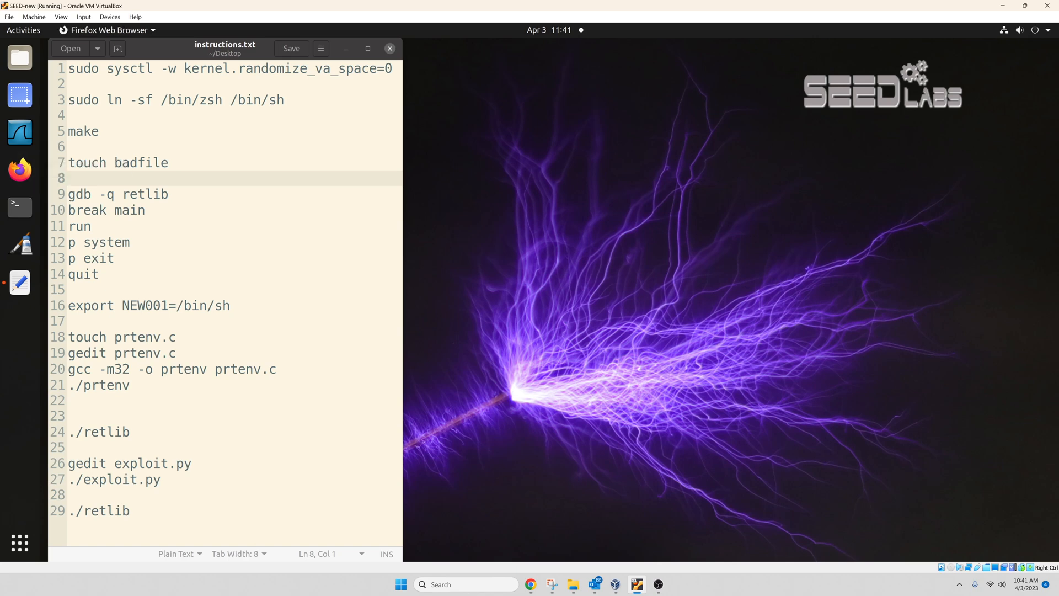
click(531, 584)
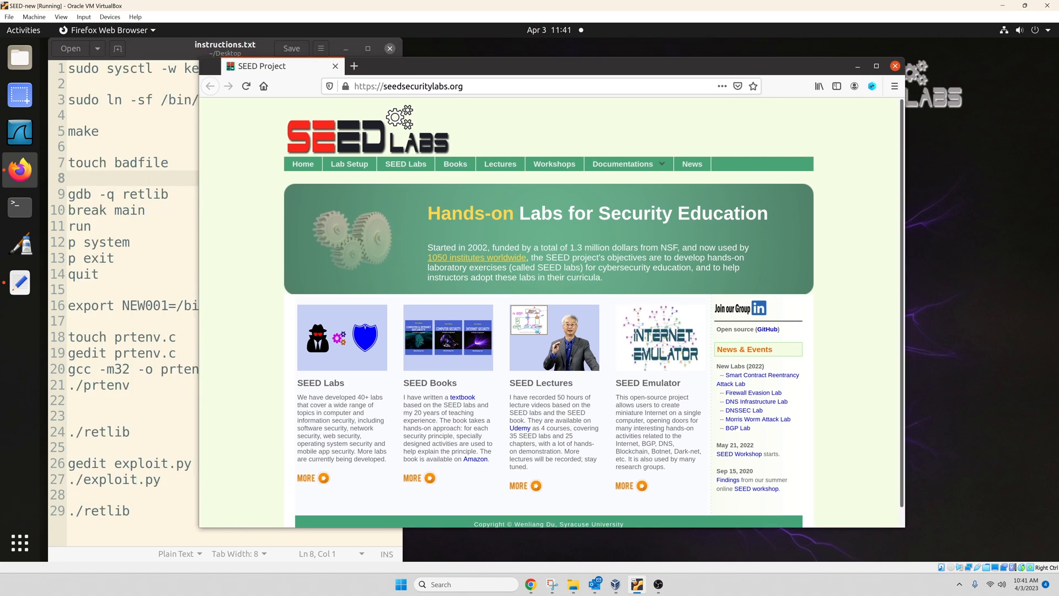
mouse_move(406, 163)
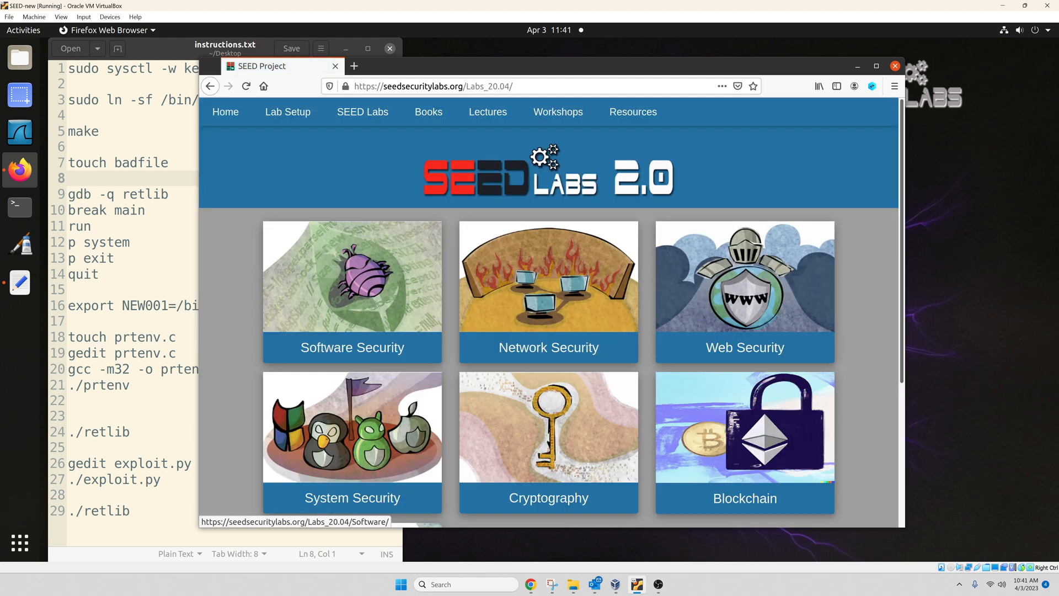
click(351, 292)
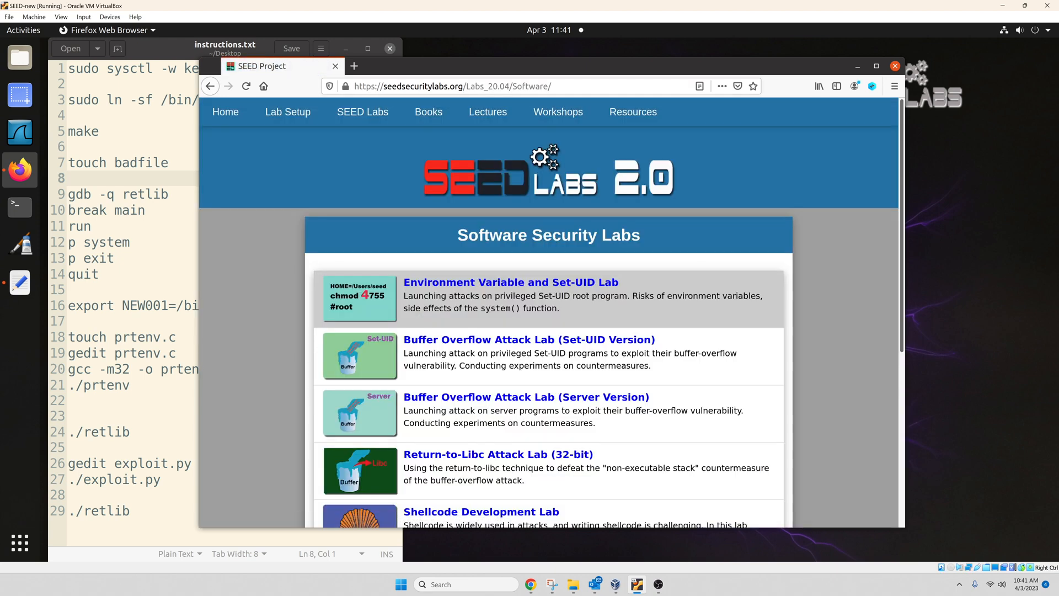
scroll(down, 3)
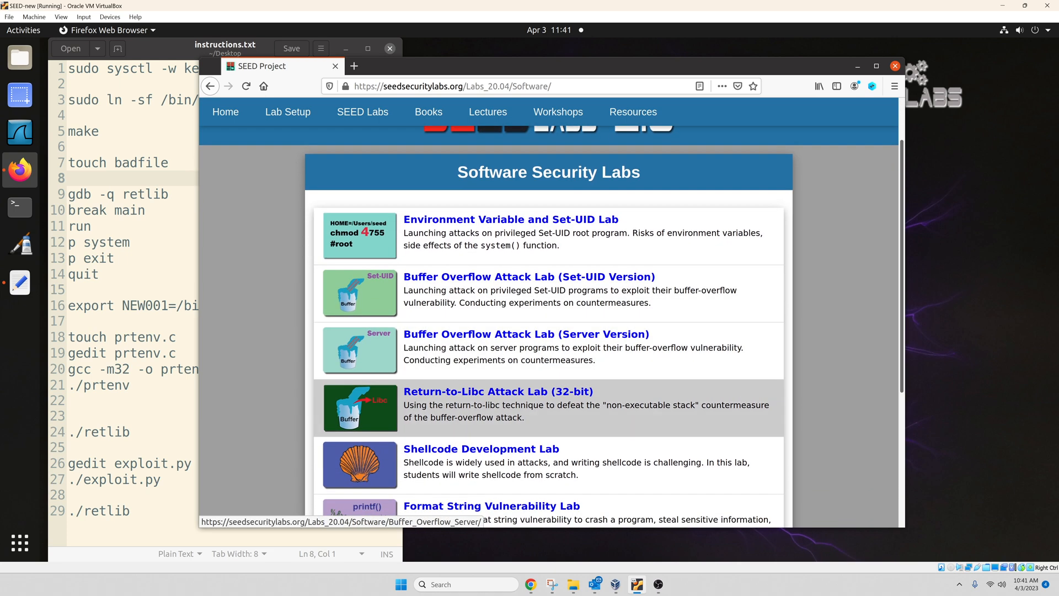
mouse_move(497, 391)
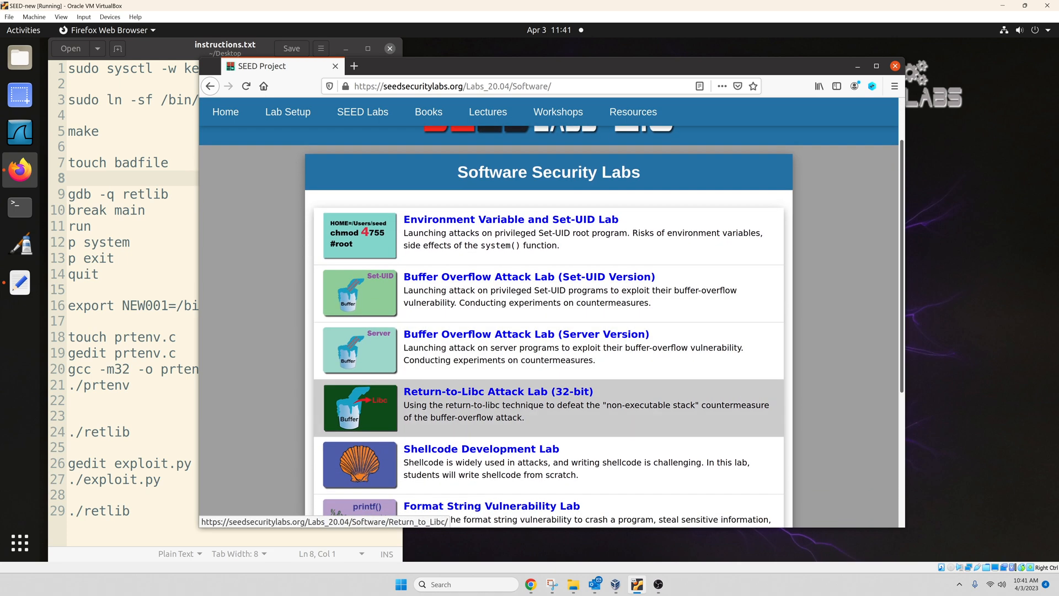
click(497, 390)
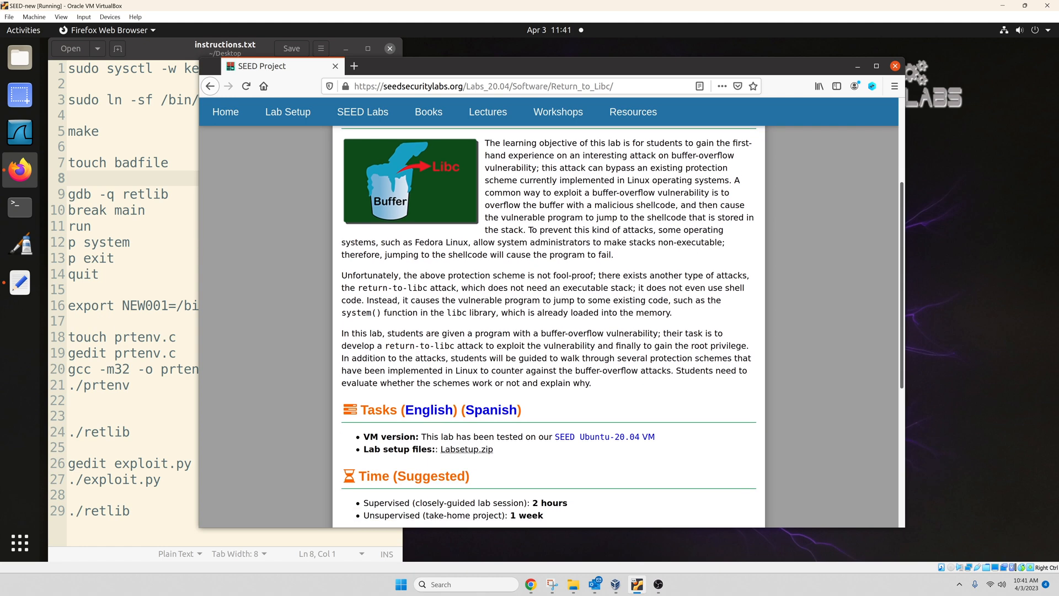
Download Labsetup.zip and view the lab's task description PDF
click(465, 450)
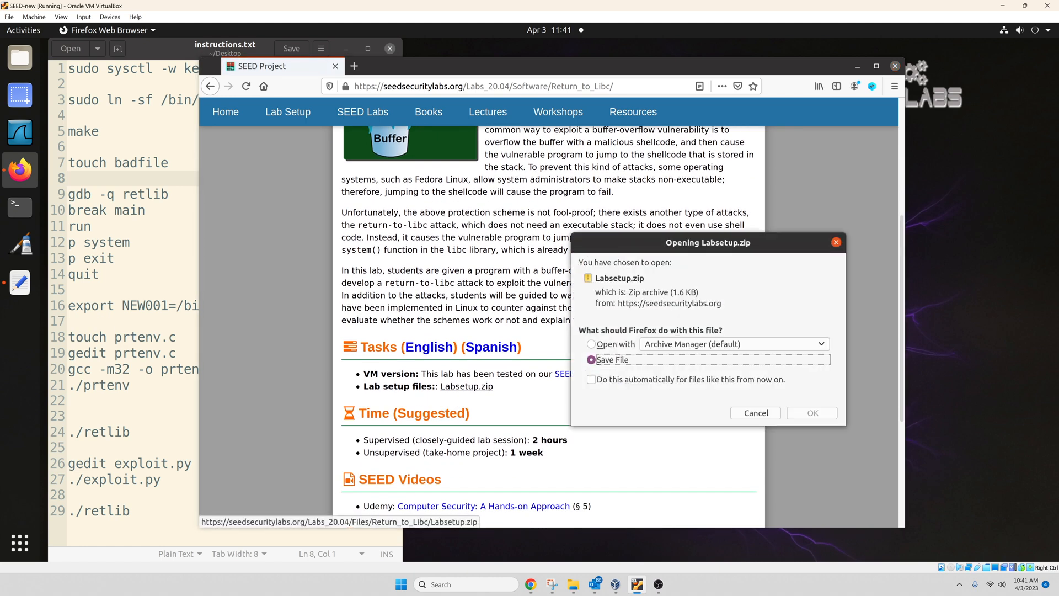
click(811, 413)
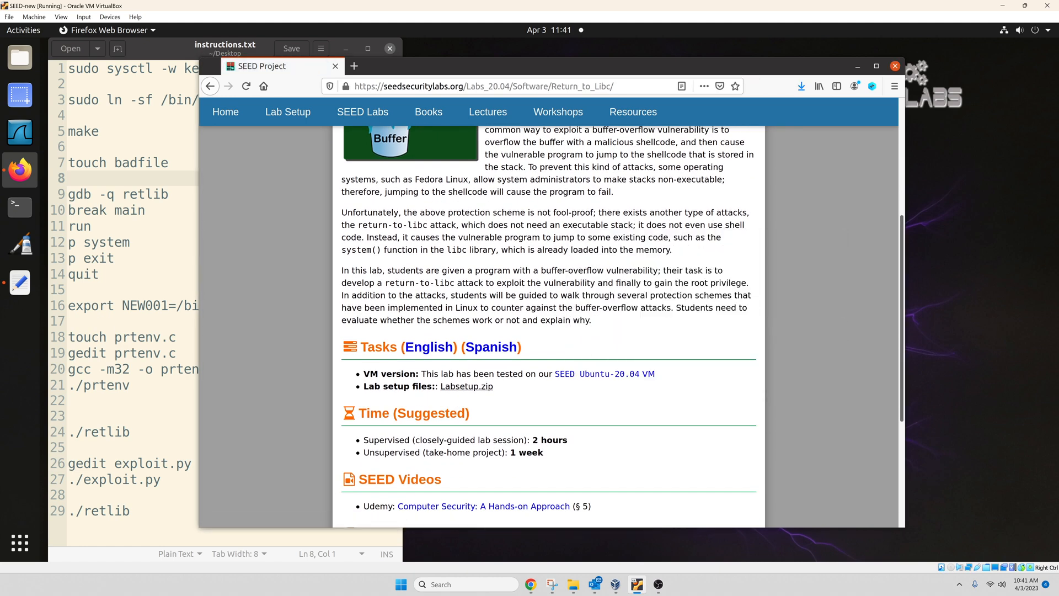
click(428, 347)
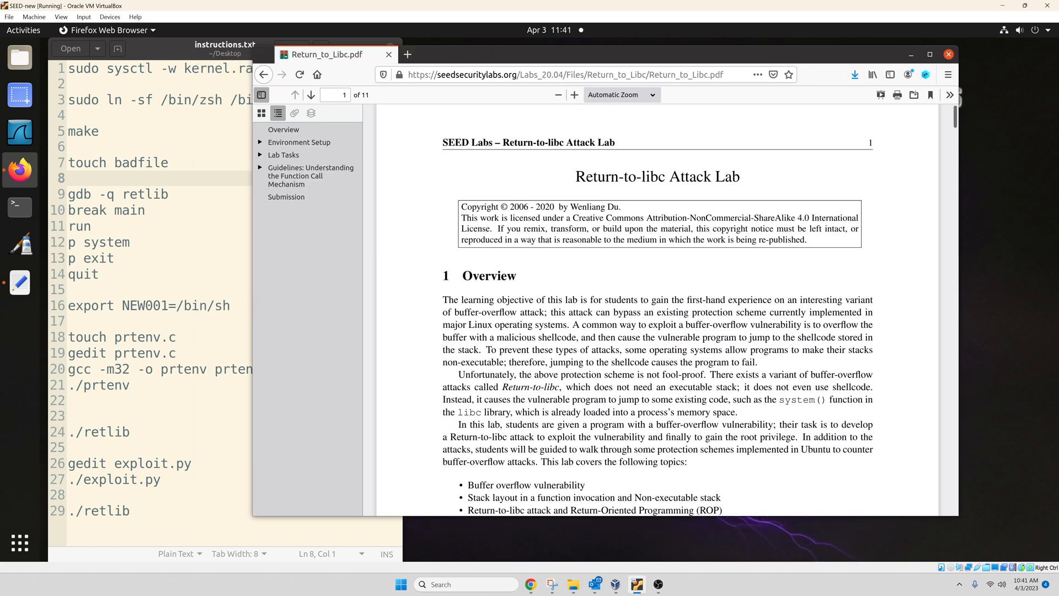
Jump to Task 3: Launching the Attack in the PDF outline, then hide the browser
scroll(down, 3)
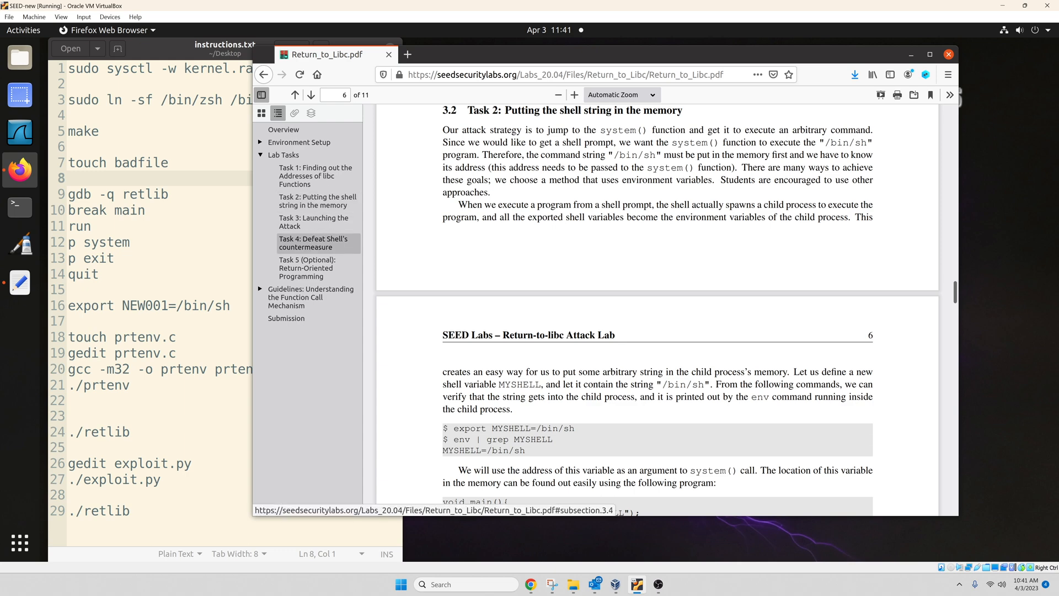
click(313, 222)
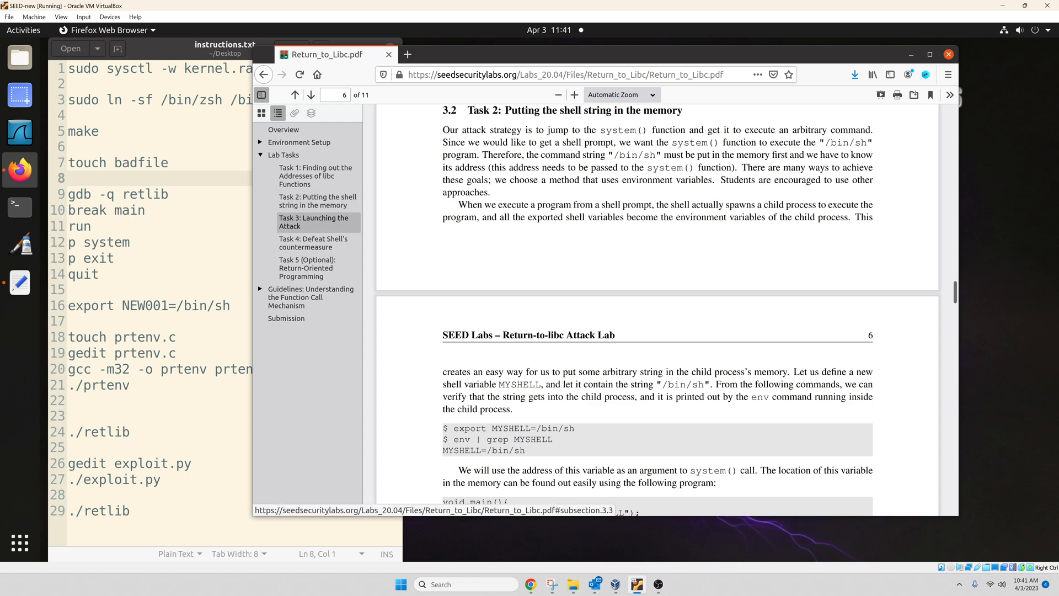
click(312, 222)
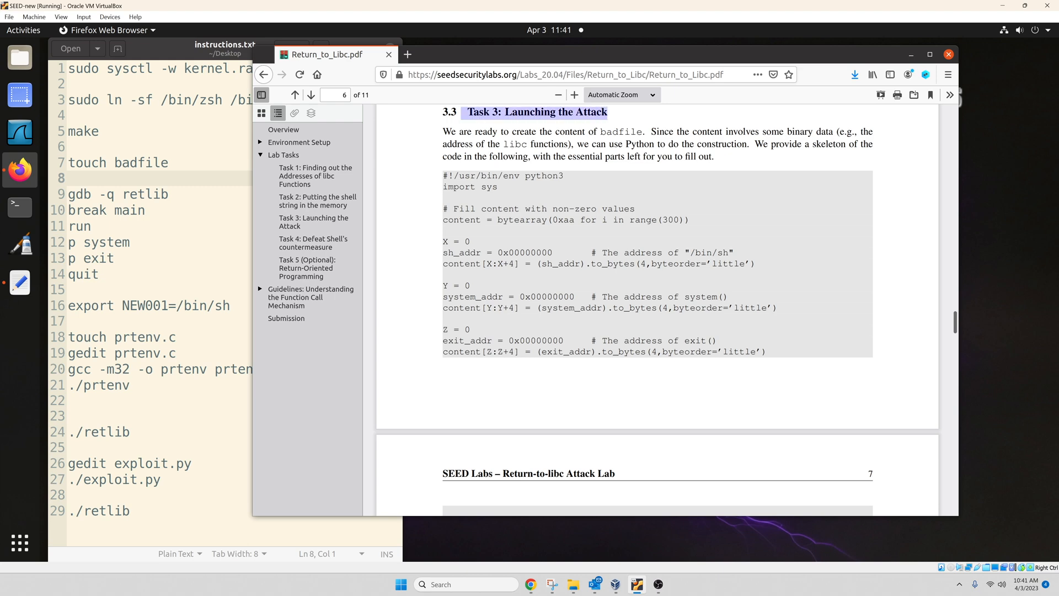
click(317, 201)
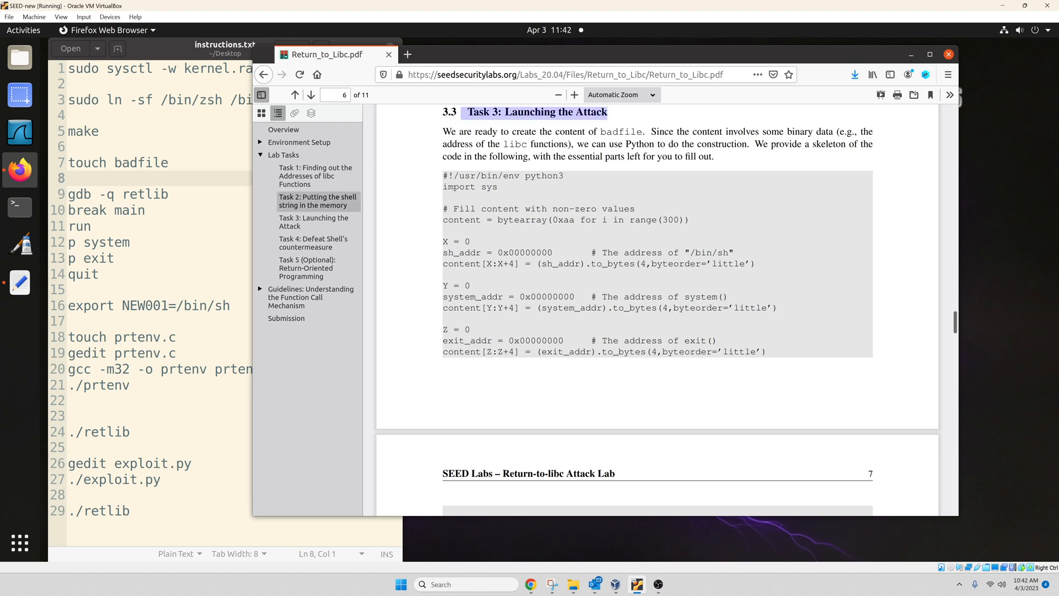
click(310, 95)
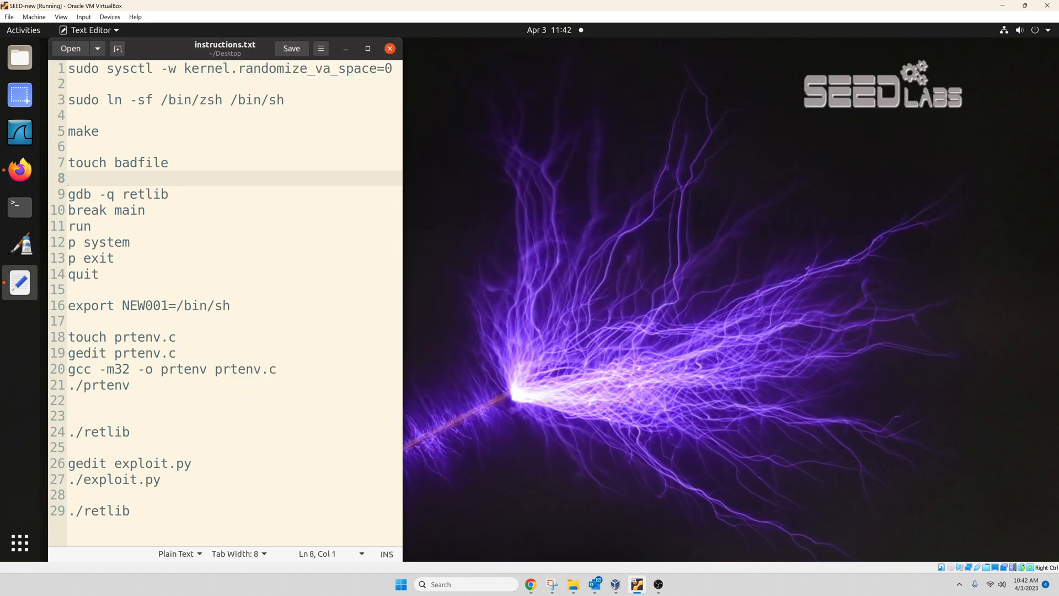
Extract Labsetup.zip in Downloads and start a terminal inside the Labsetup folder
click(572, 590)
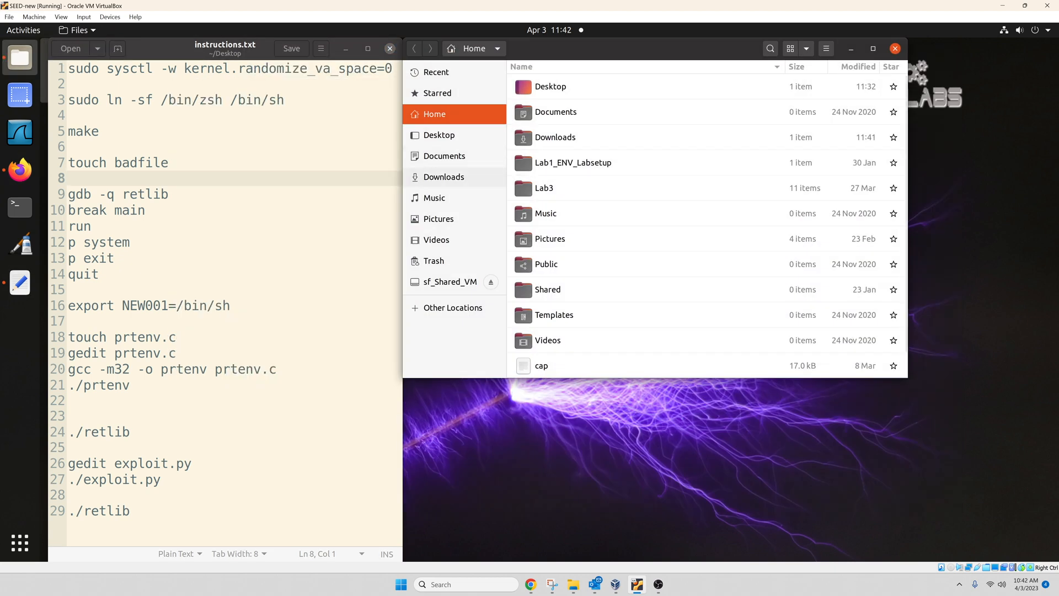
right_click(558, 86)
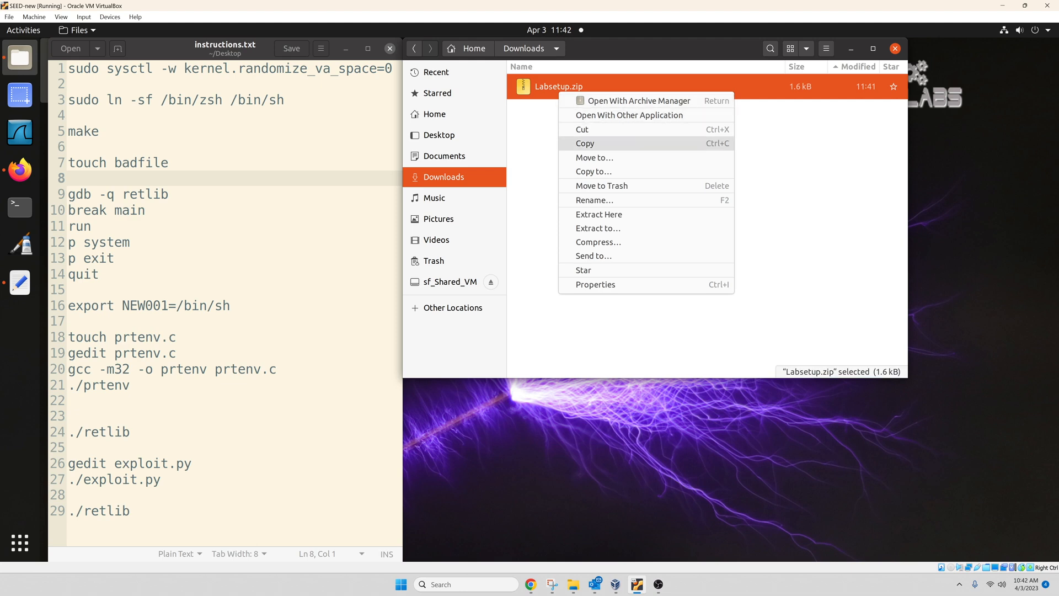
click(599, 214)
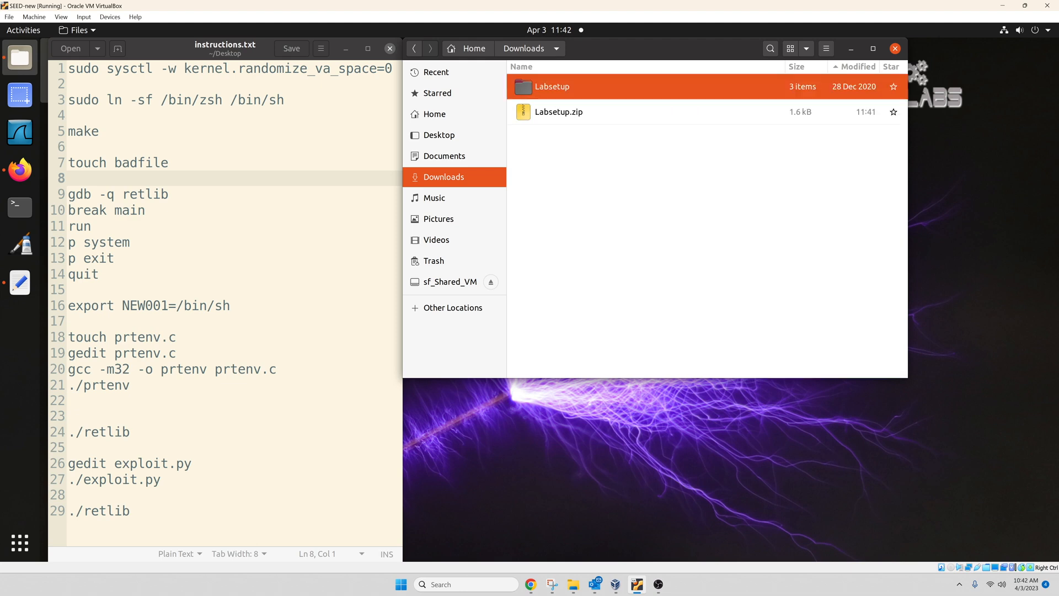
double_click(551, 86)
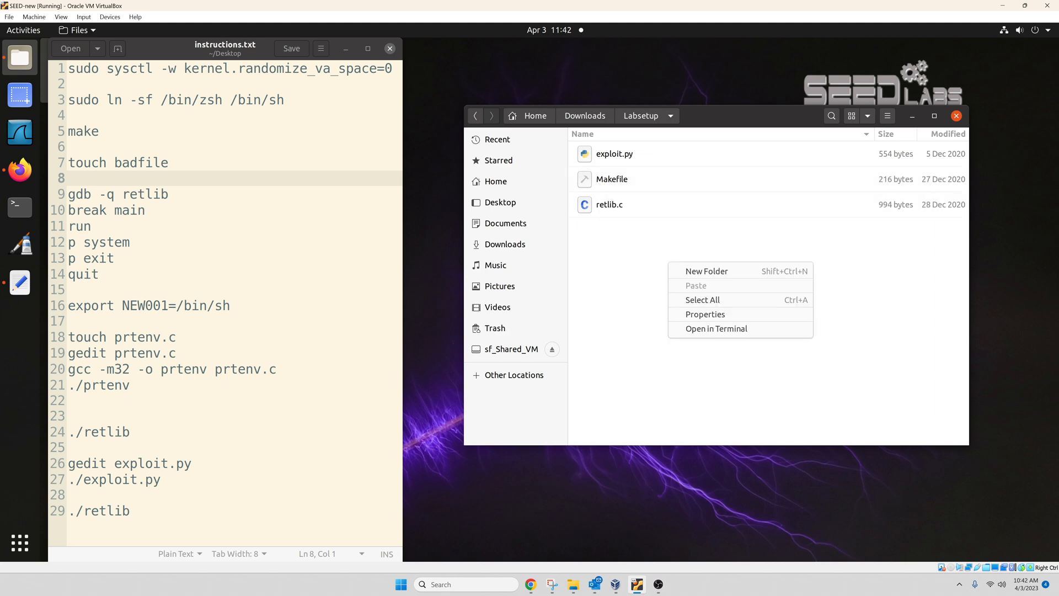
mouse_move(716, 329)
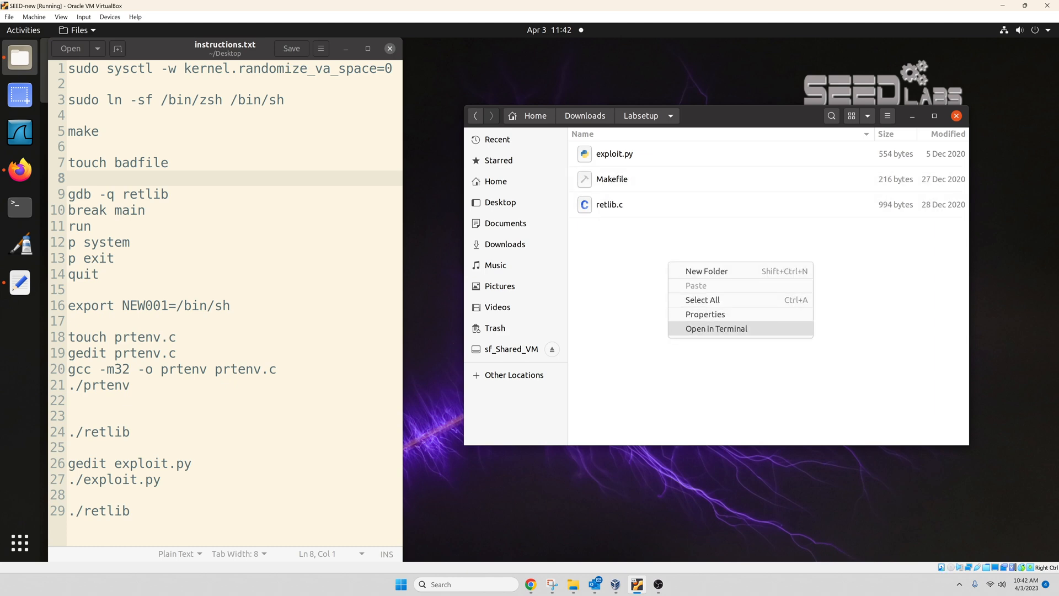
click(716, 329)
text(ll)
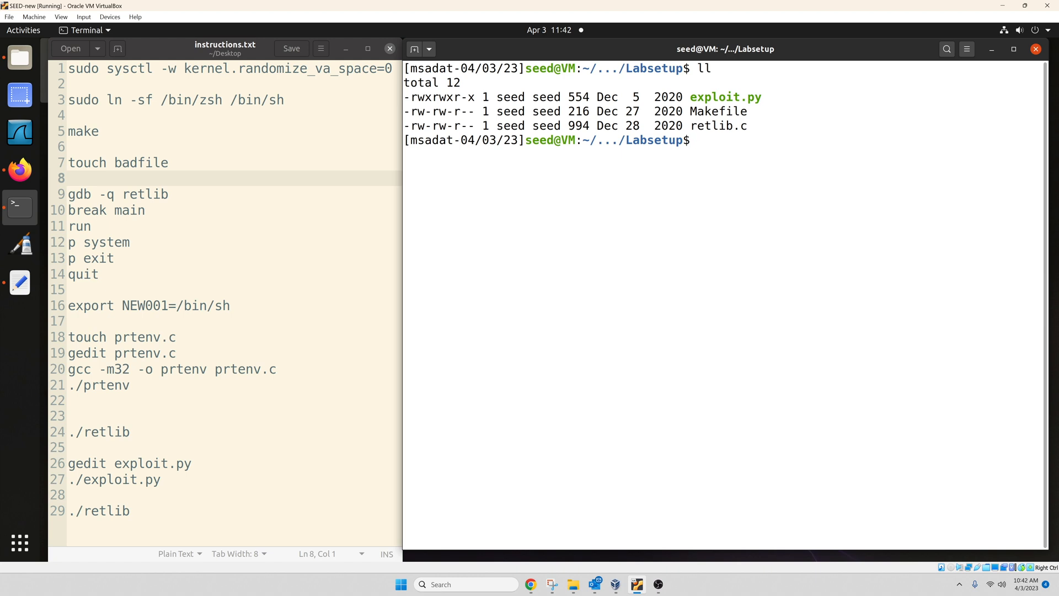
Paste and run the command setting kernel.randomize_va_space to 0
click(230, 67)
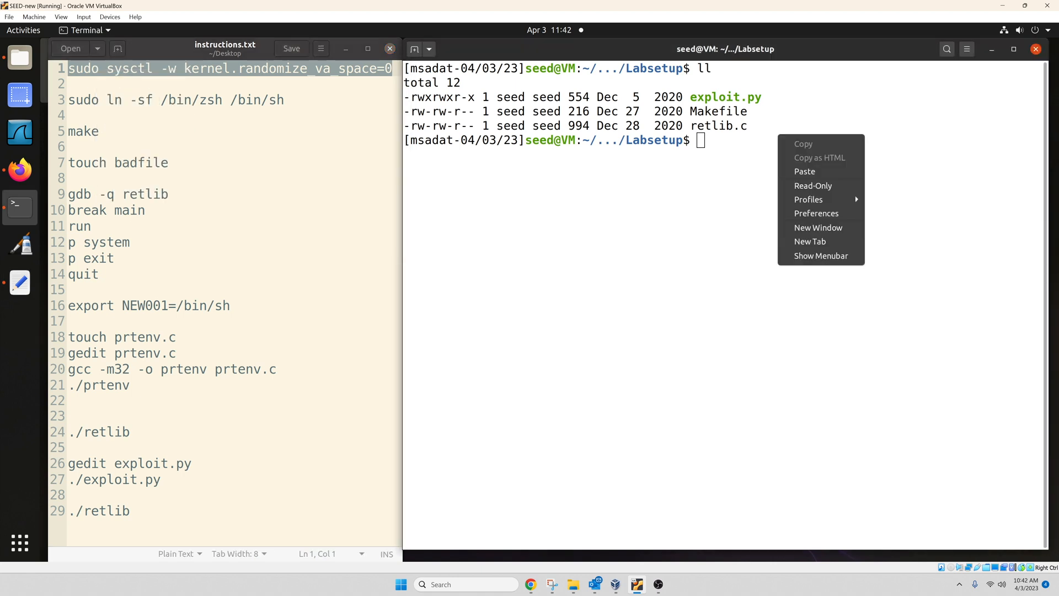
click(804, 171)
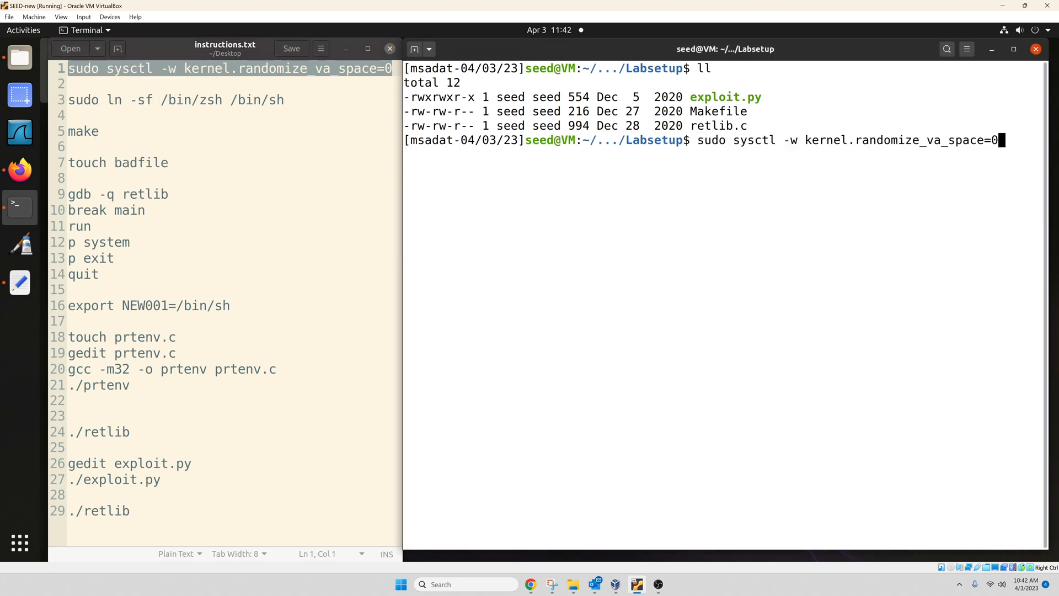
key(Return)
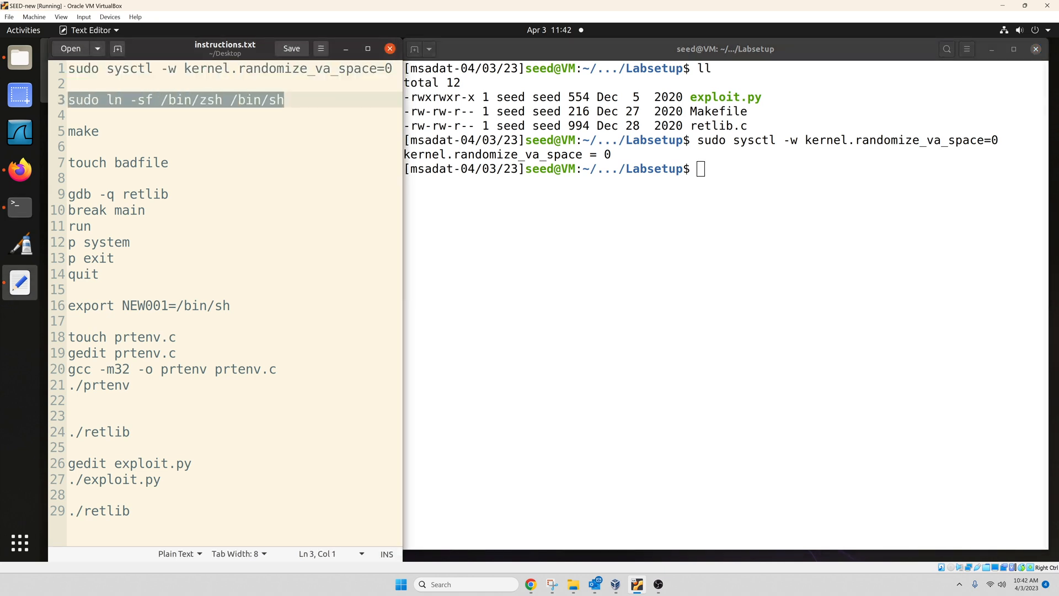
Paste and run the sudo command linking /bin/sh to /bin/zsh
right_click(675, 236)
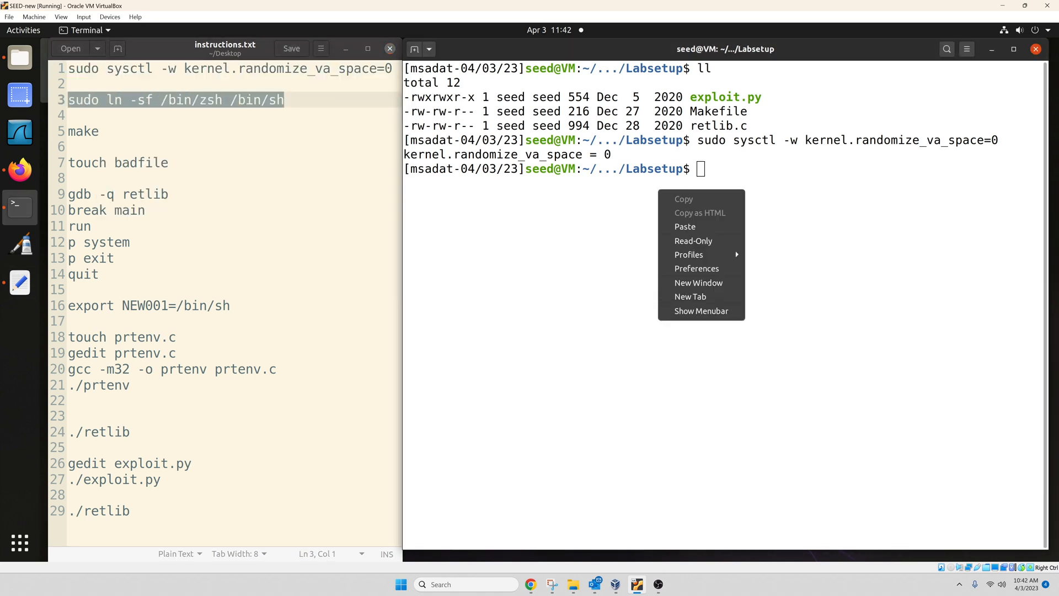
click(684, 226)
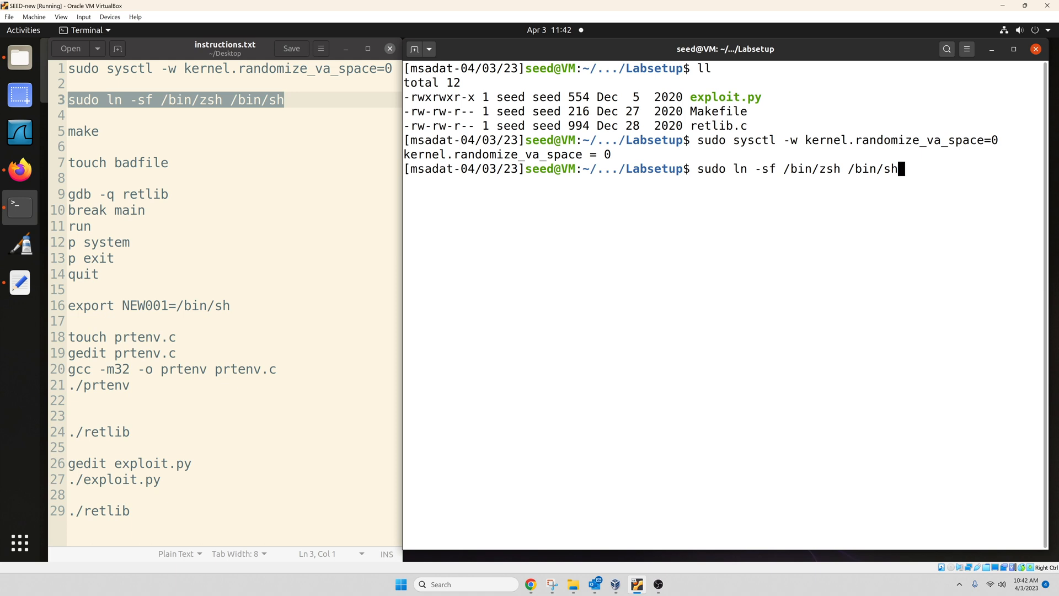
key(Return)
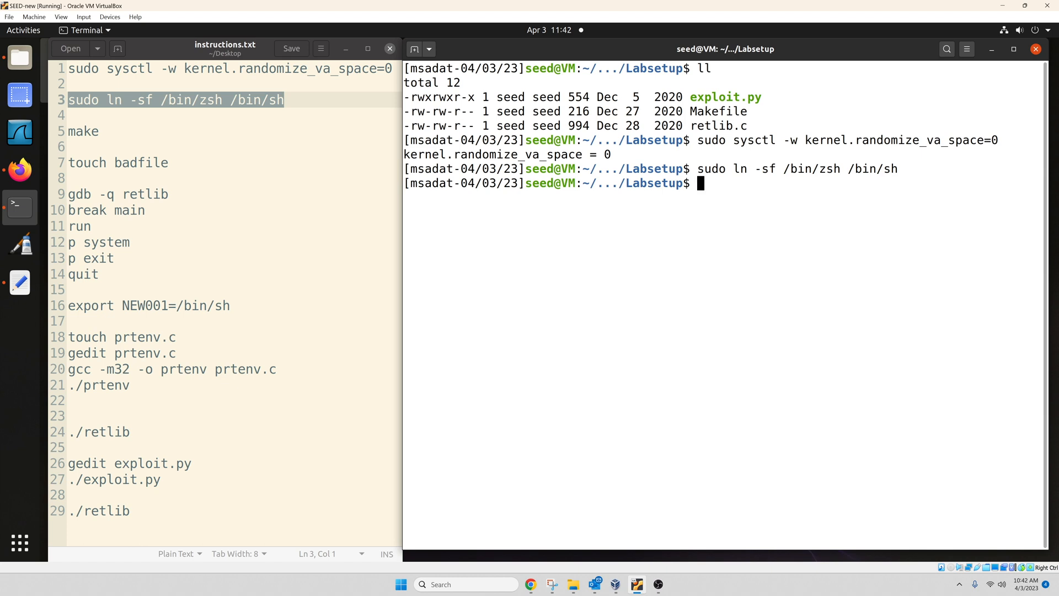
Review the Makefile in gedit with N = 12 and close its tab
text(gedit)
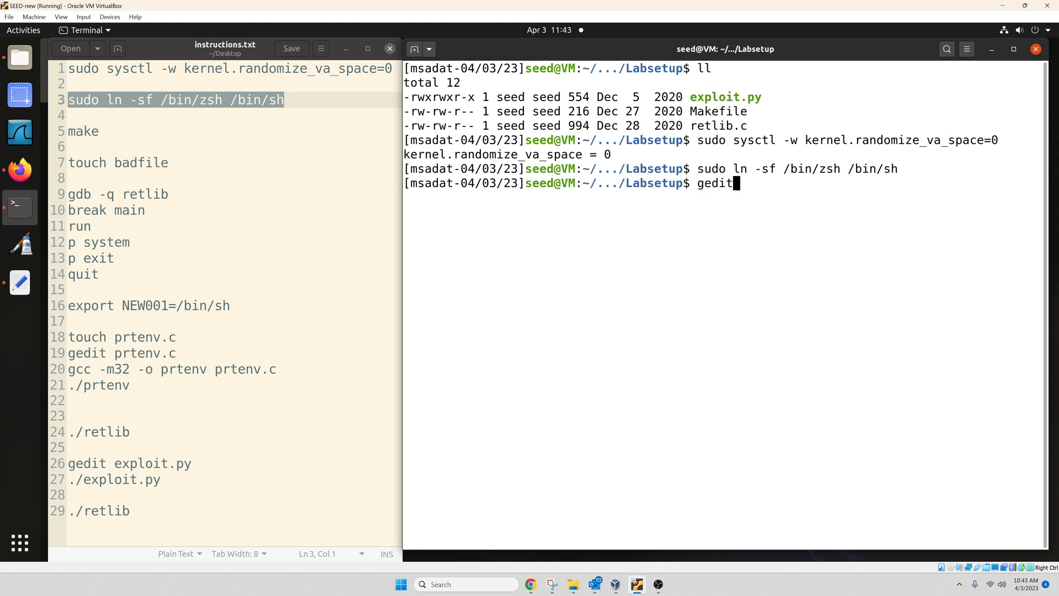
text(Makefile)
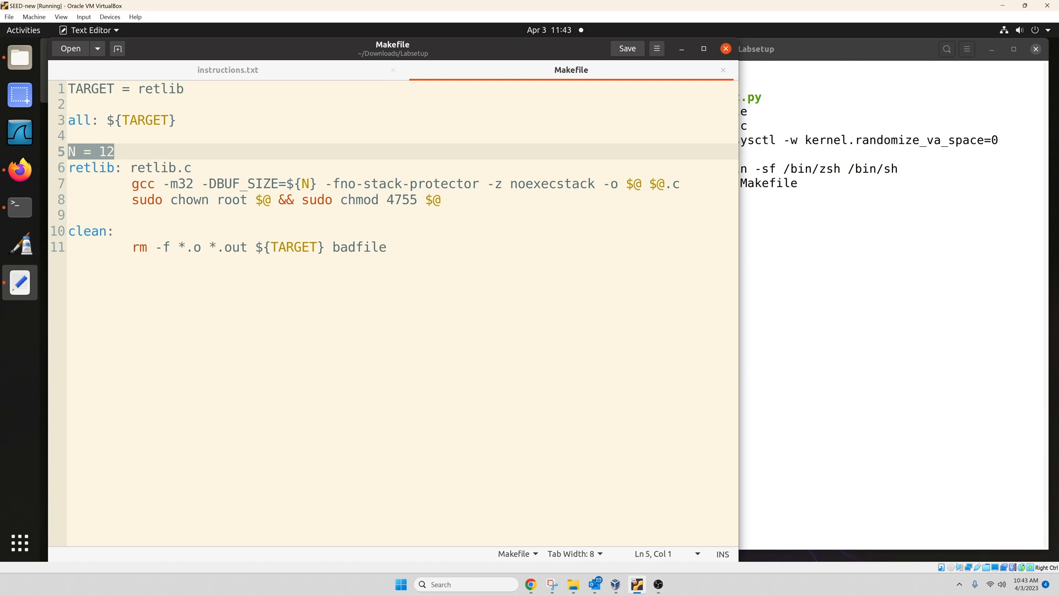
click(114, 151)
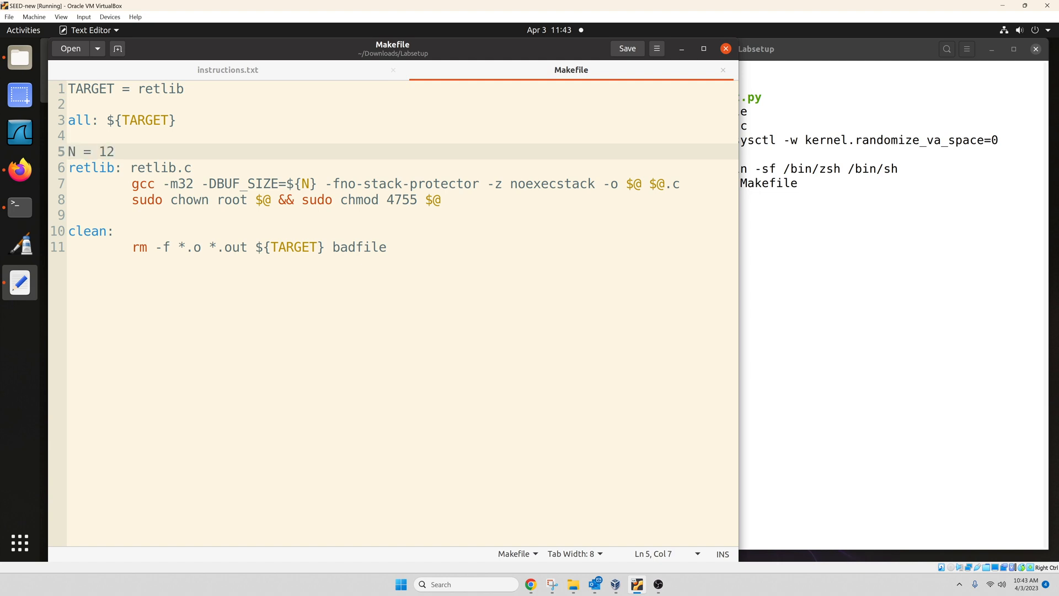
click(115, 151)
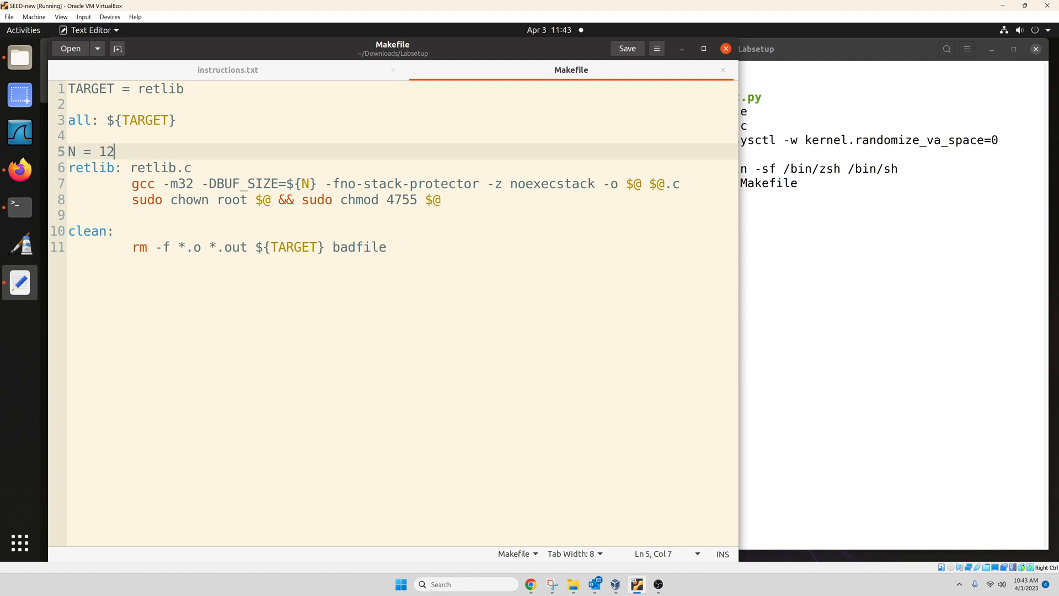
mouse_move(722, 70)
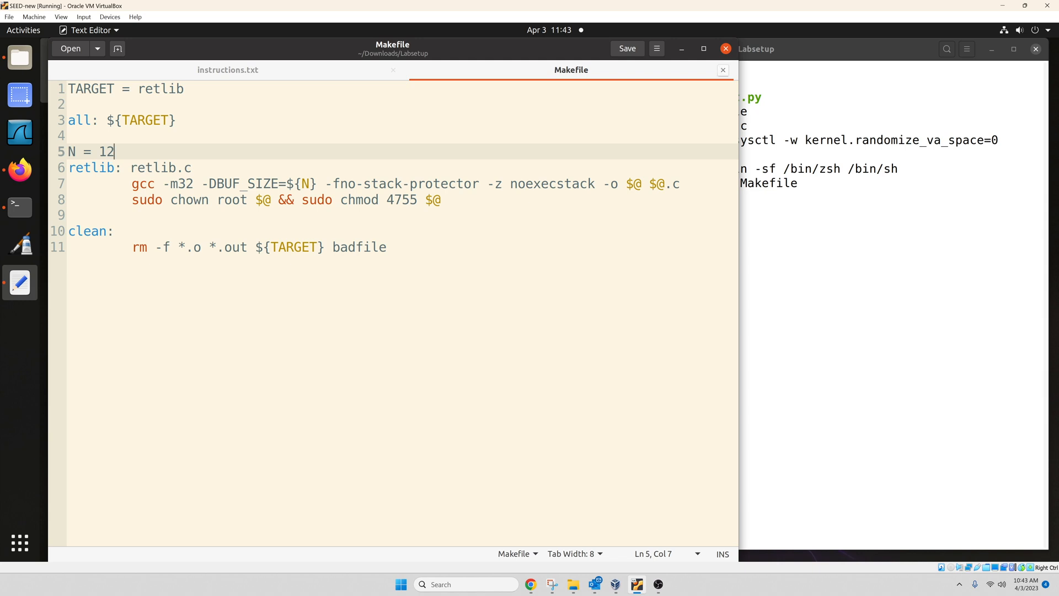
click(227, 69)
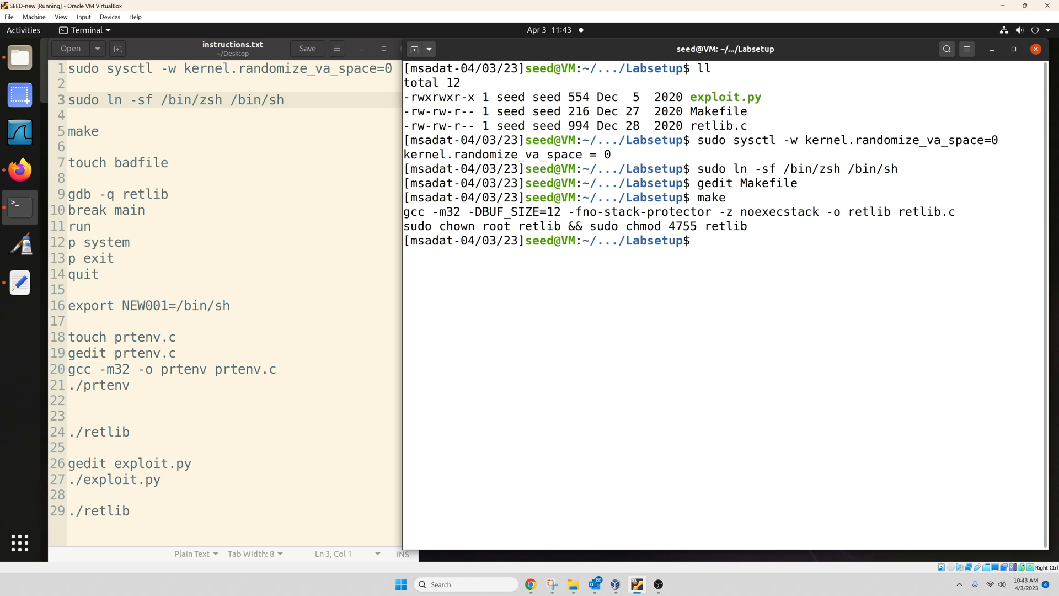
Build retlib with make and list it as a root-owned setuid binary
double_click(927, 211)
text(ll)
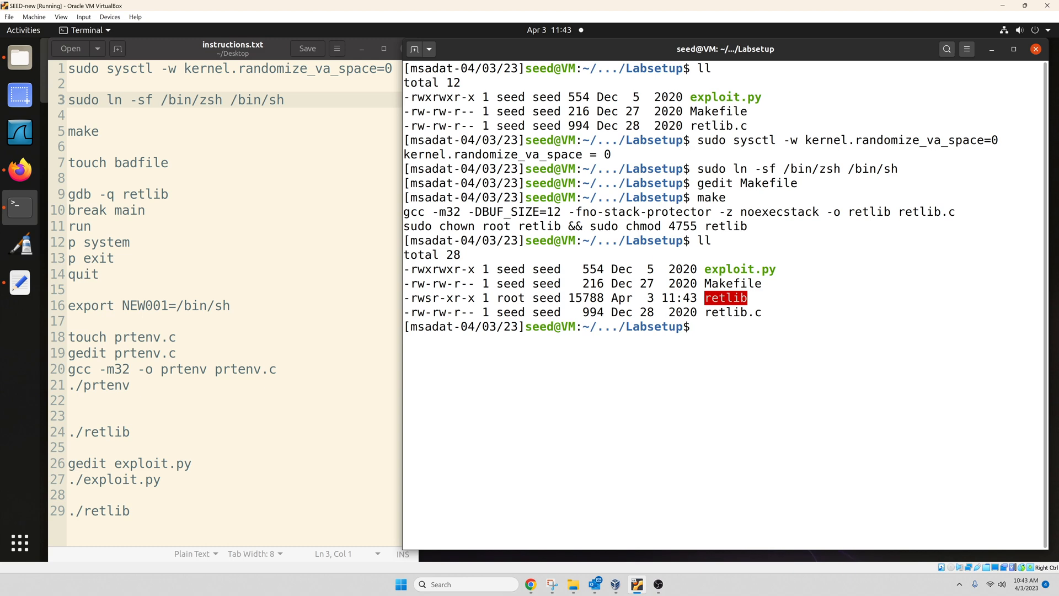
click(700, 327)
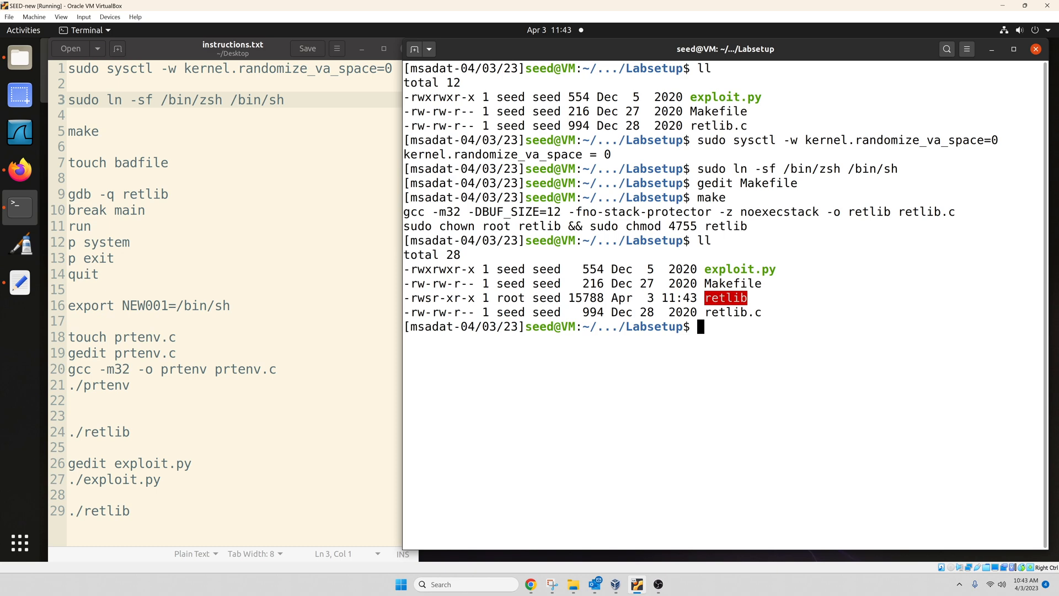
text(gedit)
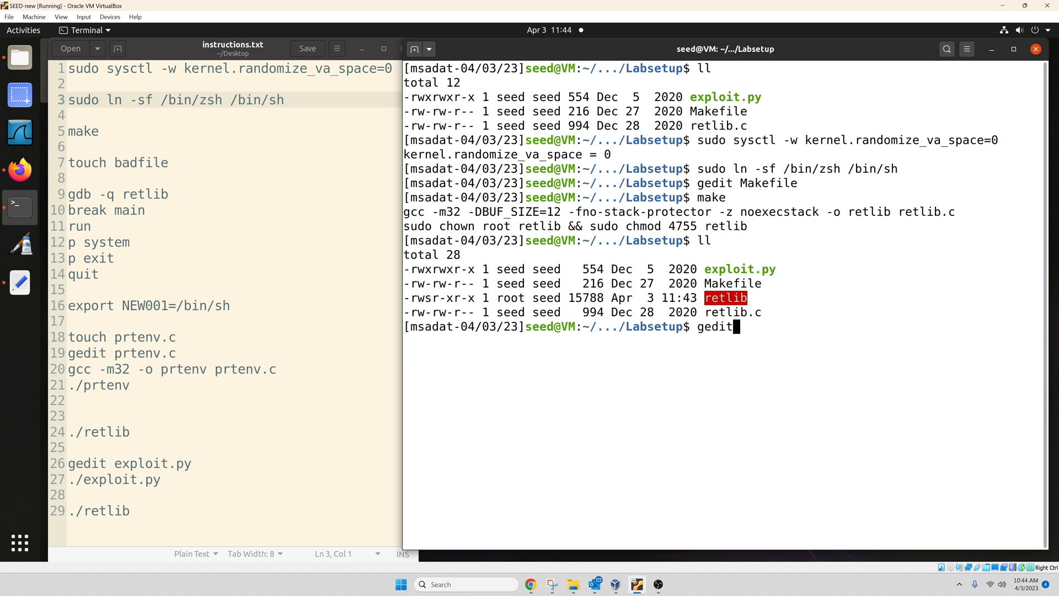
text(exploit.py)
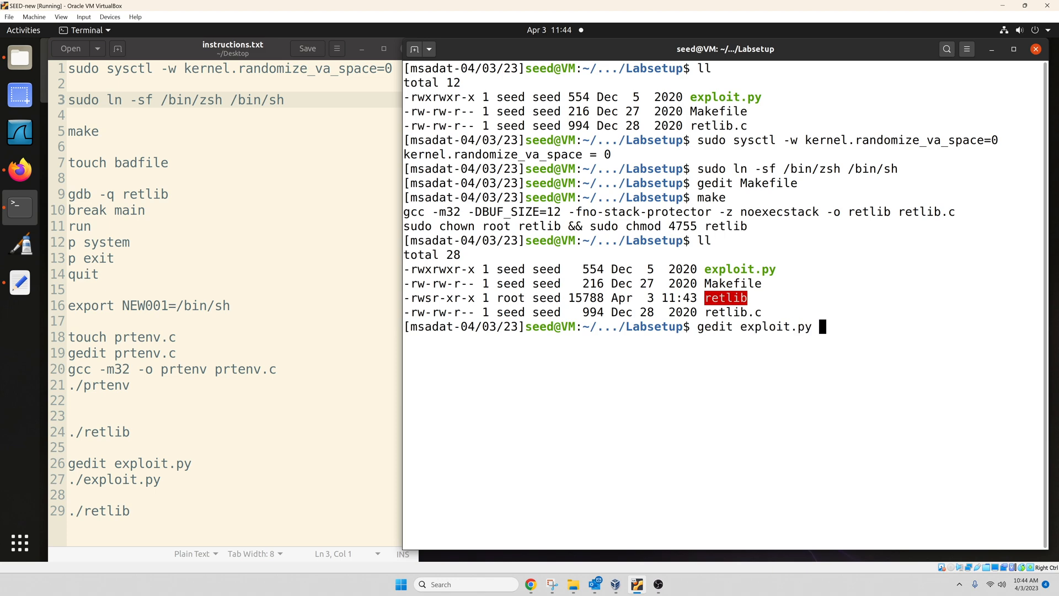
key(Return)
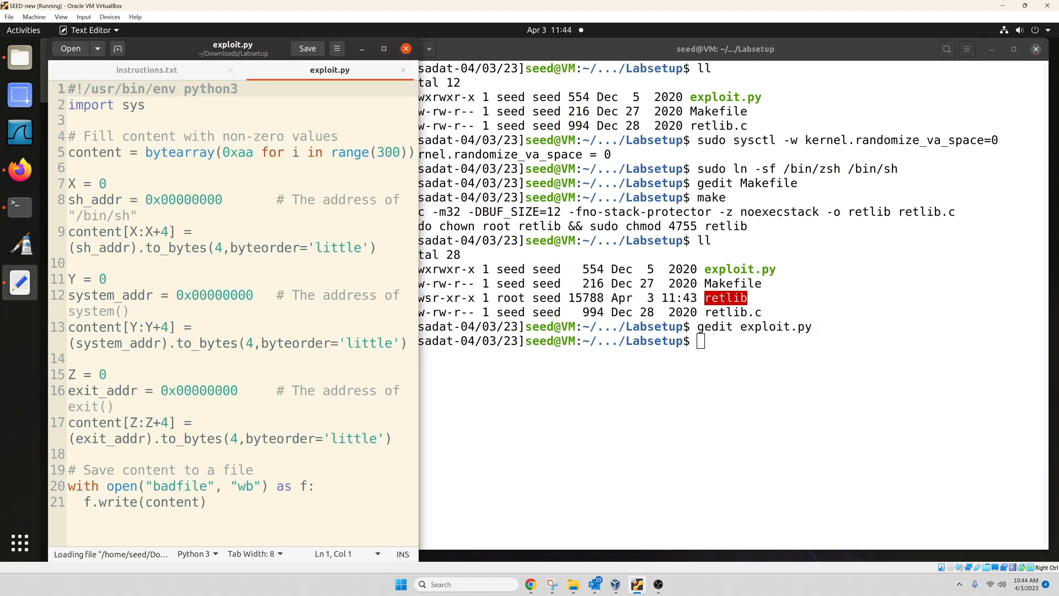
click(68, 88)
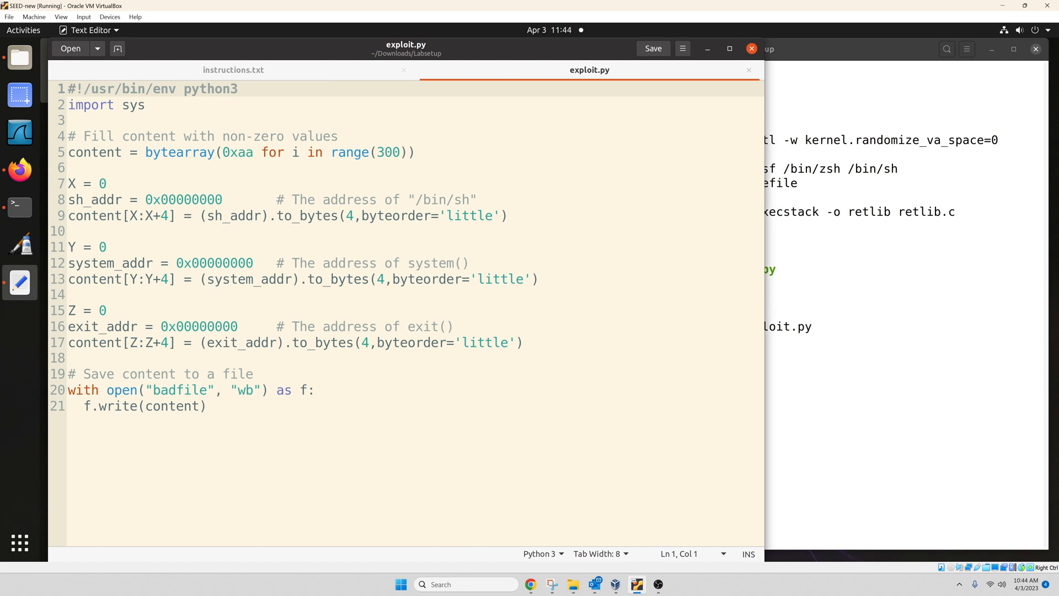
click(67, 89)
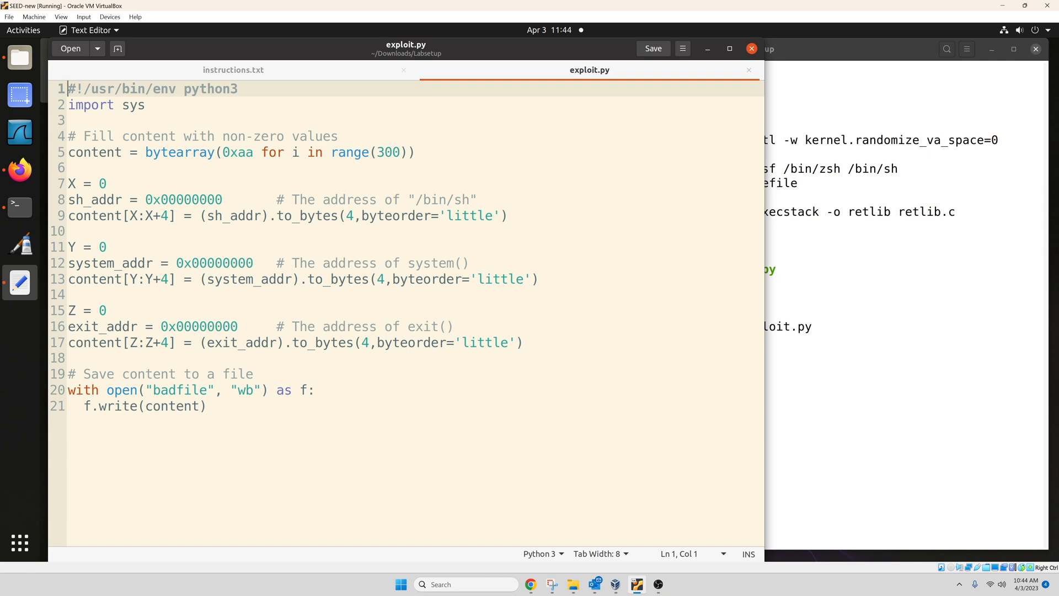
click(106, 184)
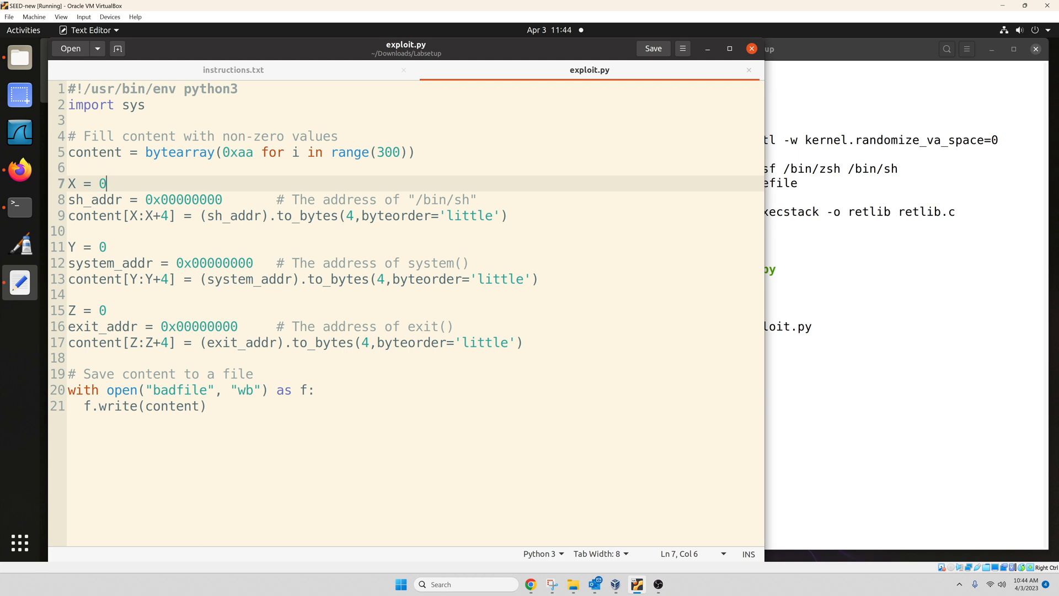
click(98, 310)
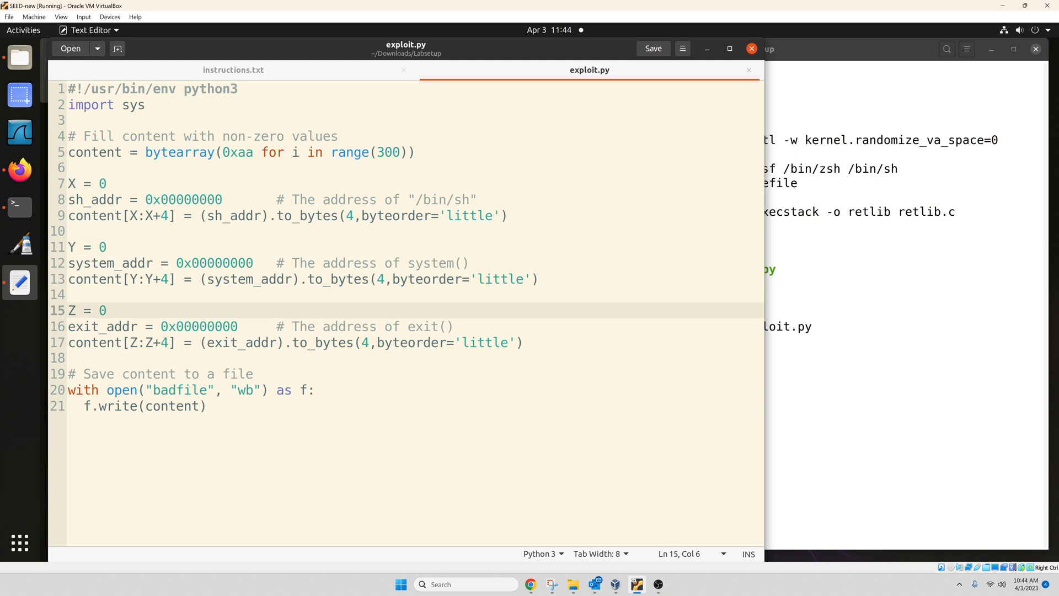
click(105, 310)
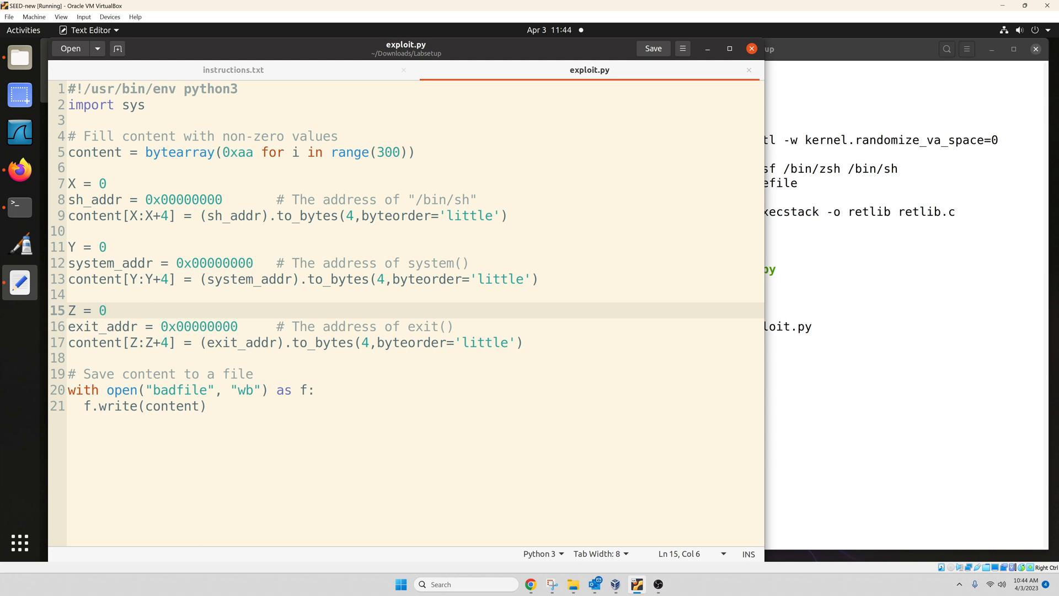
click(105, 310)
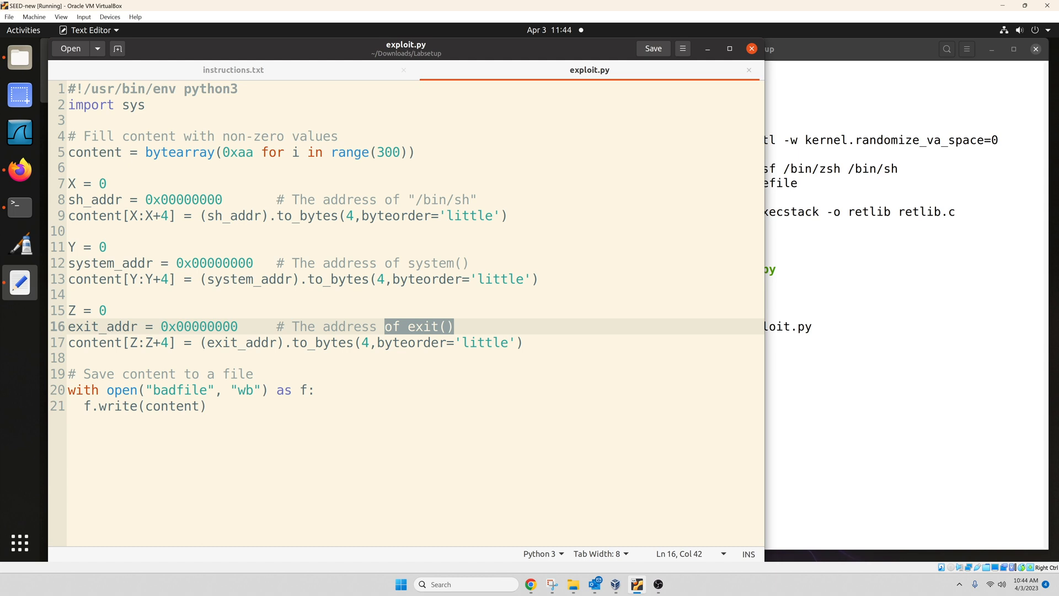
click(233, 69)
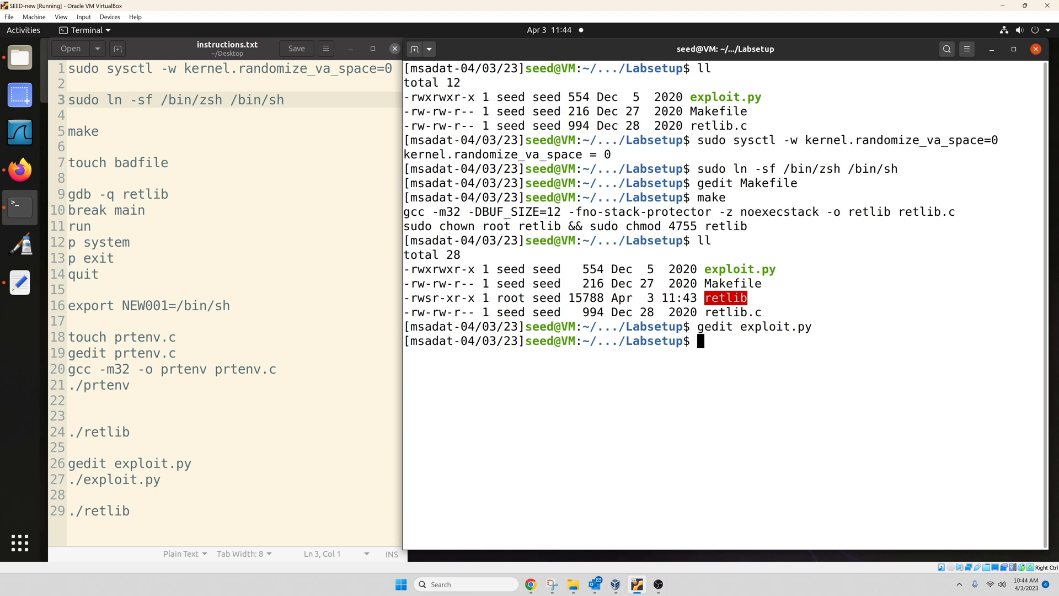
Start gdb -q on retlib and quit it again
key(Return)
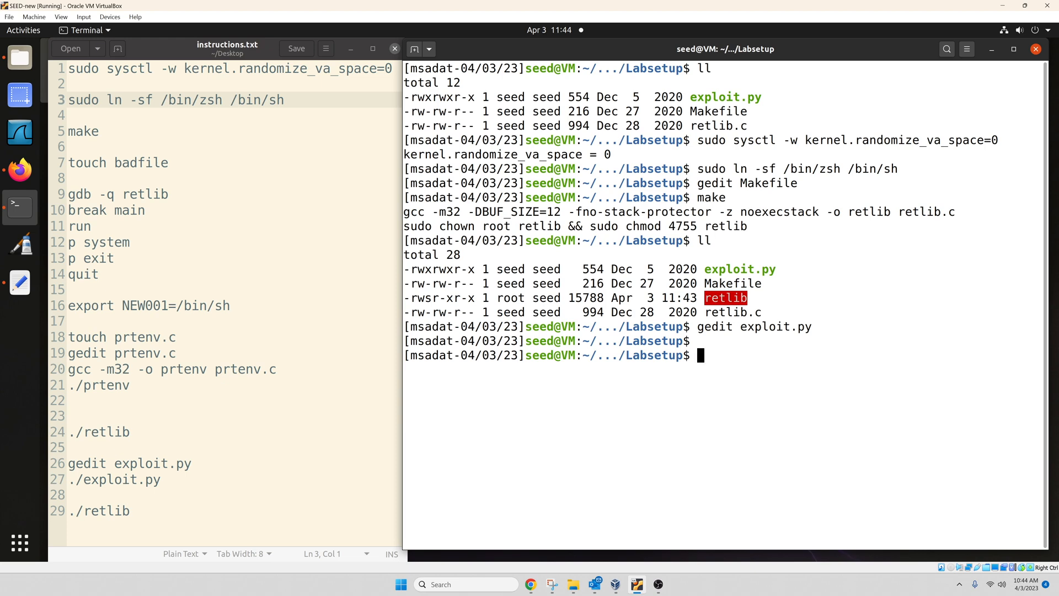
text(gdb)
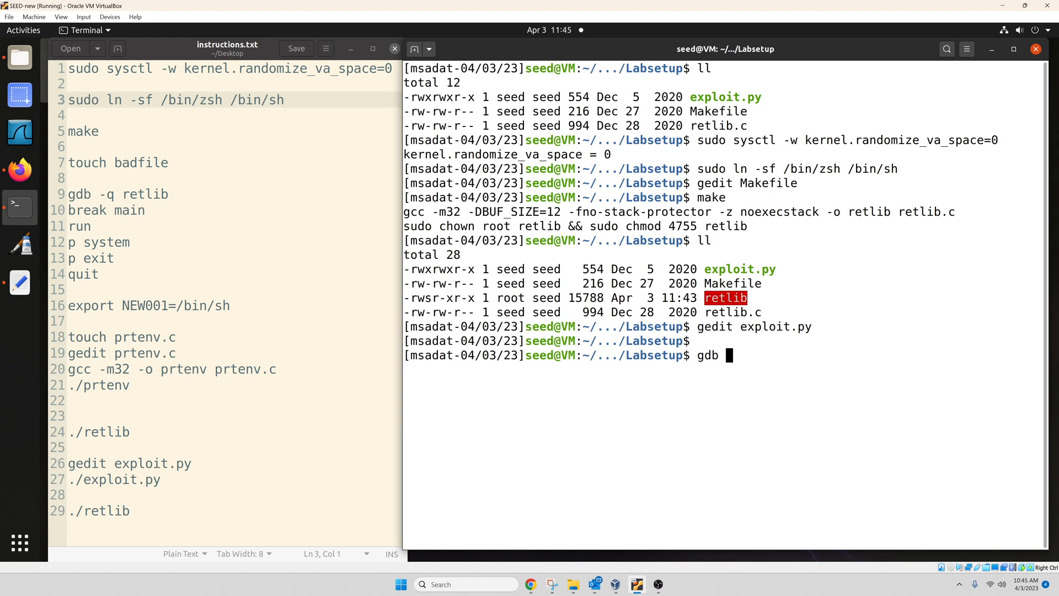
text(-q)
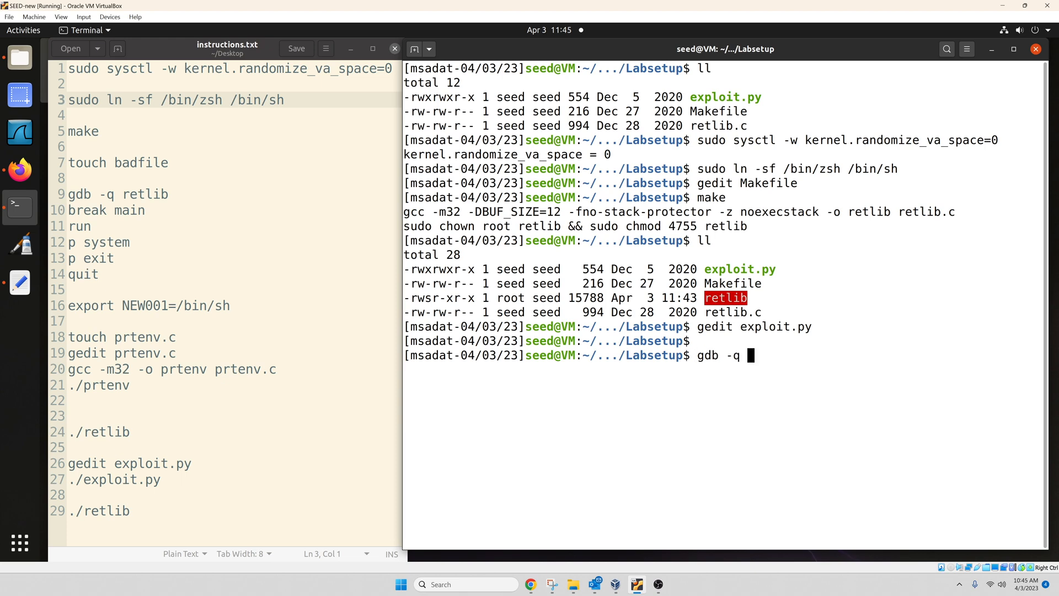
text(re)
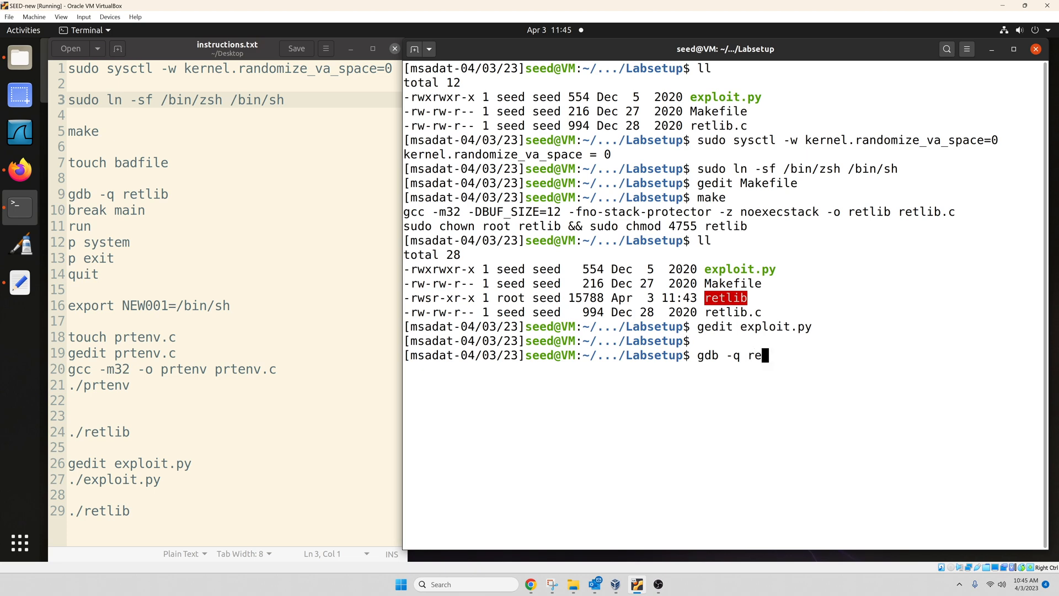
text(tlib)
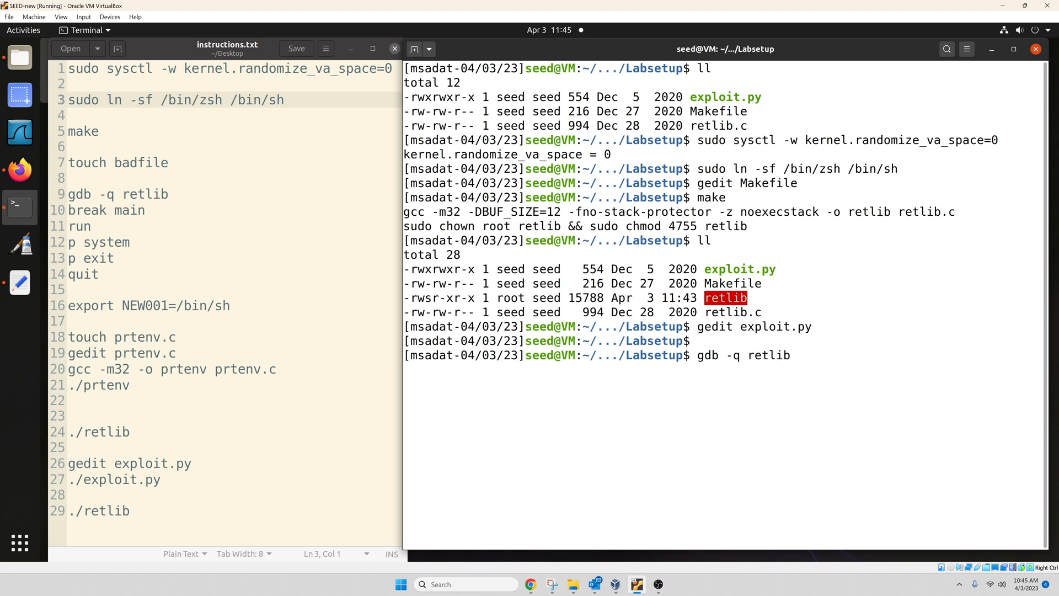
key(Return)
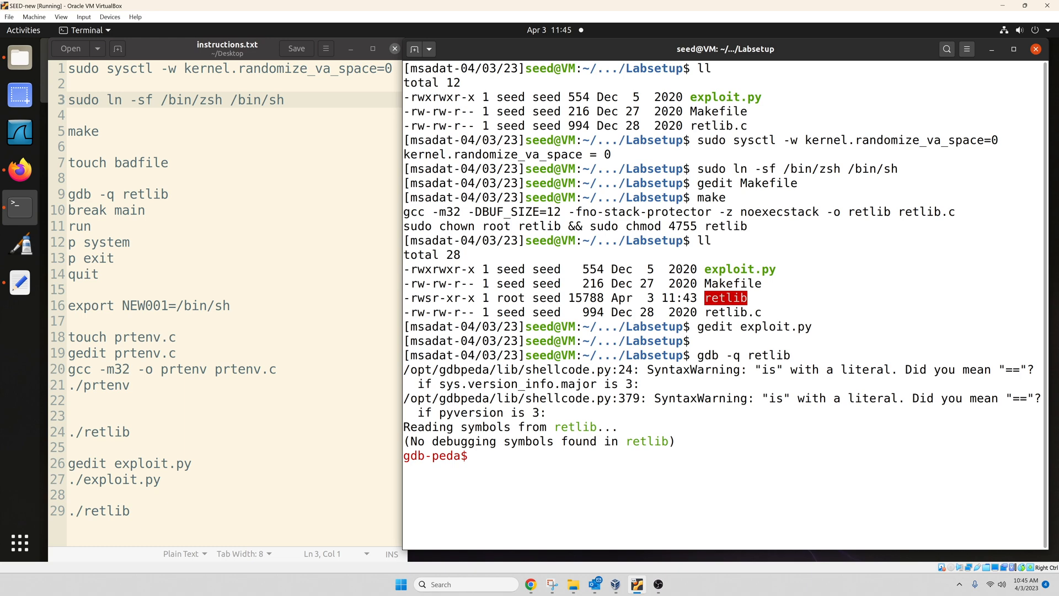
text(qui)
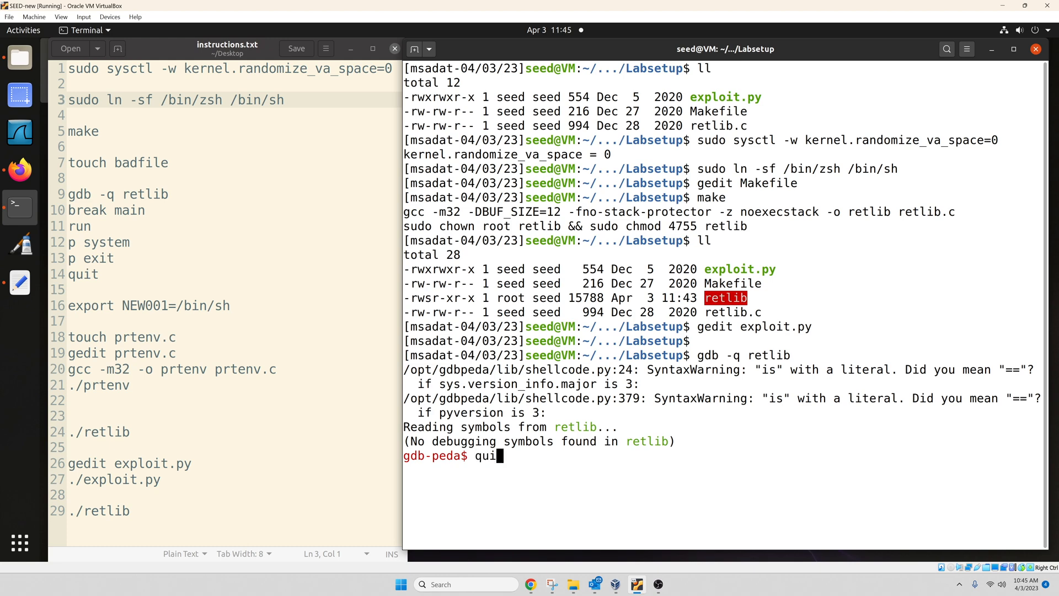
key(Return)
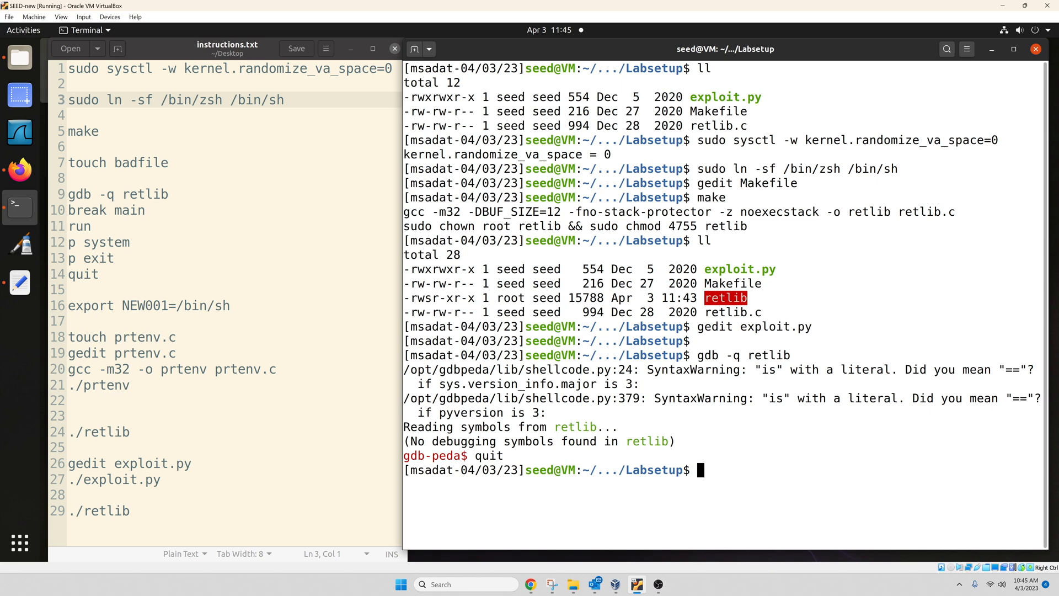
Create an empty badfile with touch and list the Labsetup directory
text(touch)
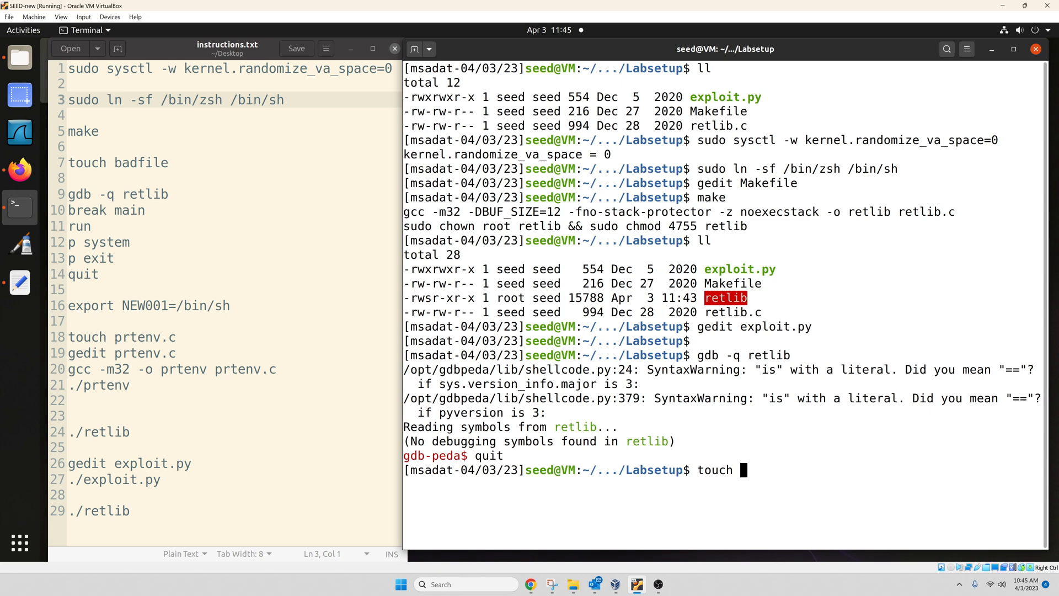
text(badfile)
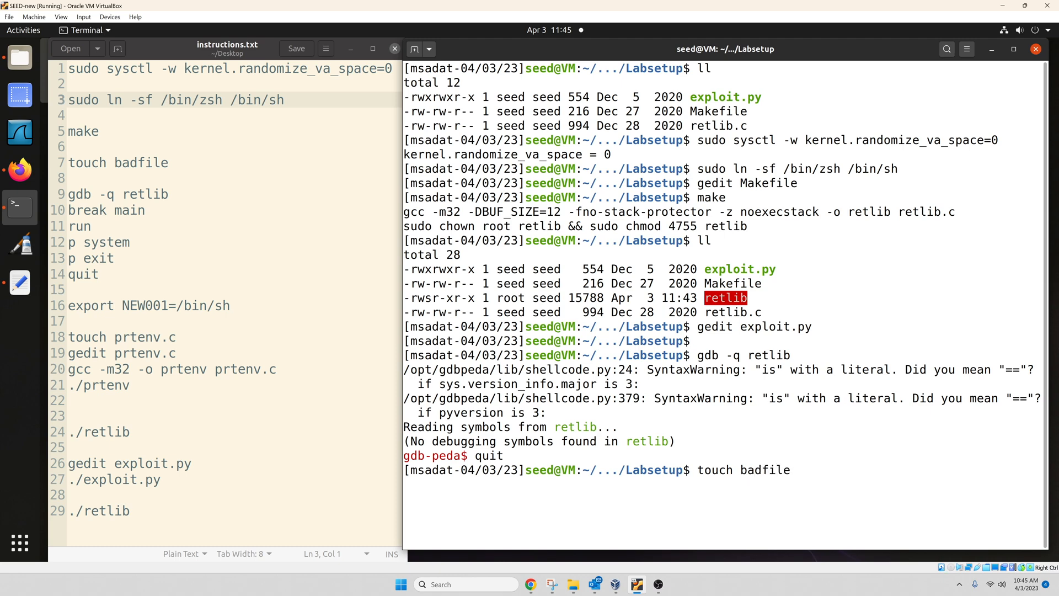
key(Return)
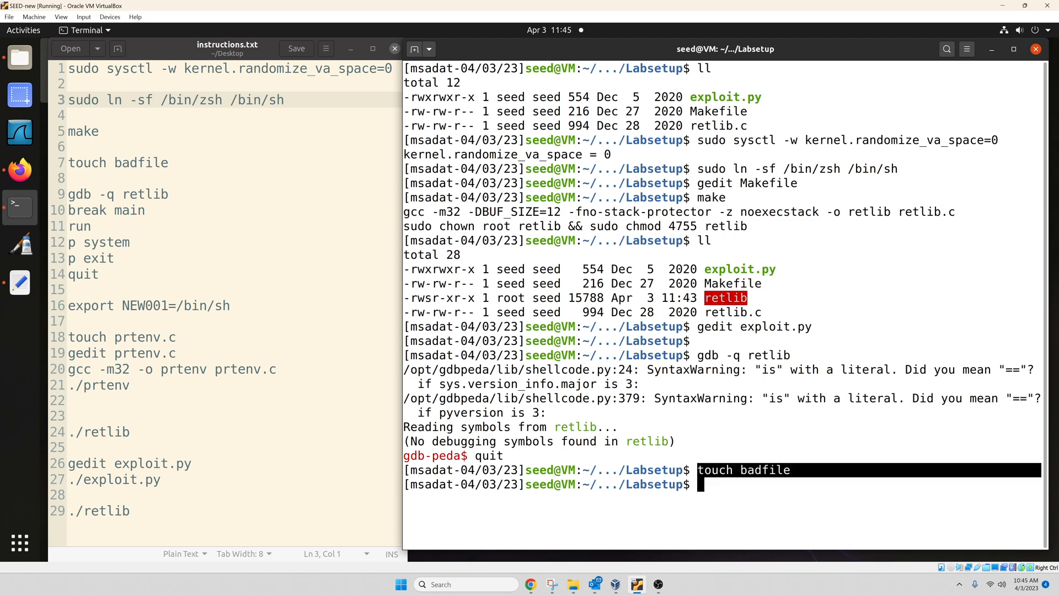
text(ll)
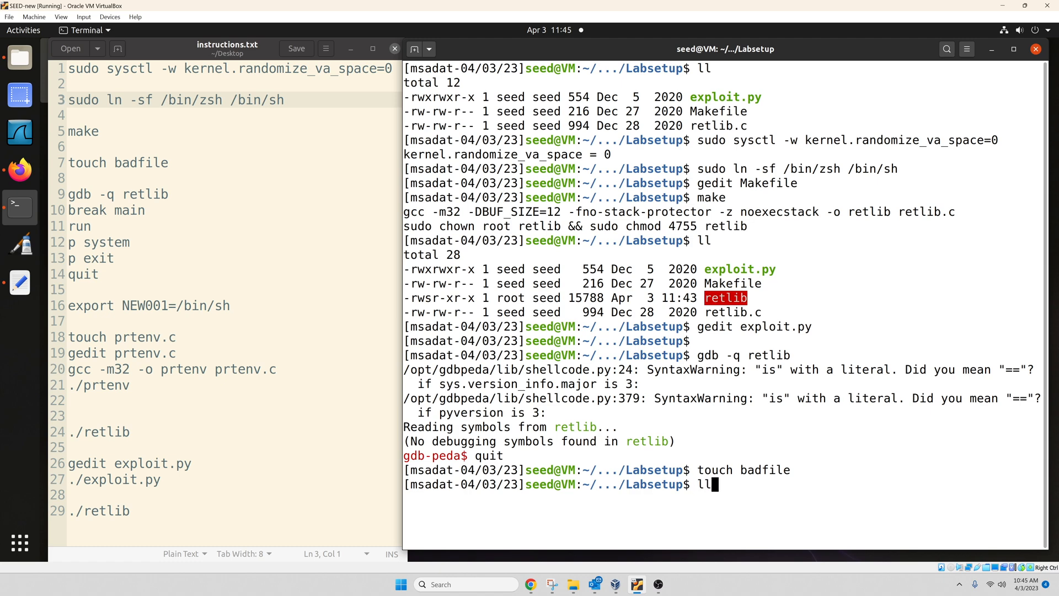
key(Return)
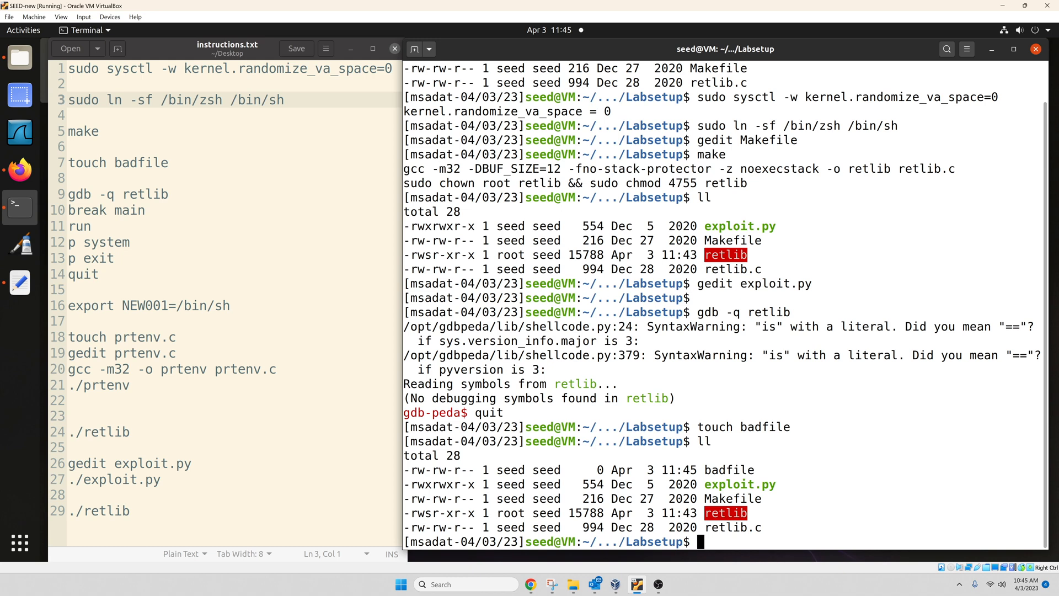
Debug retlib with gdb -q and set a breakpoint at main
text(gdb -q retlib)
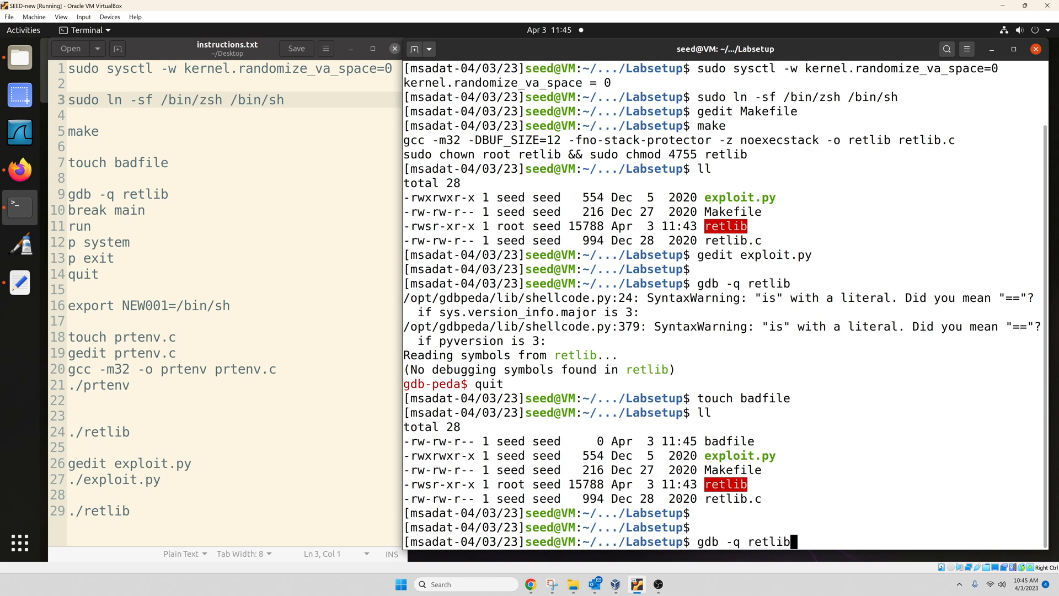
key(Return)
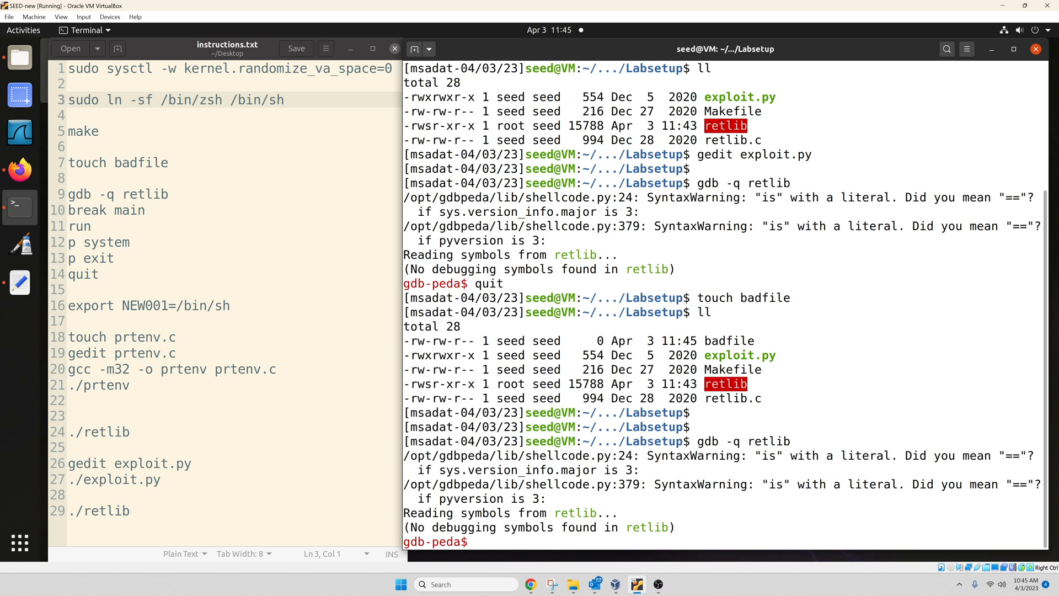
text(break main)
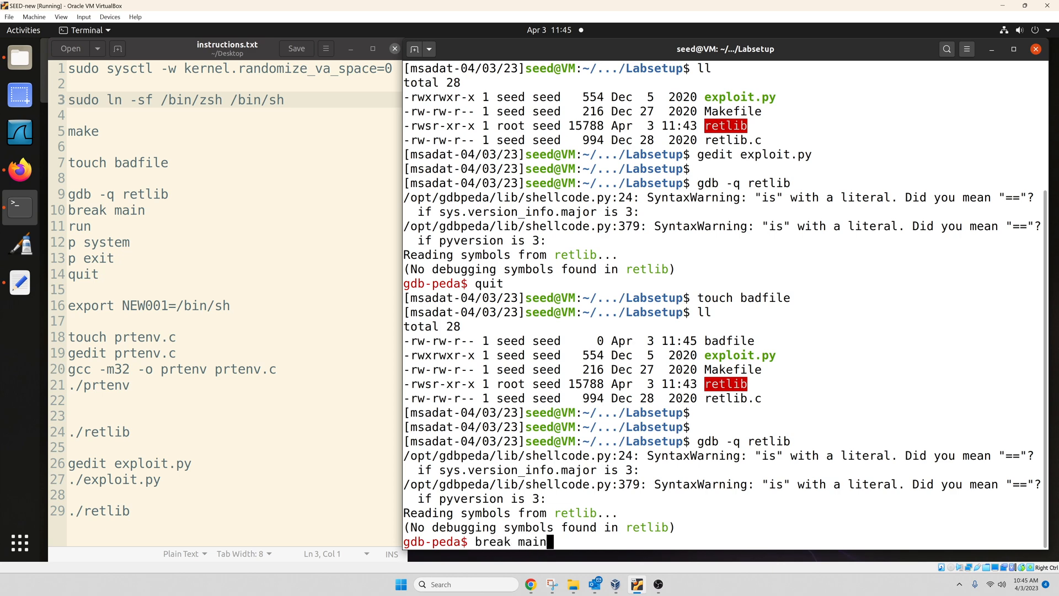
key(Return)
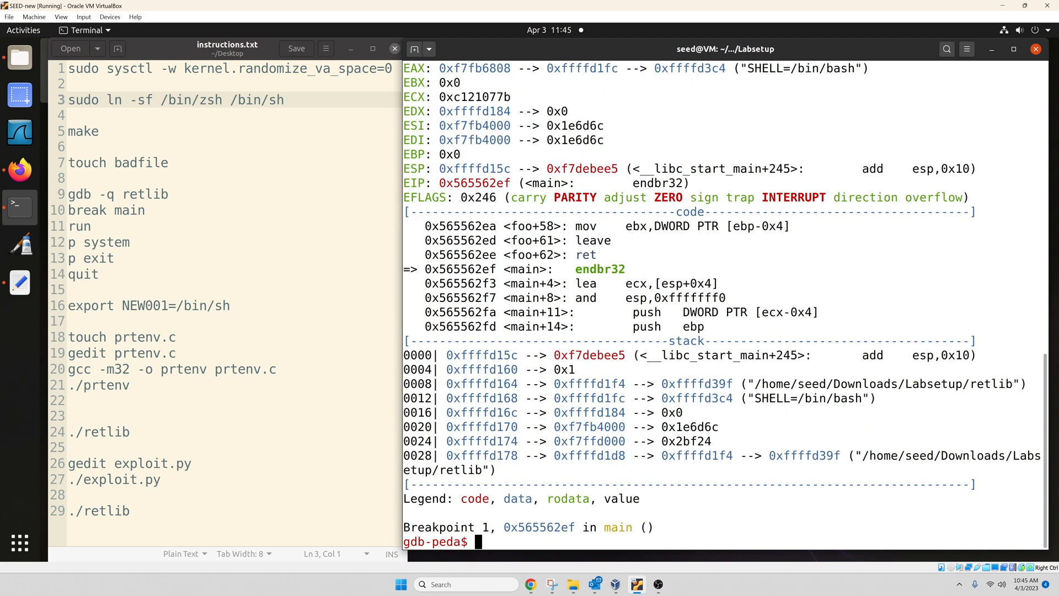
Print system at 0xf7e12420 and exit at 0xf7e04f80, then quit gdb
text(p)
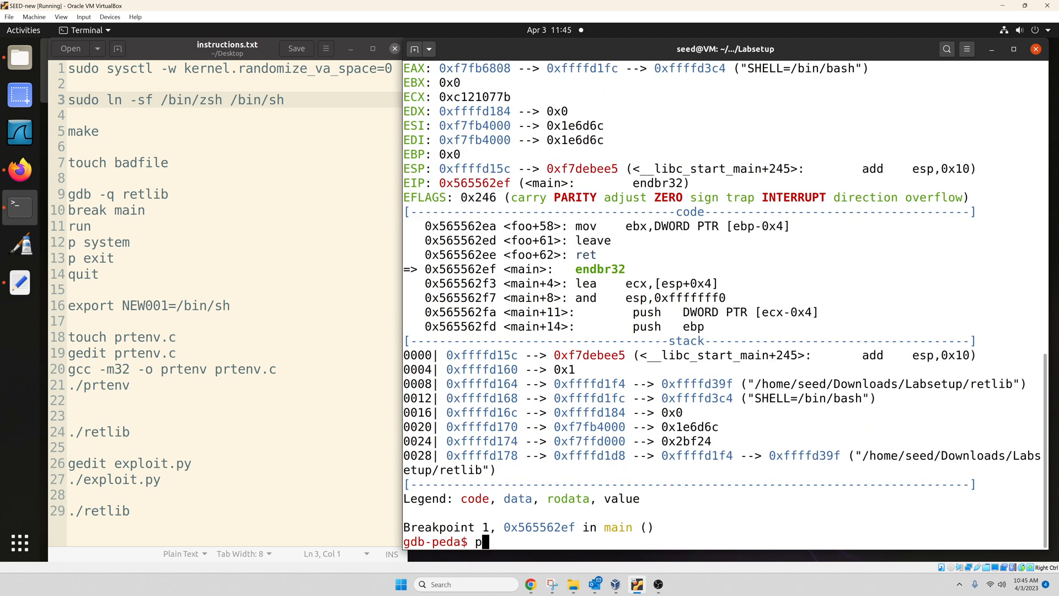
text(syste,)
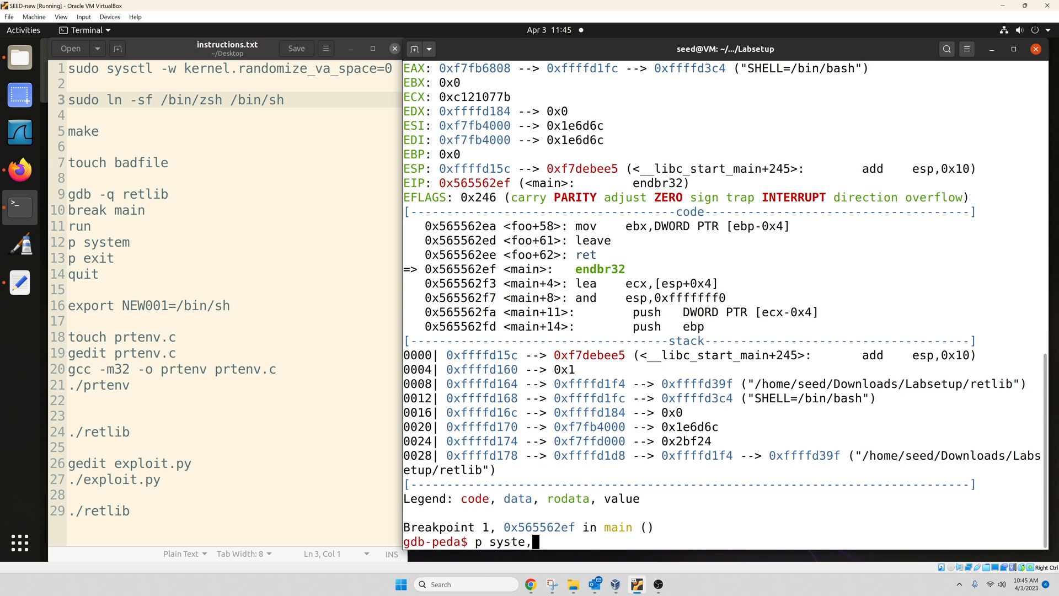
text(m)
key(Return)
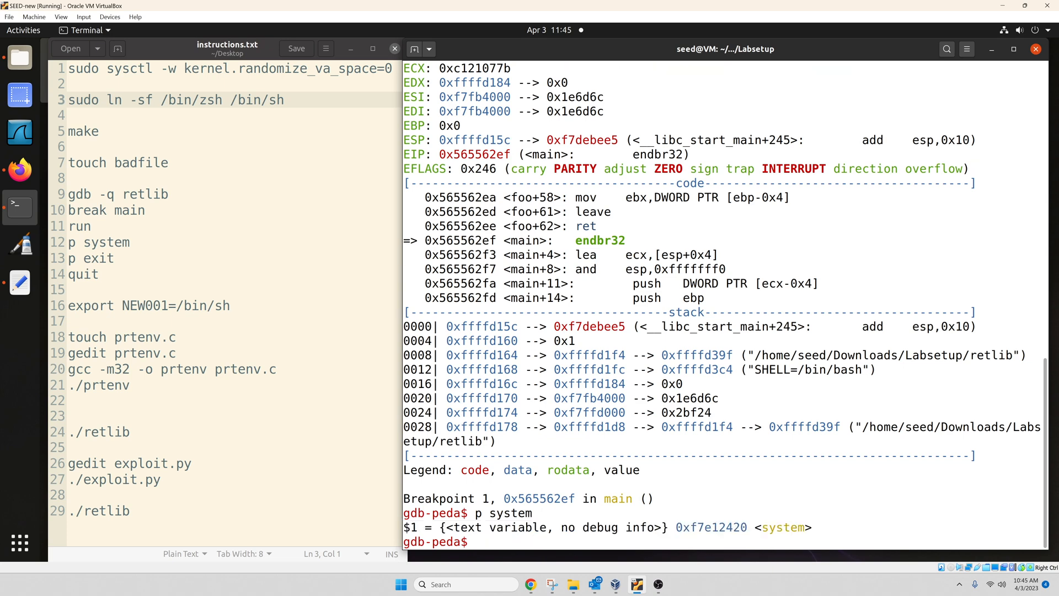
text(p ex)
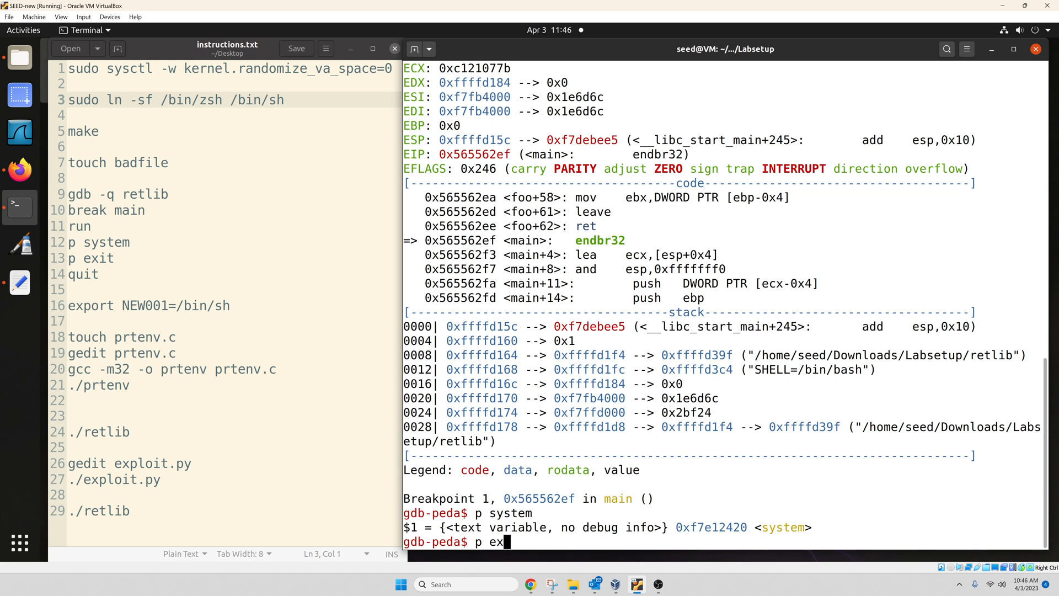
key(Return)
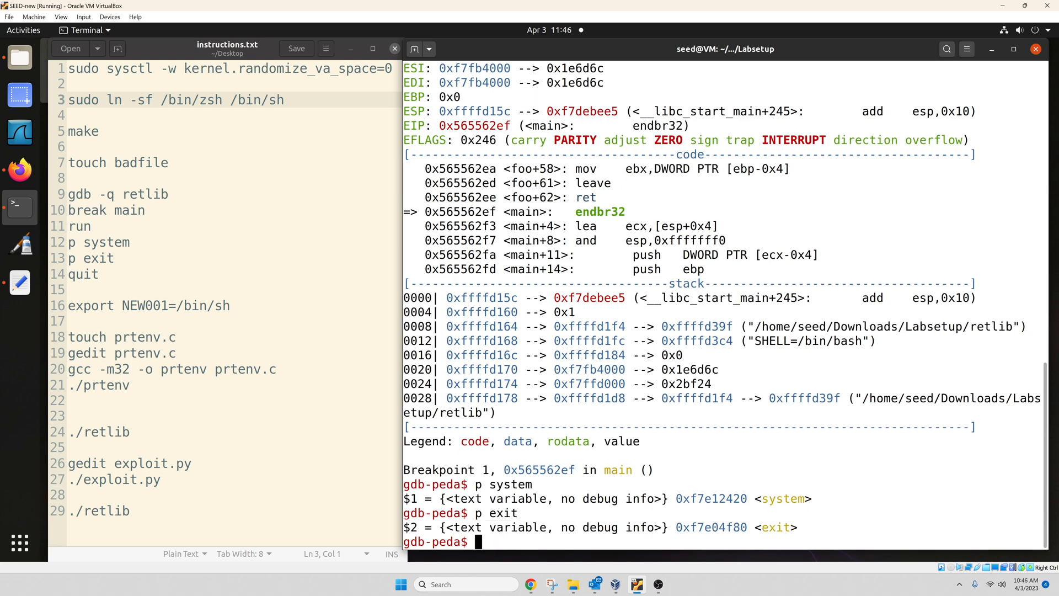
text(quit)
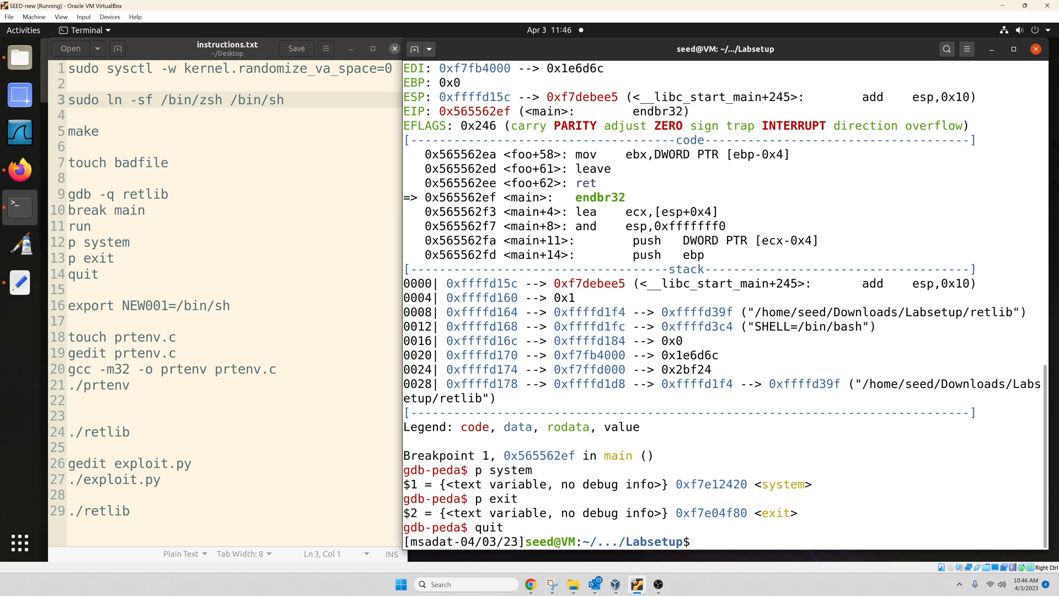
Set exit_addr to 0xf7e04f80 in exploit.py via gedit, copying it from the terminal
text(gedit exploit.py)
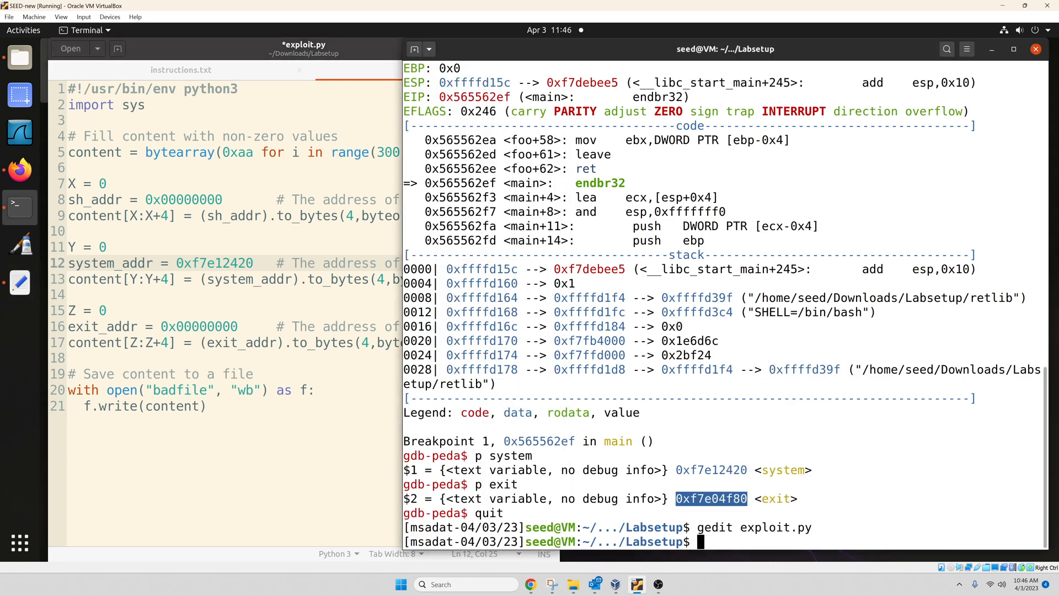
right_click(135, 327)
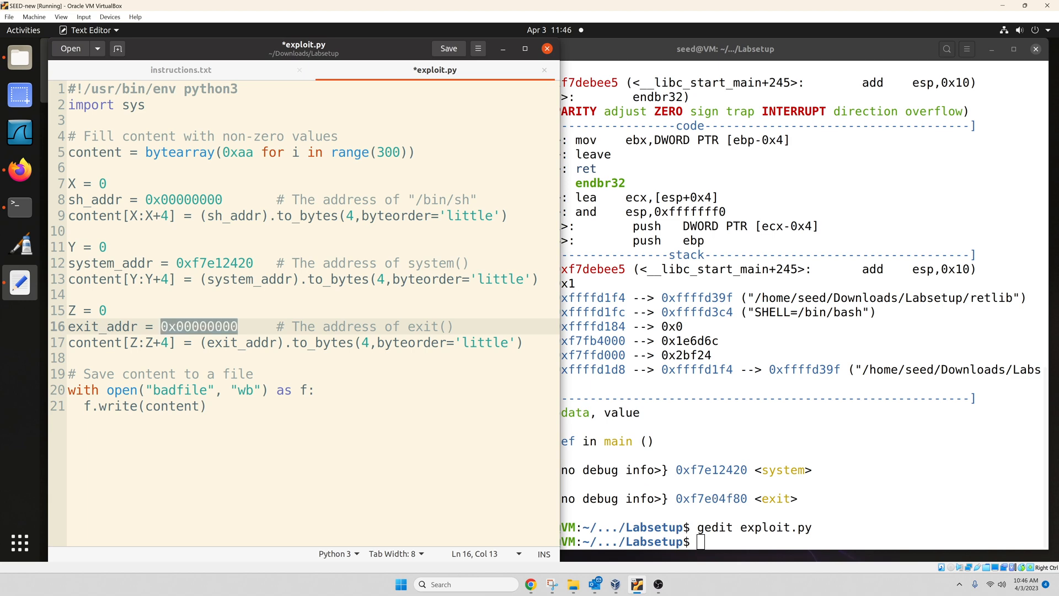
text(0xf7e04f80)
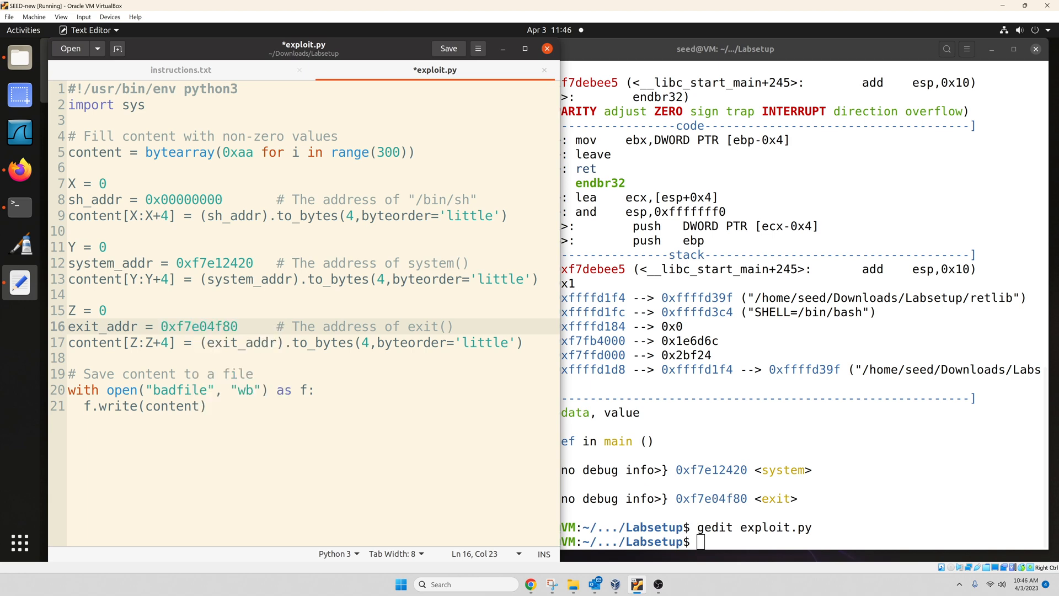
click(448, 47)
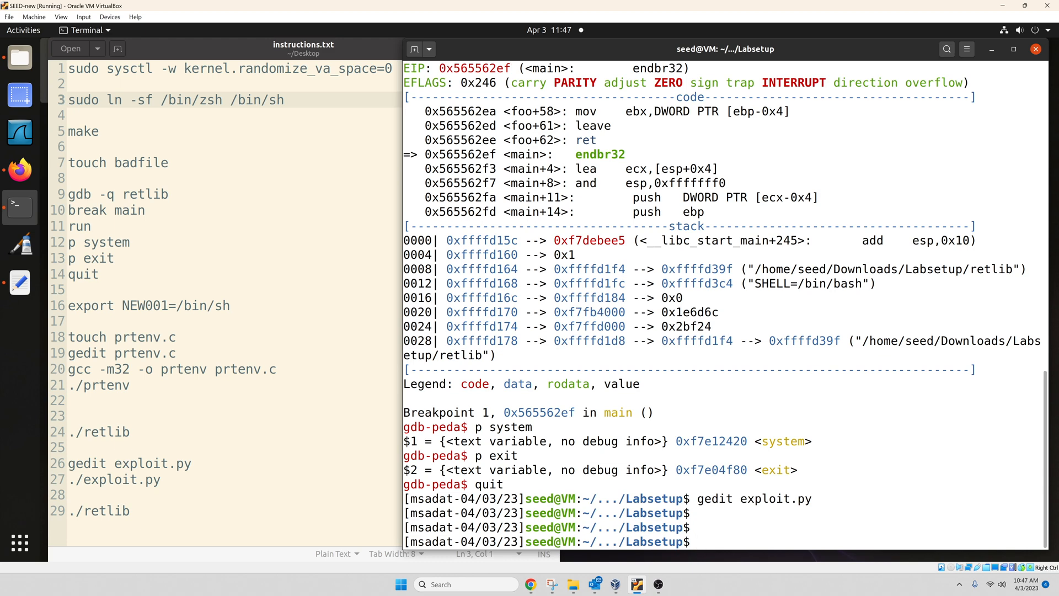
Export the environment variable NEW001=/bin/sh
text(ex)
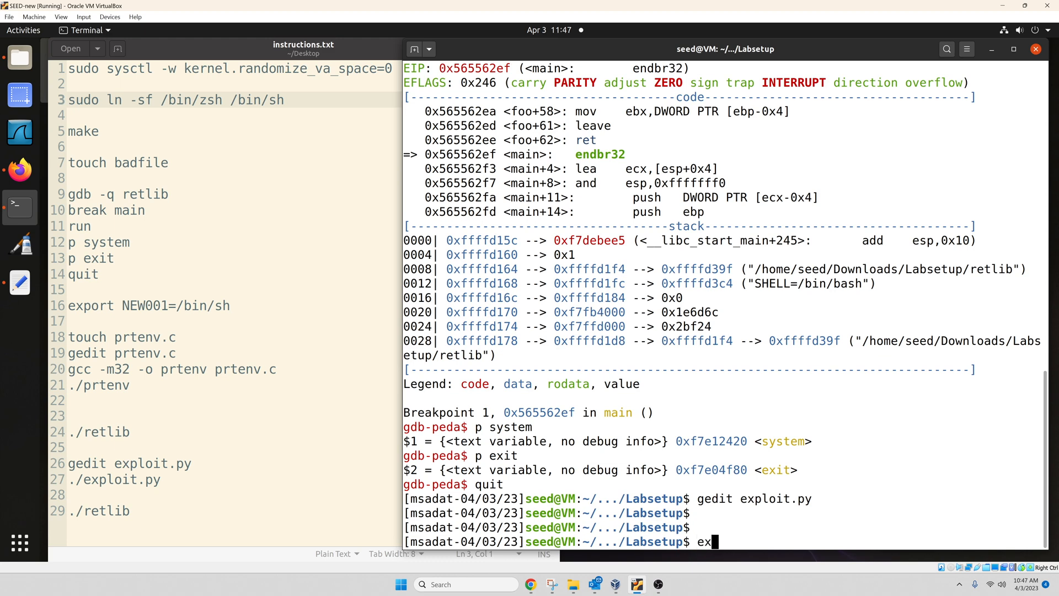
text(port)
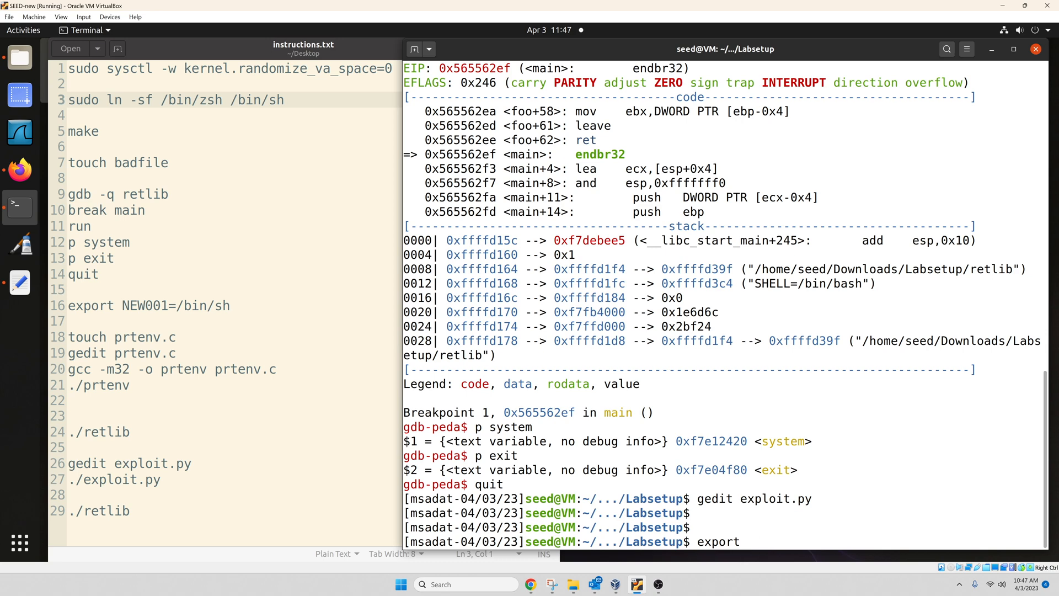
text(NEW)
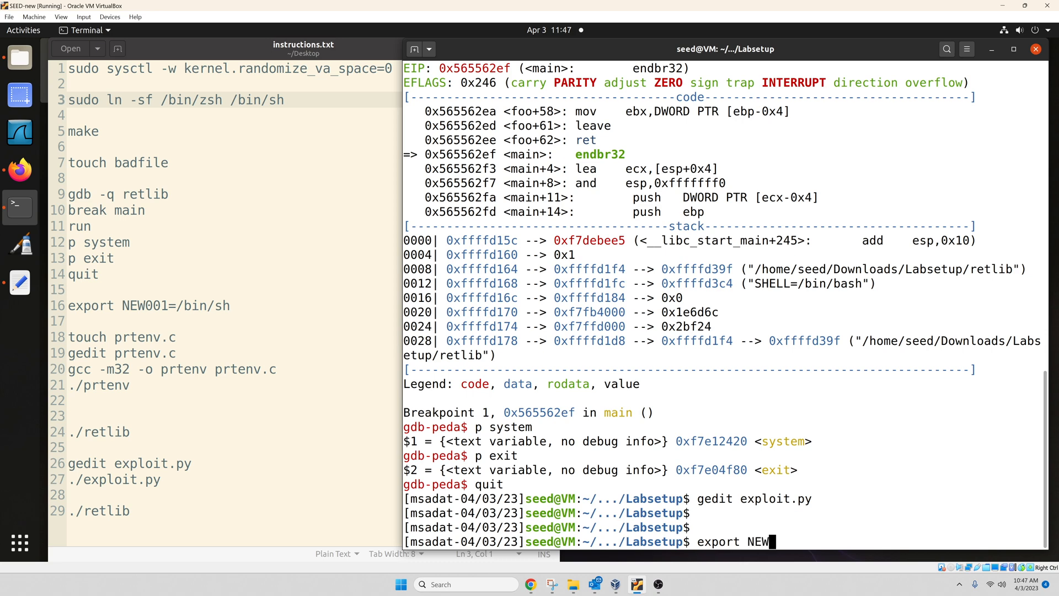
text(001=)
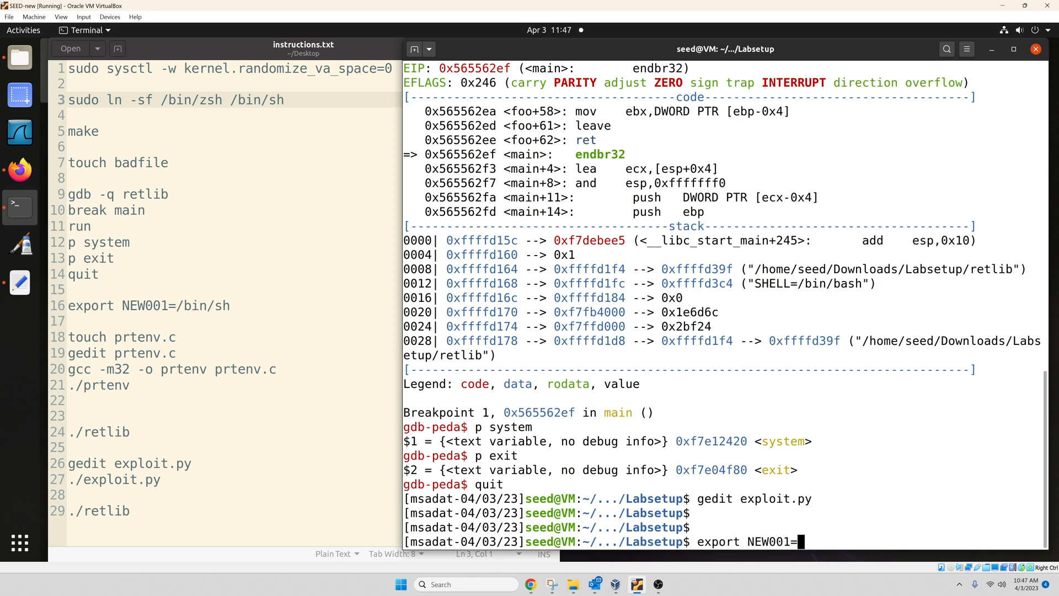
text(/bin/sh)
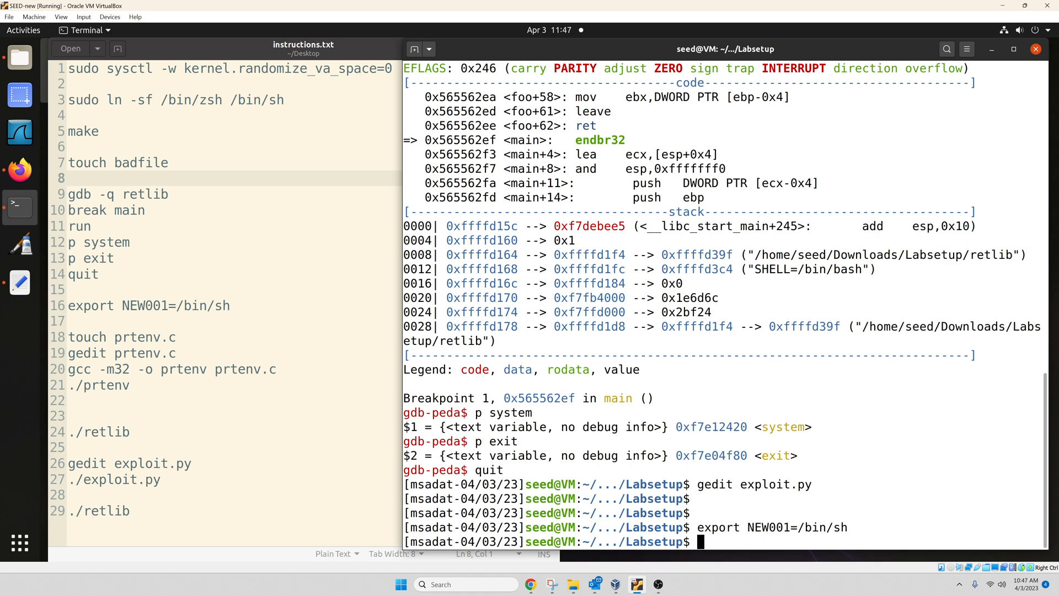
Echo $NEW001 to confirm it holds /bin/sh
text(echo)
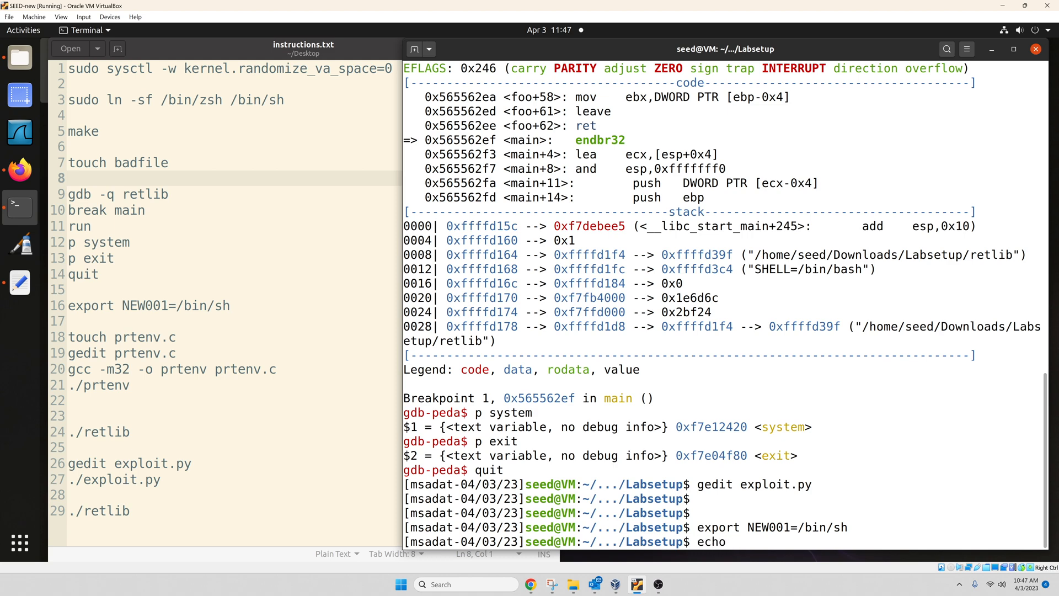
text($NEW)
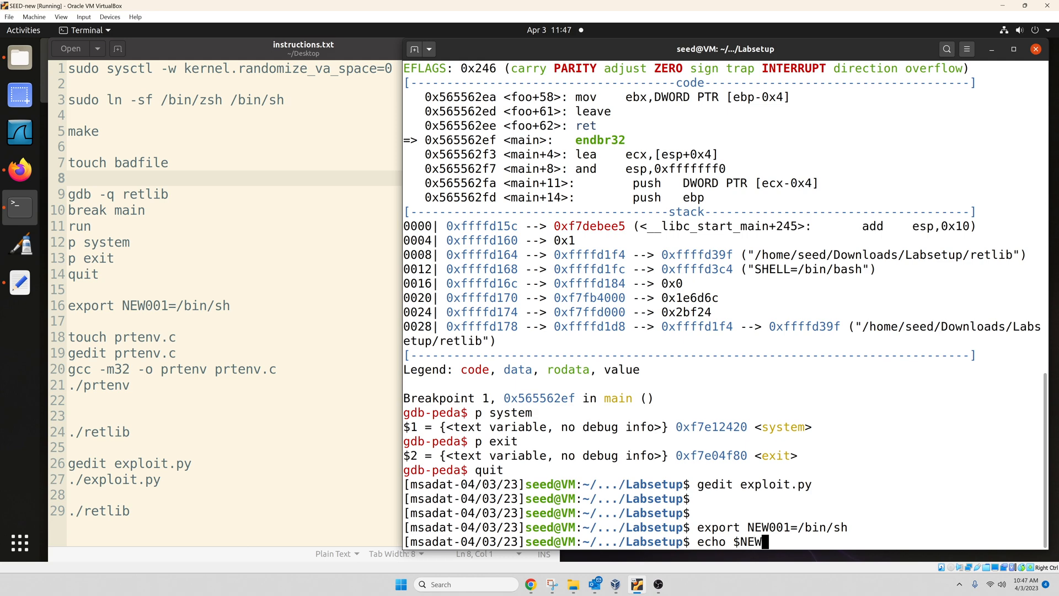
text(001)
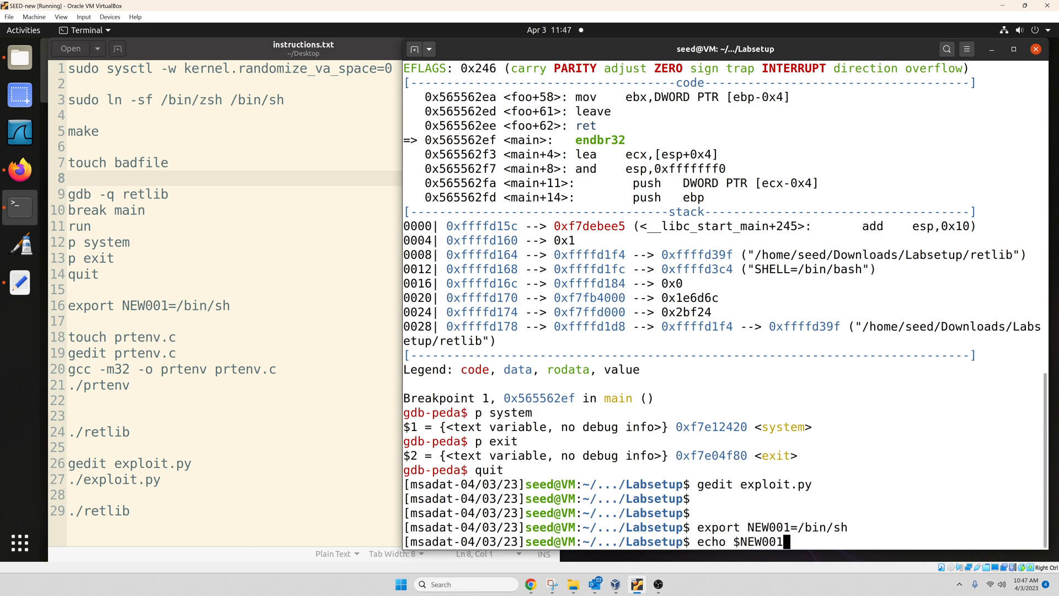
key(Return)
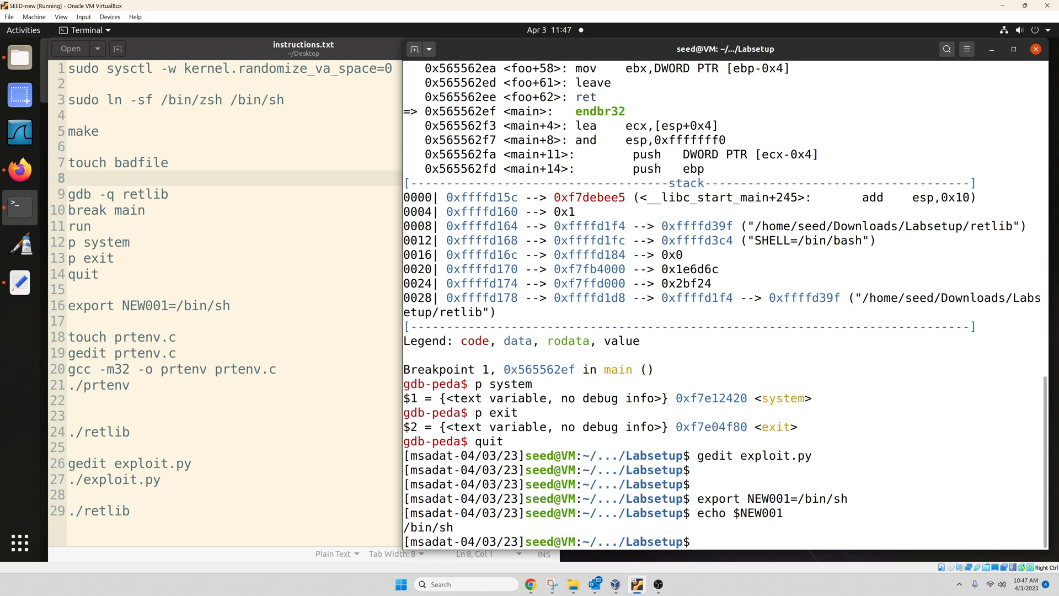
double_click(759, 513)
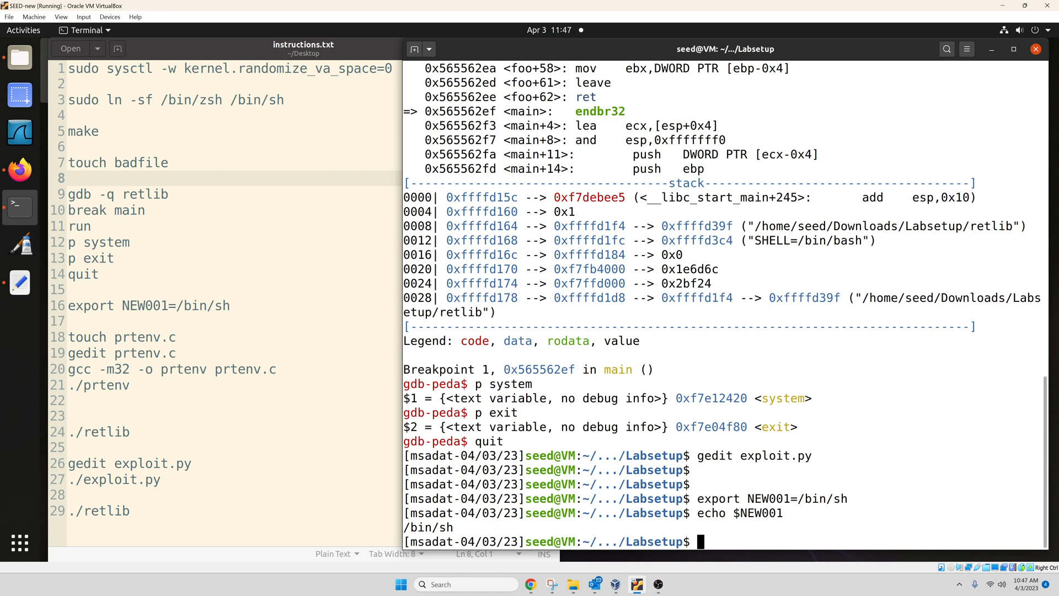
double_click(427, 528)
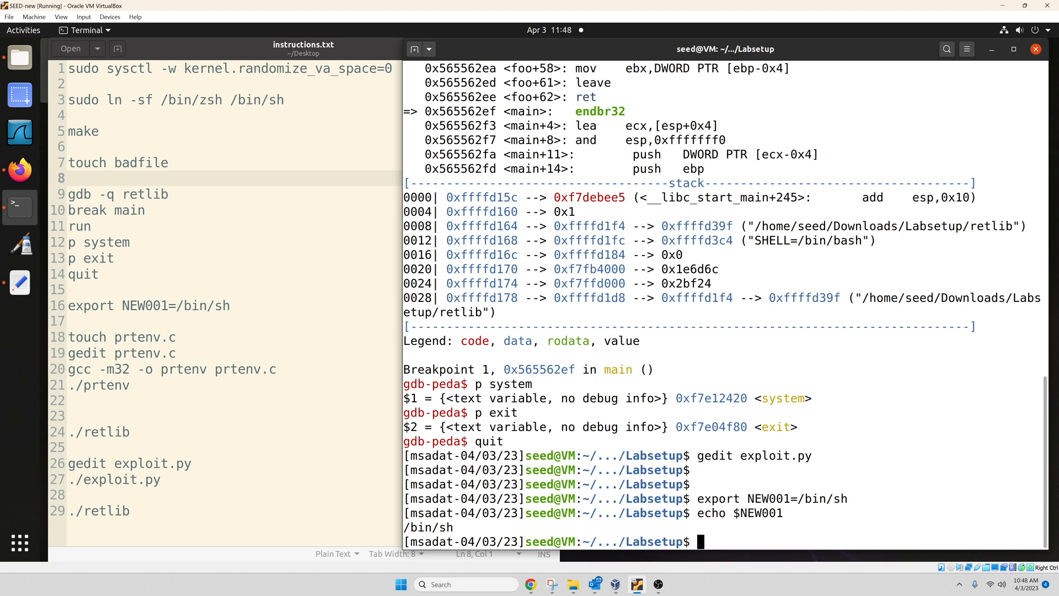
Create an empty prtenv.c with touch and open it in gedit
text(touch)
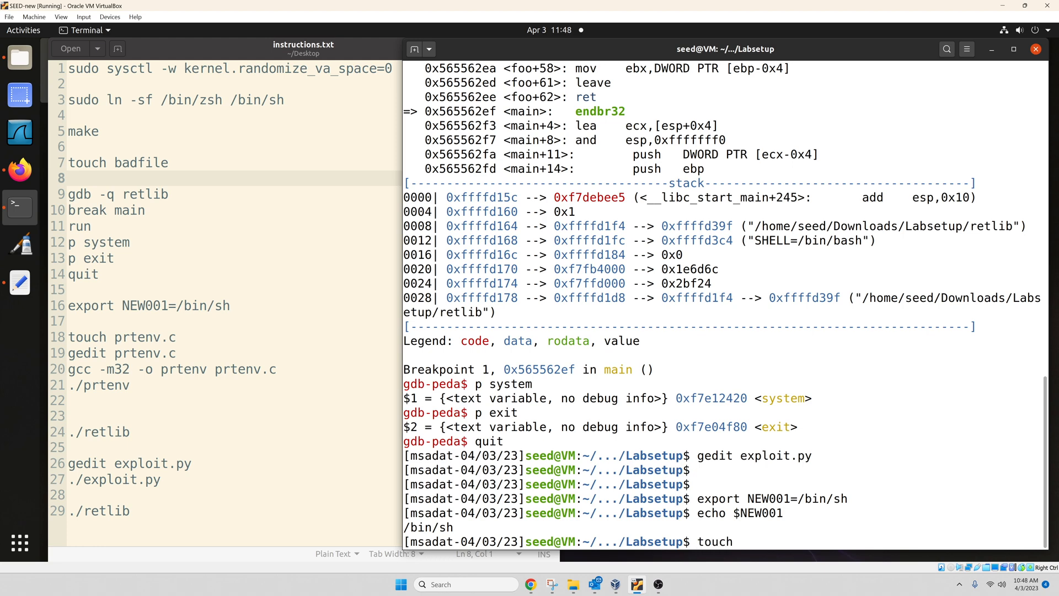
text(prte)
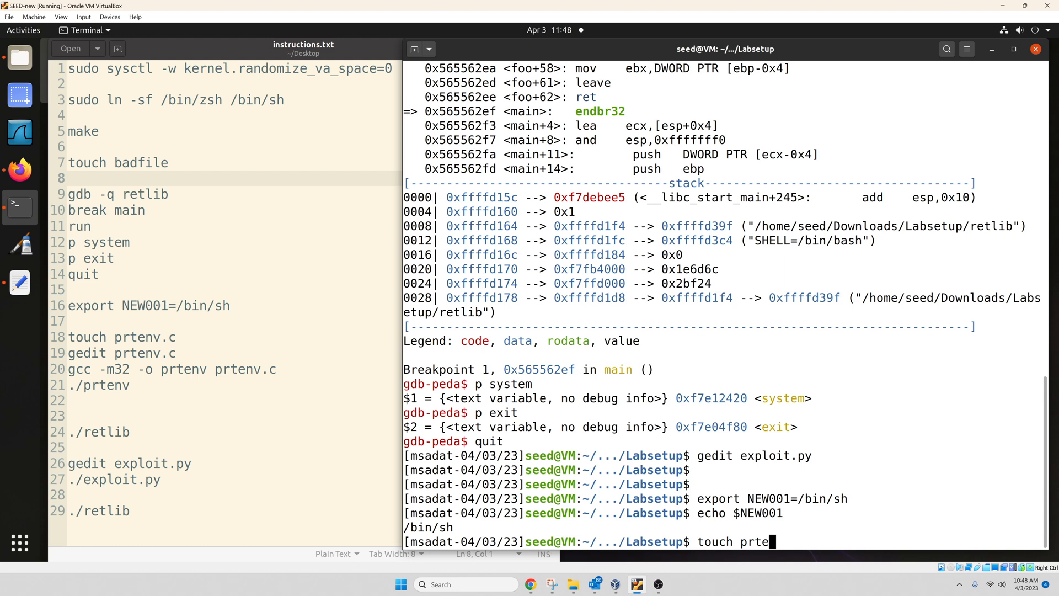
key(Return)
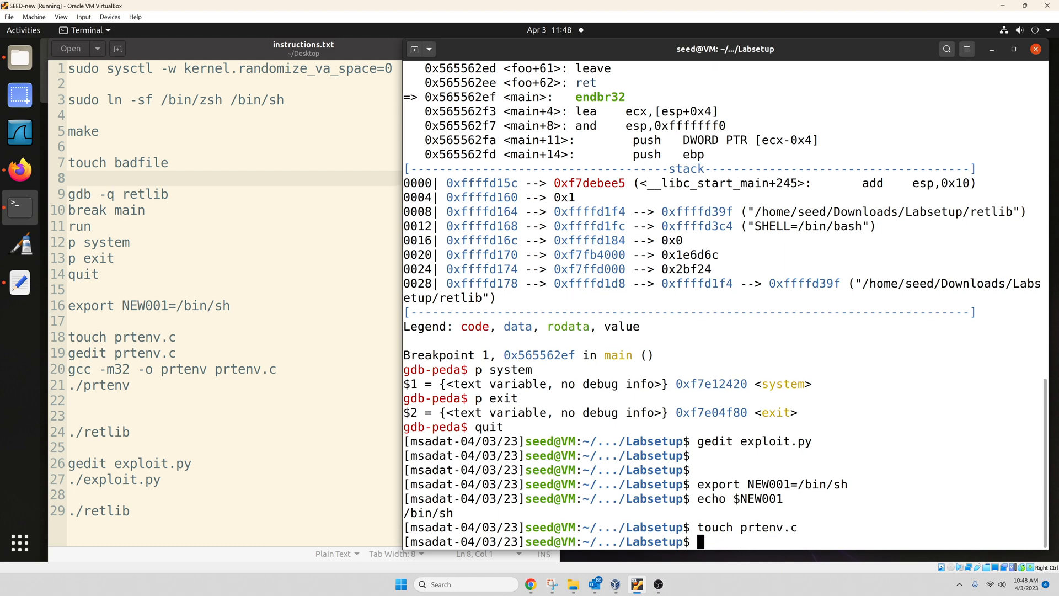
text(gedit)
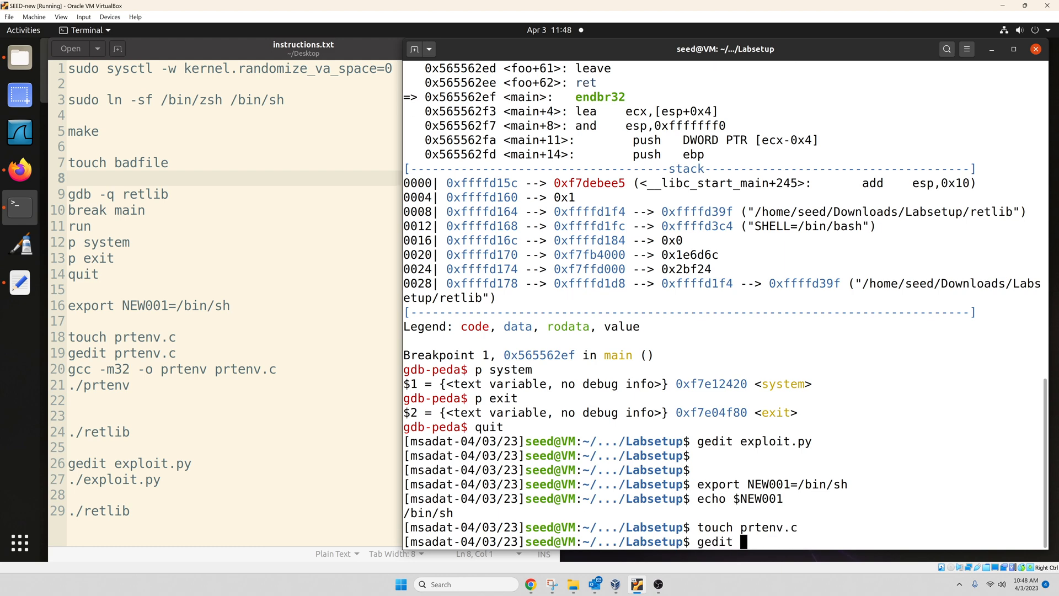
text(prtenv.c)
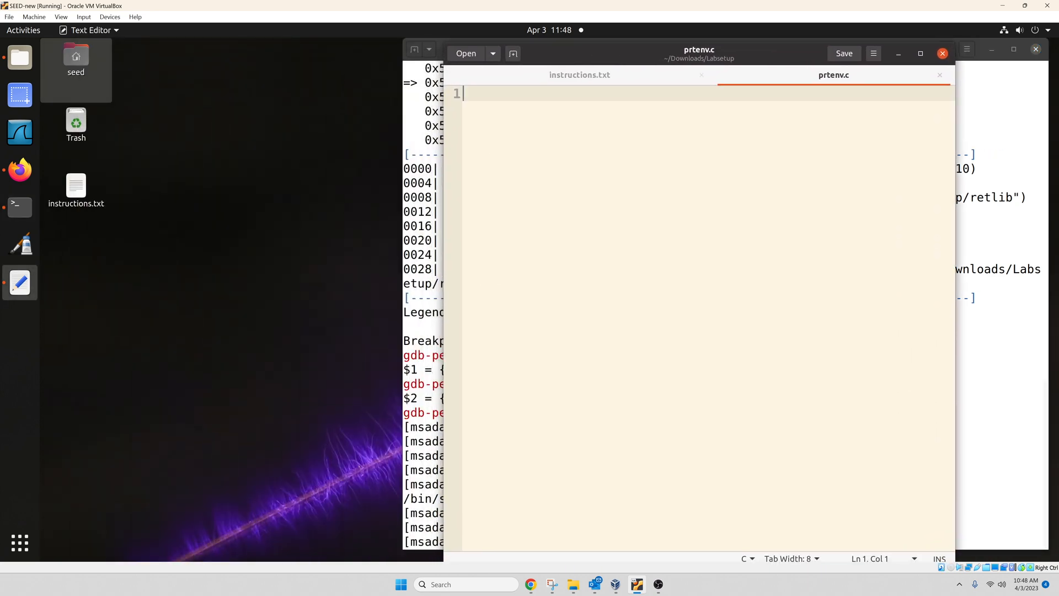
mouse_move(20, 170)
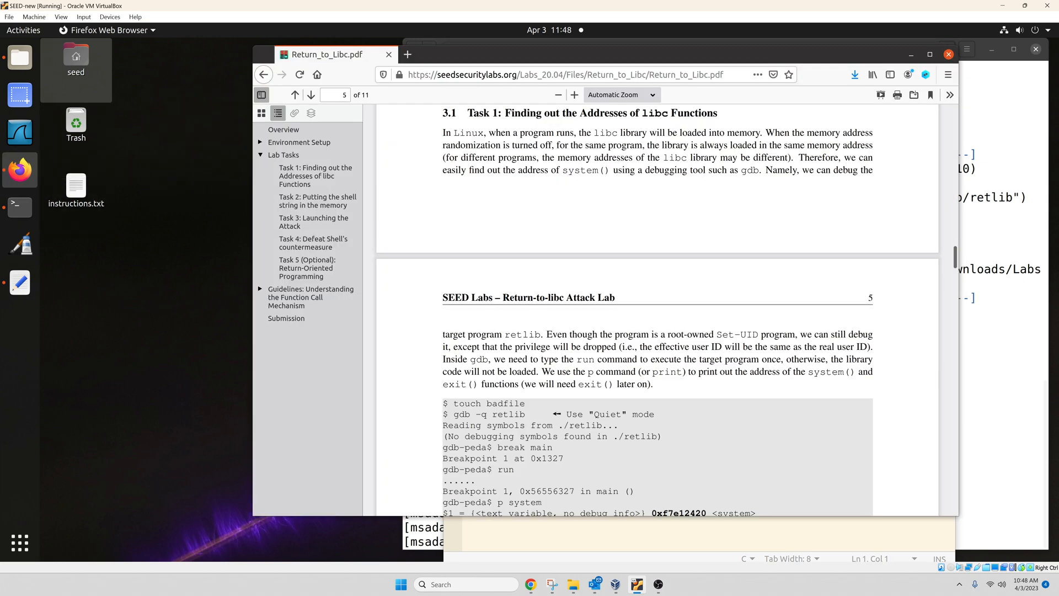
Jump to Task 2 in the lab PDF and scroll to the prtenv program
click(310, 95)
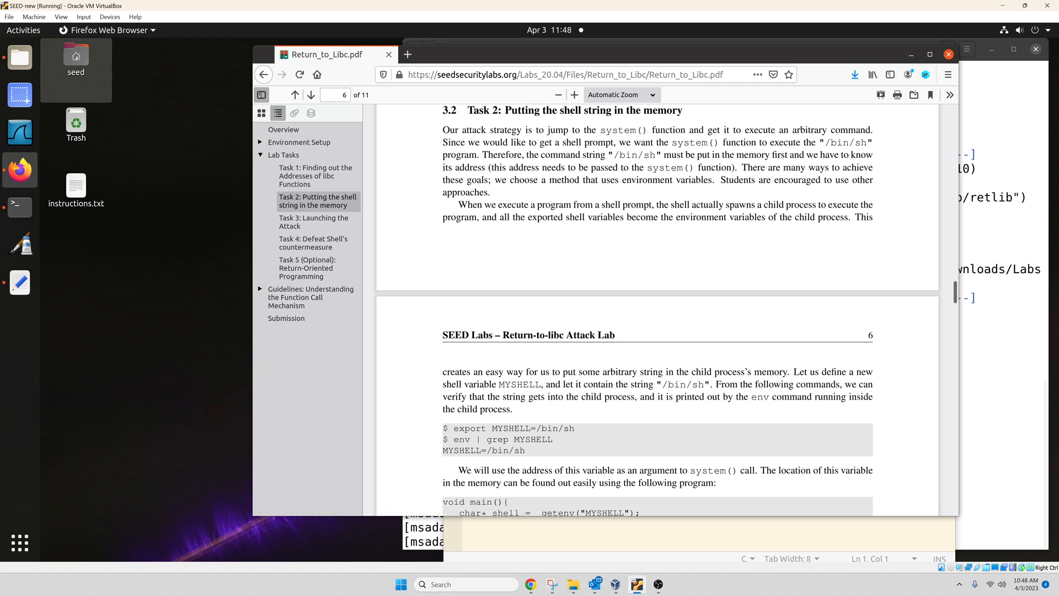
scroll(down, 3)
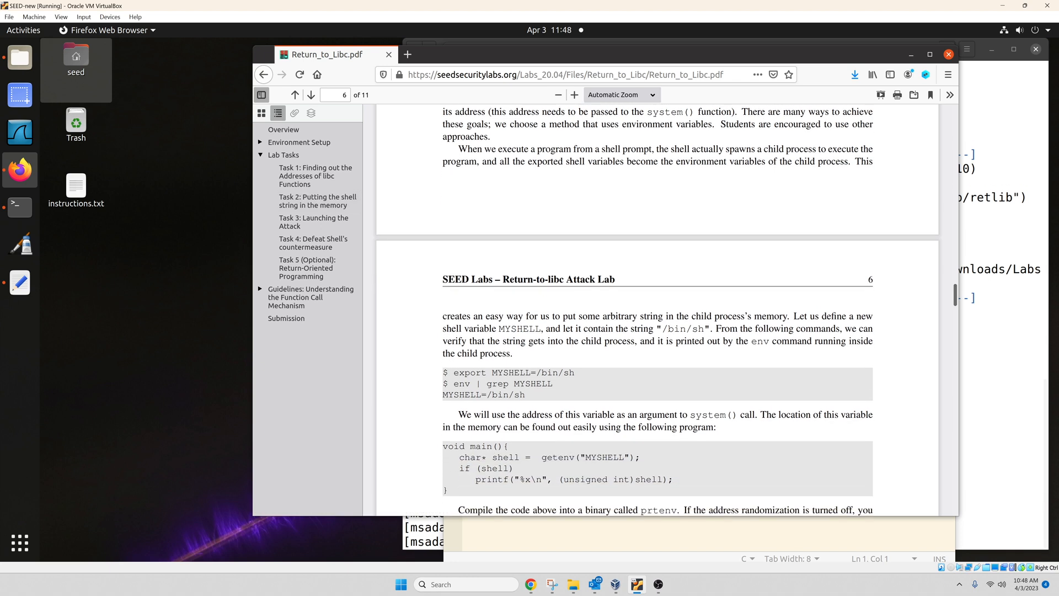
scroll(down, 3)
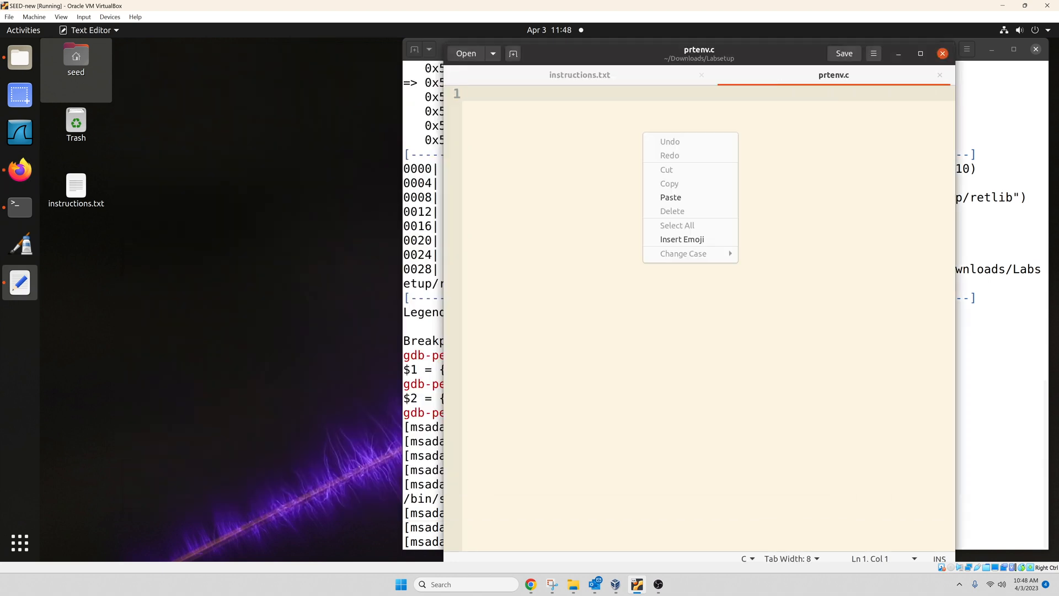
Paste the copied prtenv program into prtenv.c and split it onto separate lines
click(670, 196)
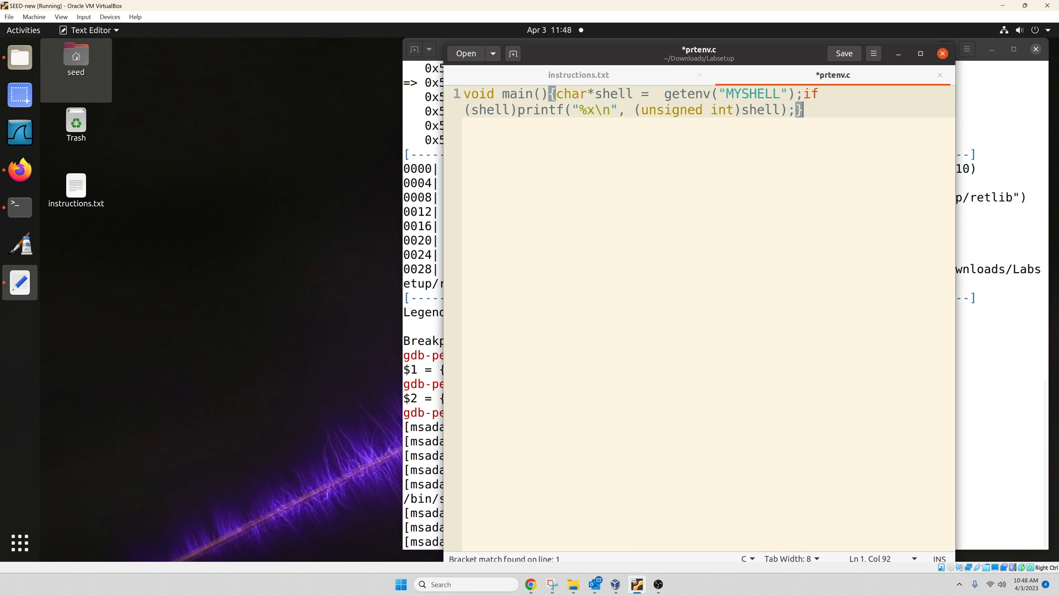
key(Return)
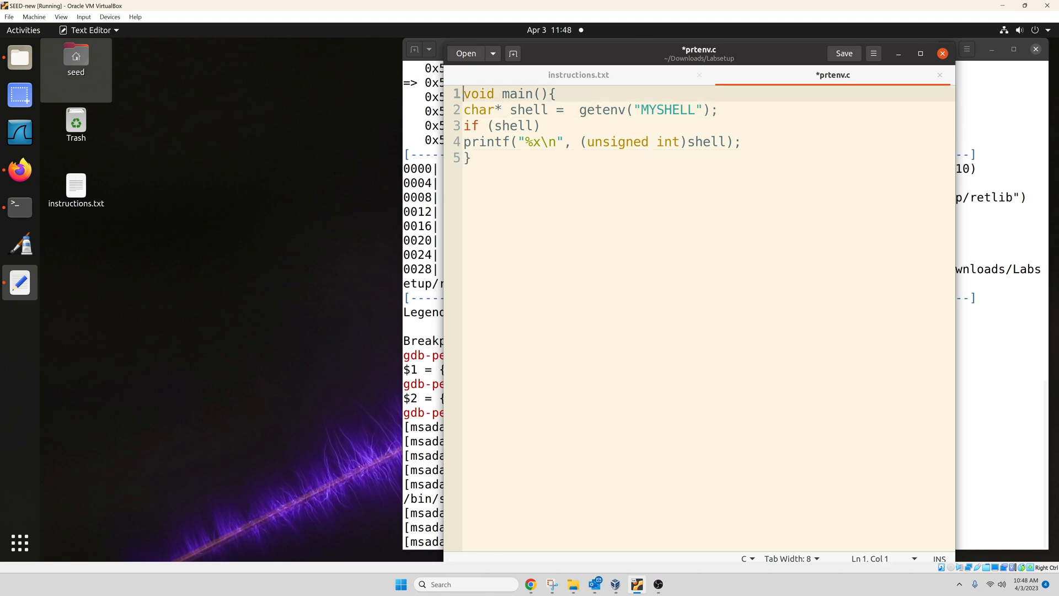
key(Return)
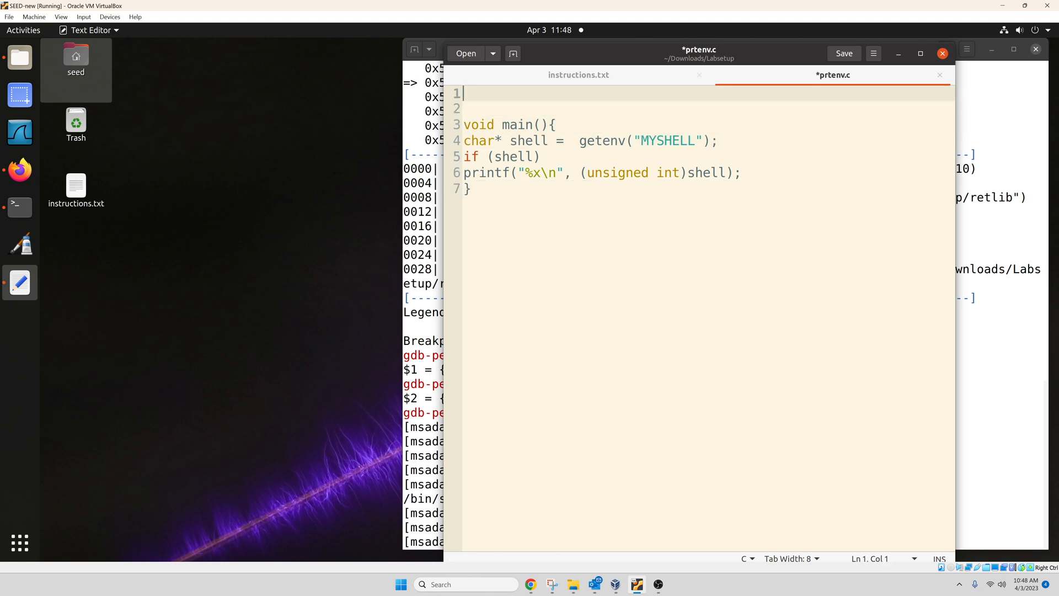
Add #include<stdio.h> and #include<stdlib.h> above main and select MYSHELL
text(#incl)
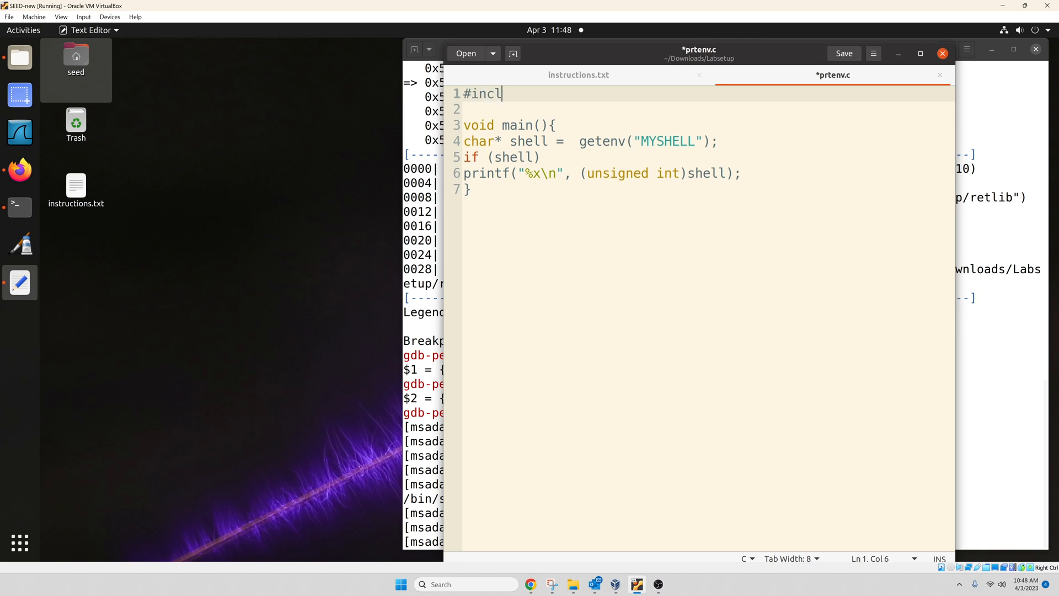
text(ude<s)
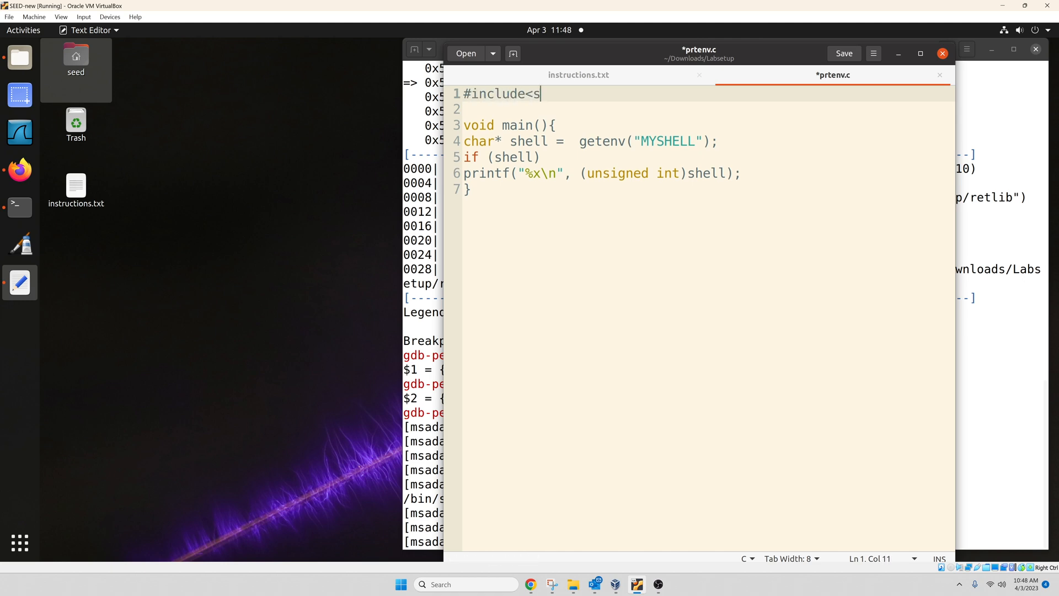
text(tdio.h)
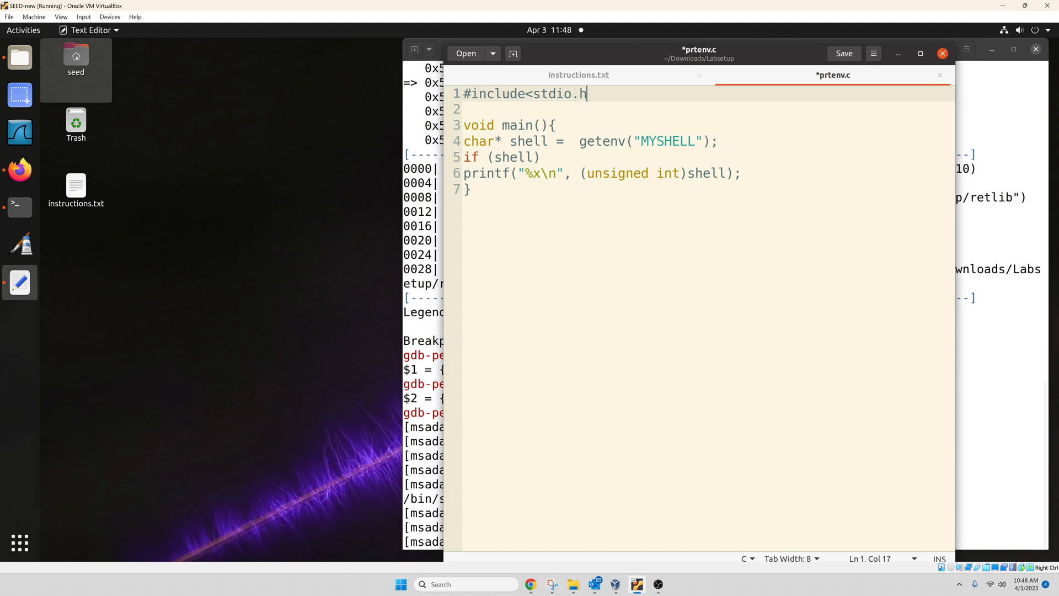
key(Return)
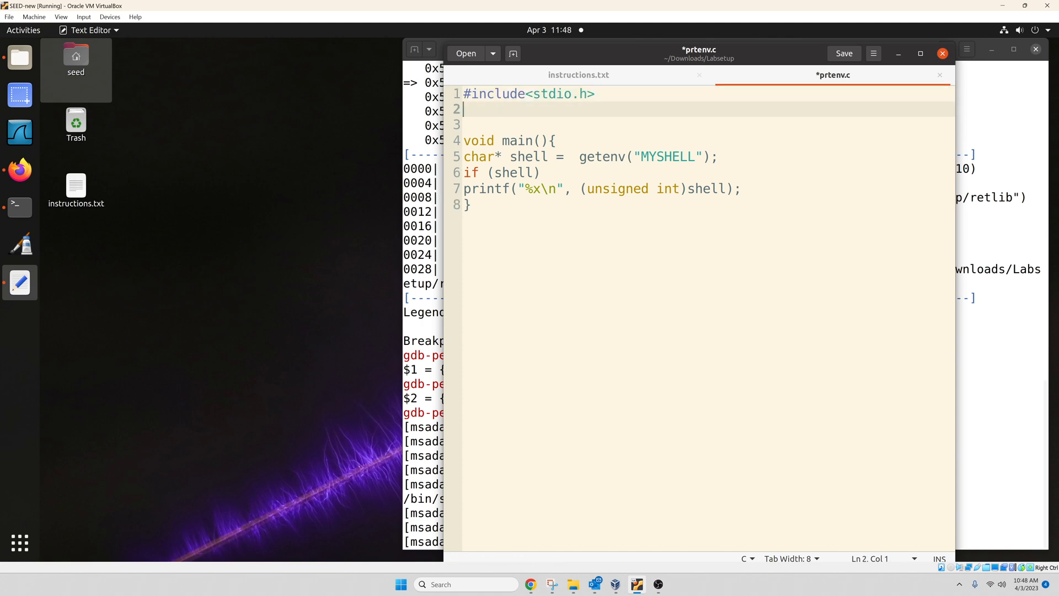
text(#include)
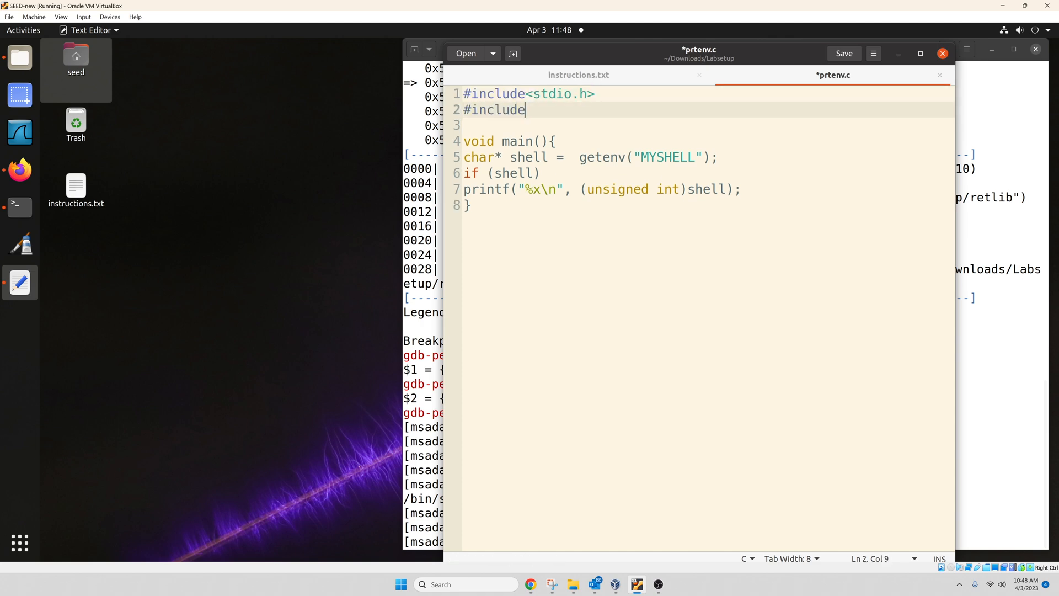
text(<s)
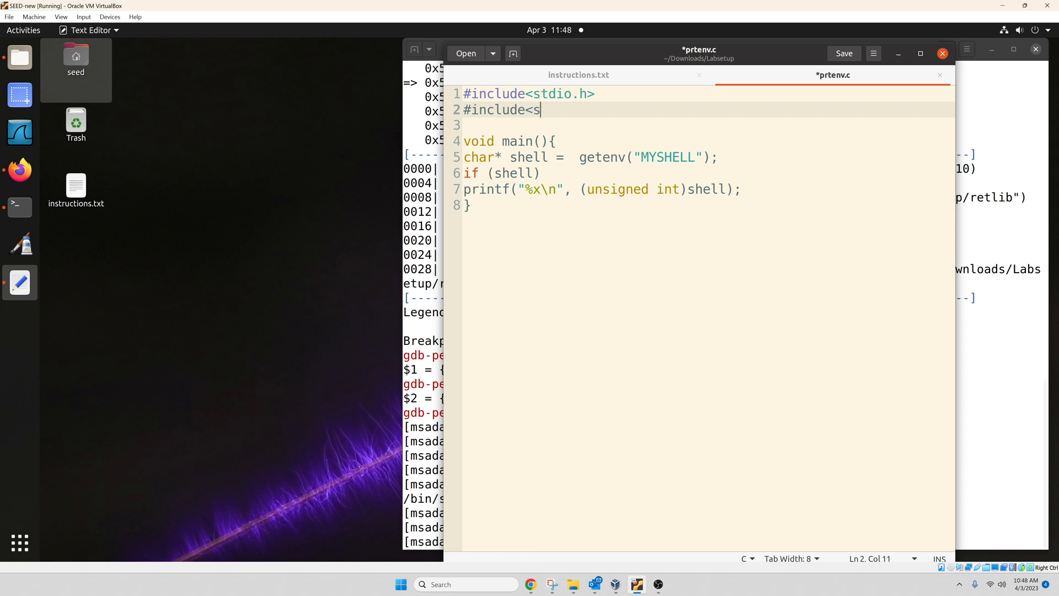
text(tdli)
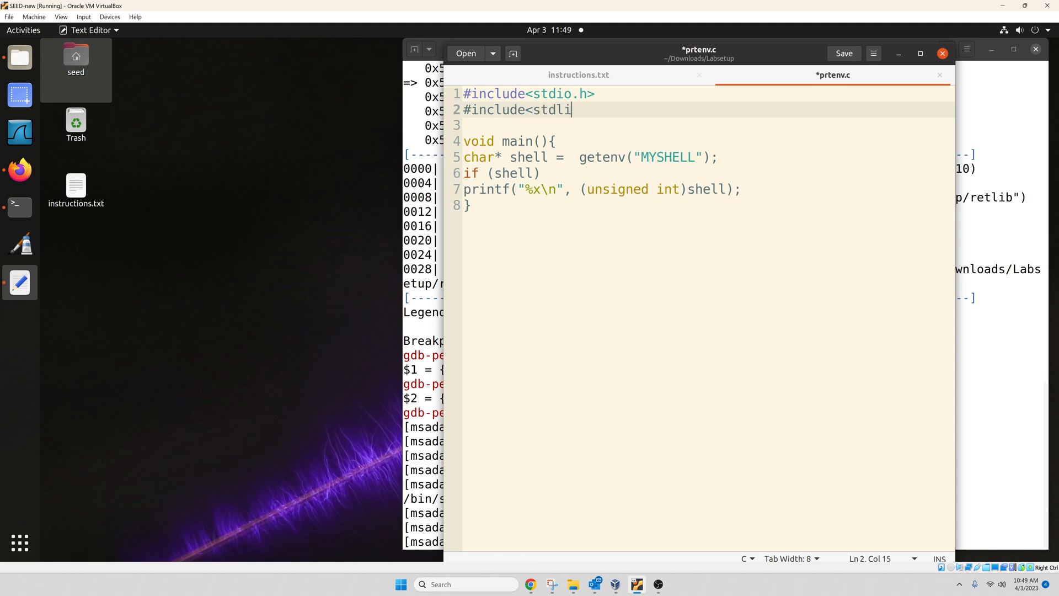
text(b.h)
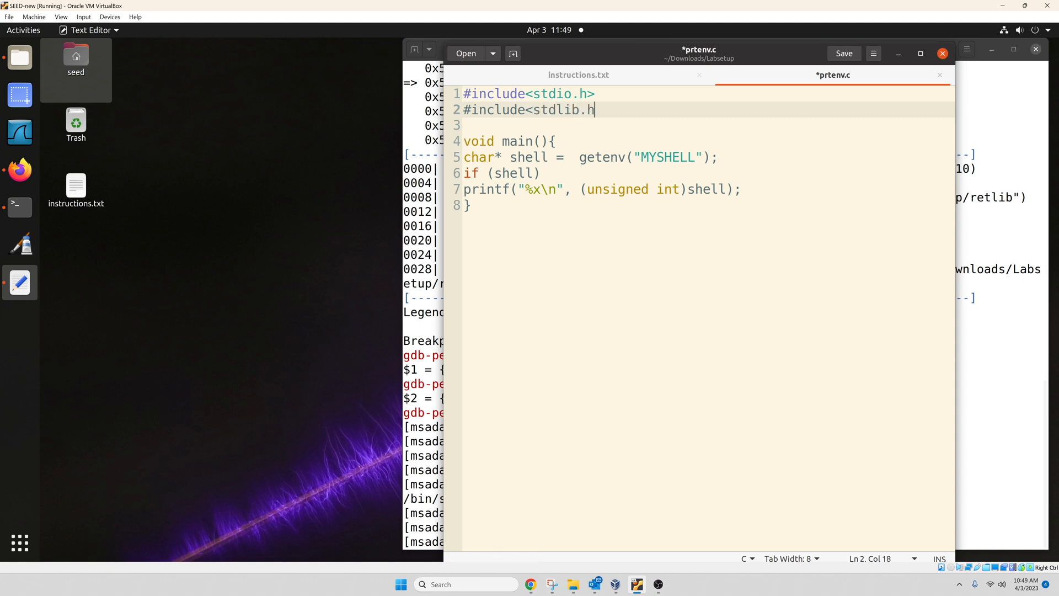
text(>)
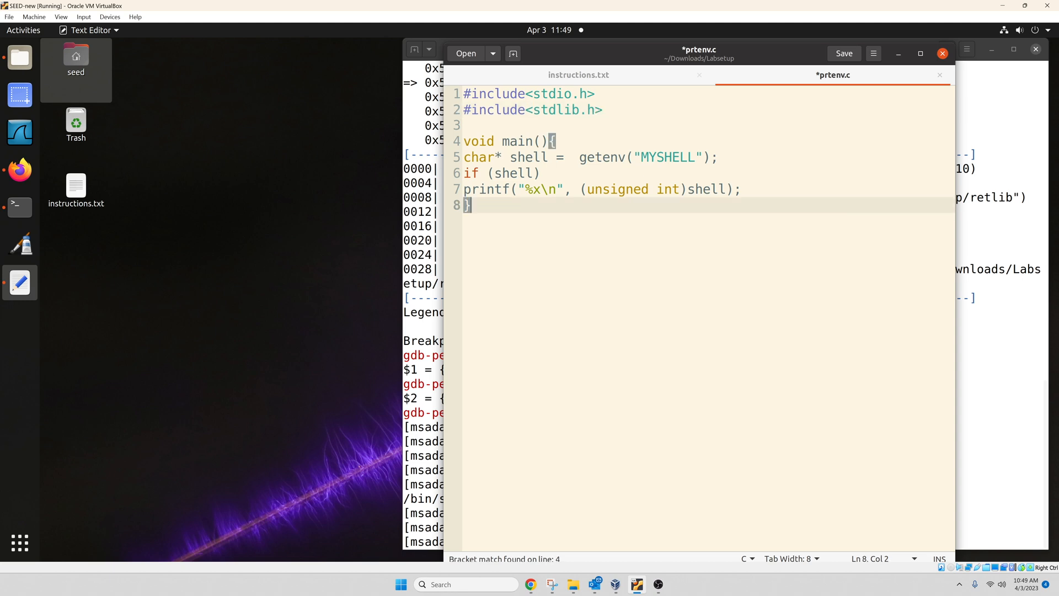
double_click(667, 157)
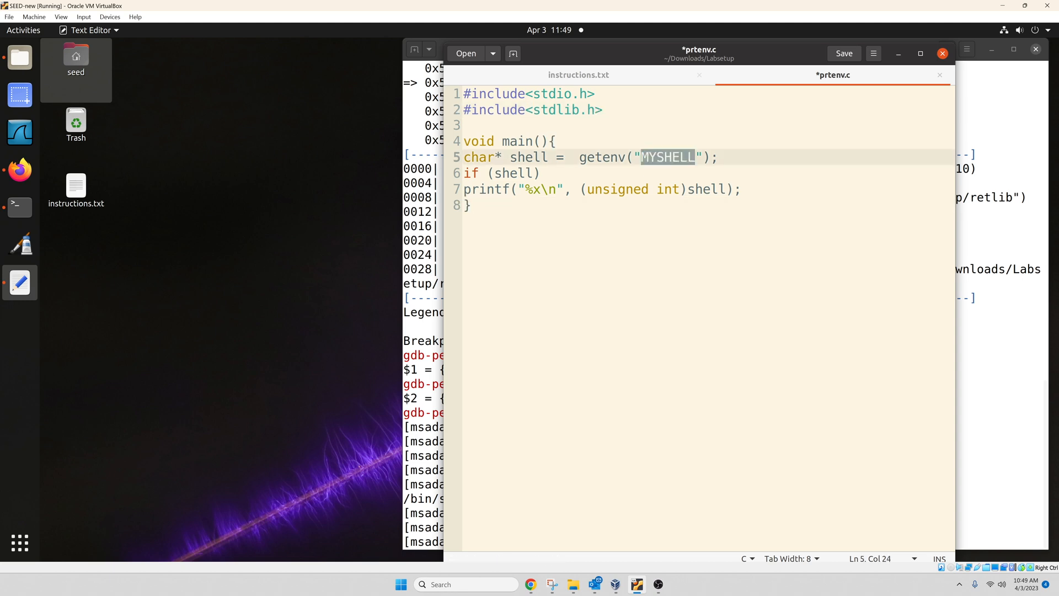
Replace MYSHELL with NEW001 in prtenv.c, save and close it, returning to the terminal
click(577, 75)
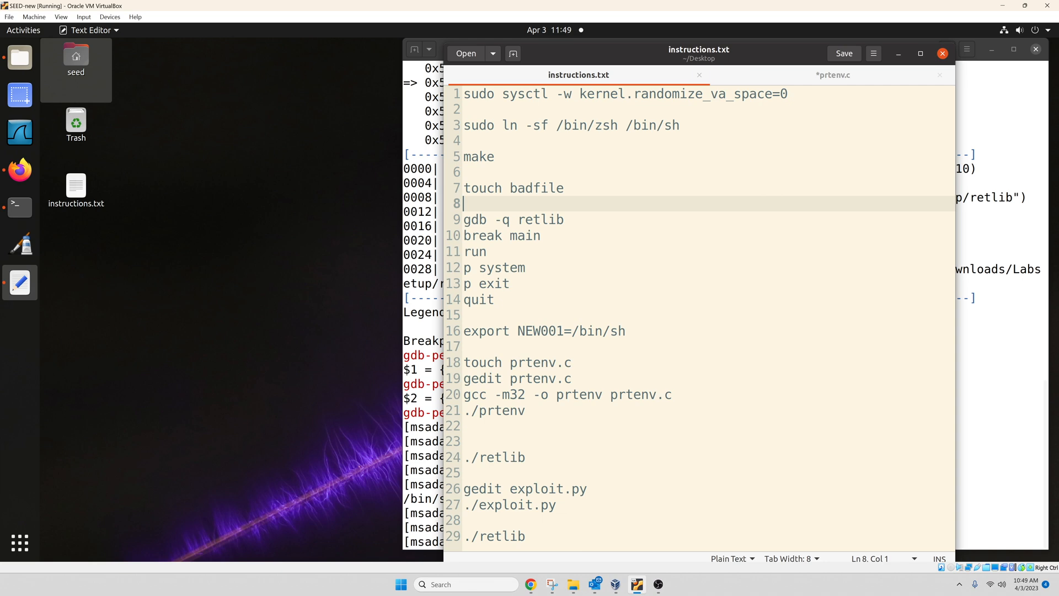
click(833, 75)
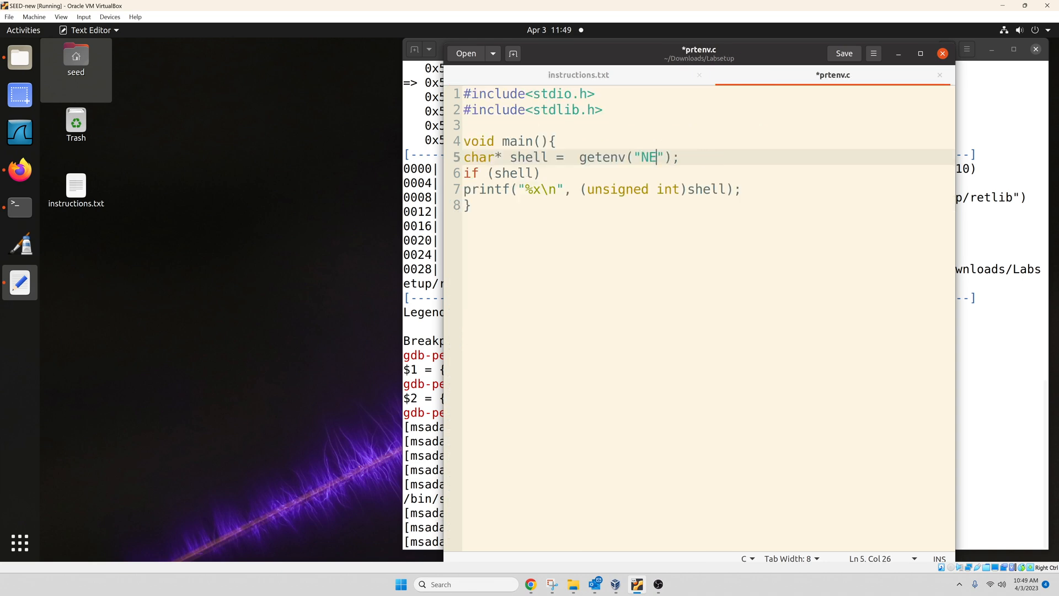
text(W001)
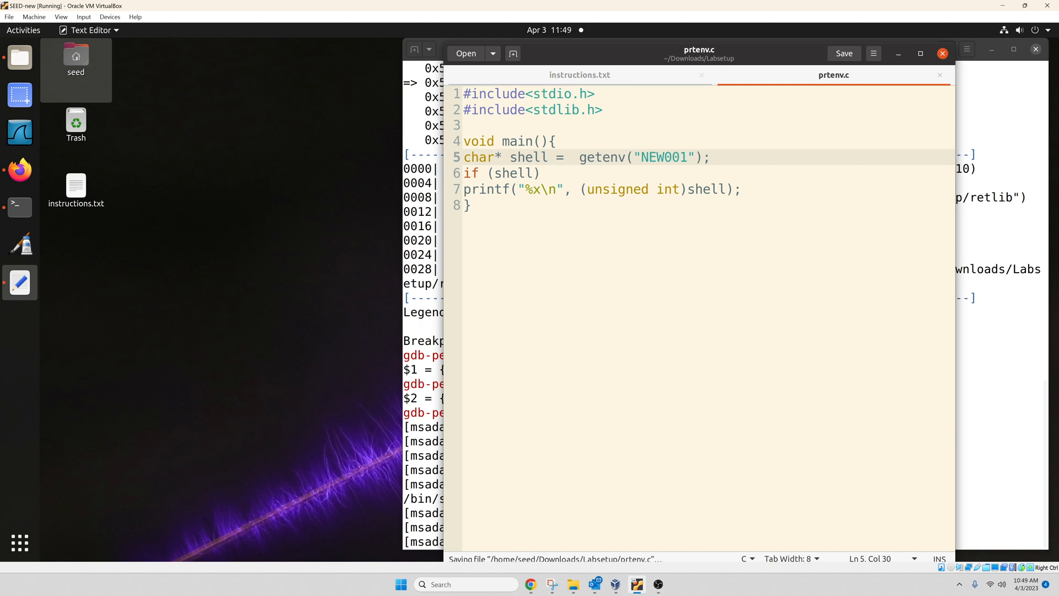
click(580, 75)
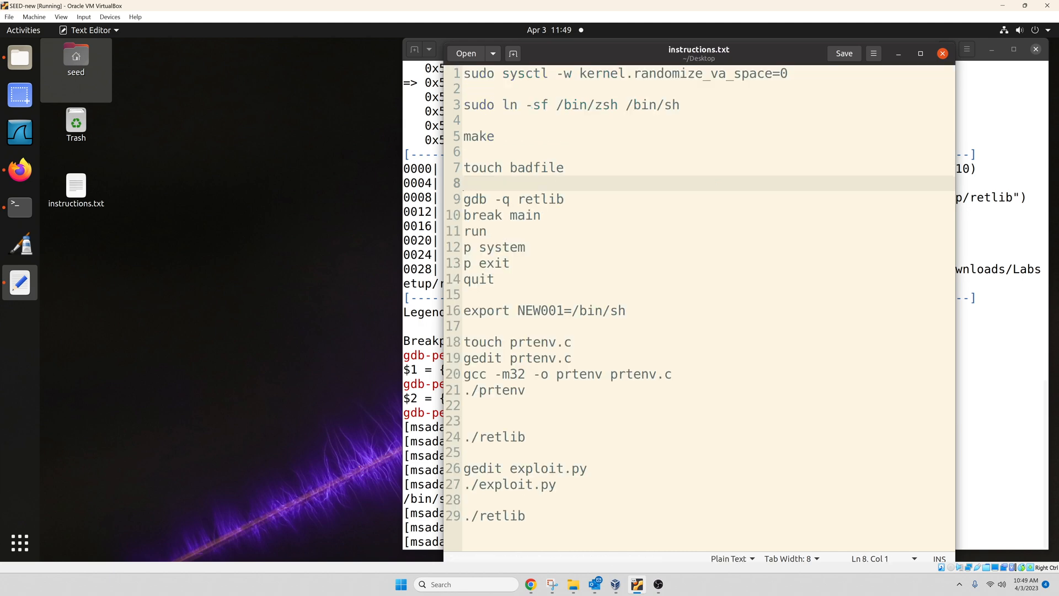
click(919, 53)
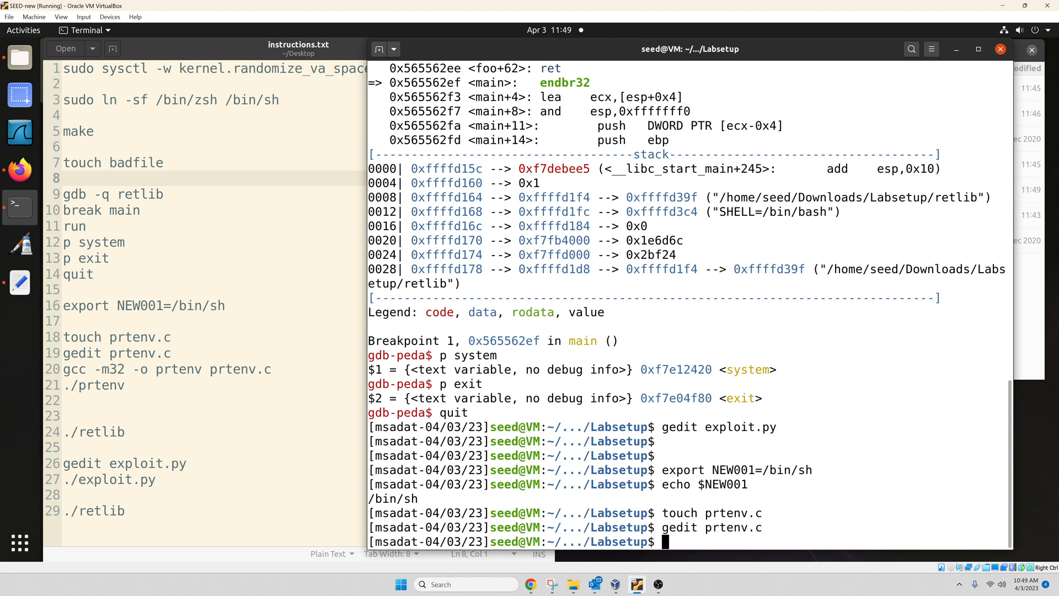
Compile prtenv.c as 32-bit with gcc -m32 -o prtenv and list the Labsetup files
text(gcc)
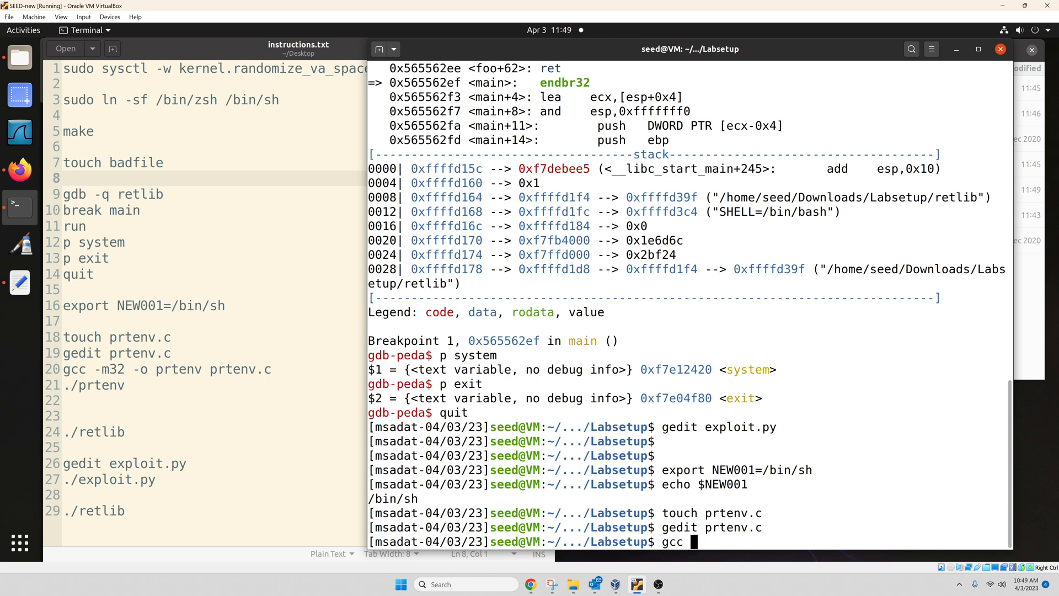
text(-m32)
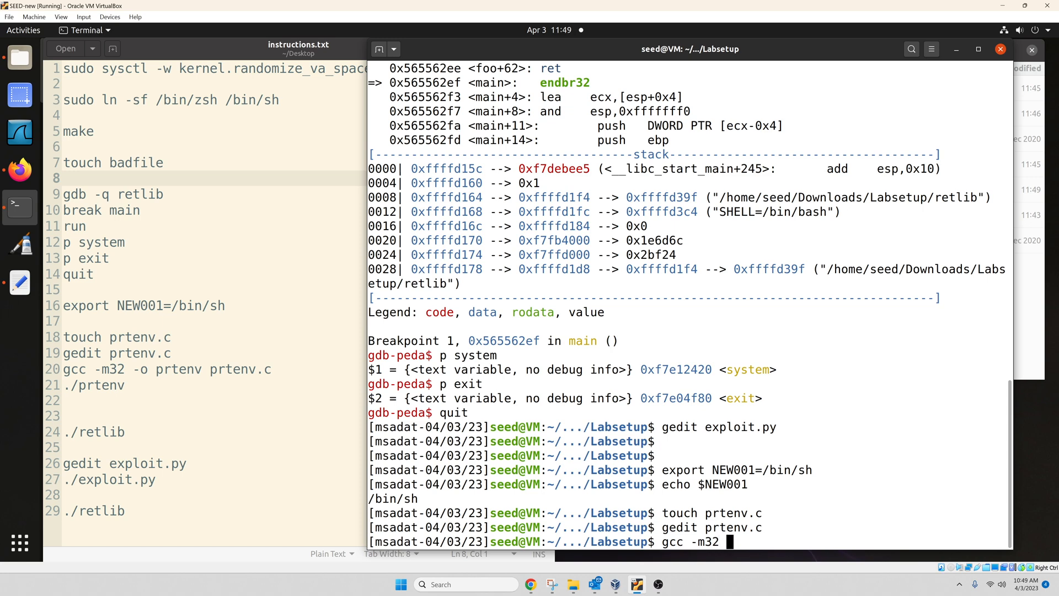
text(-)
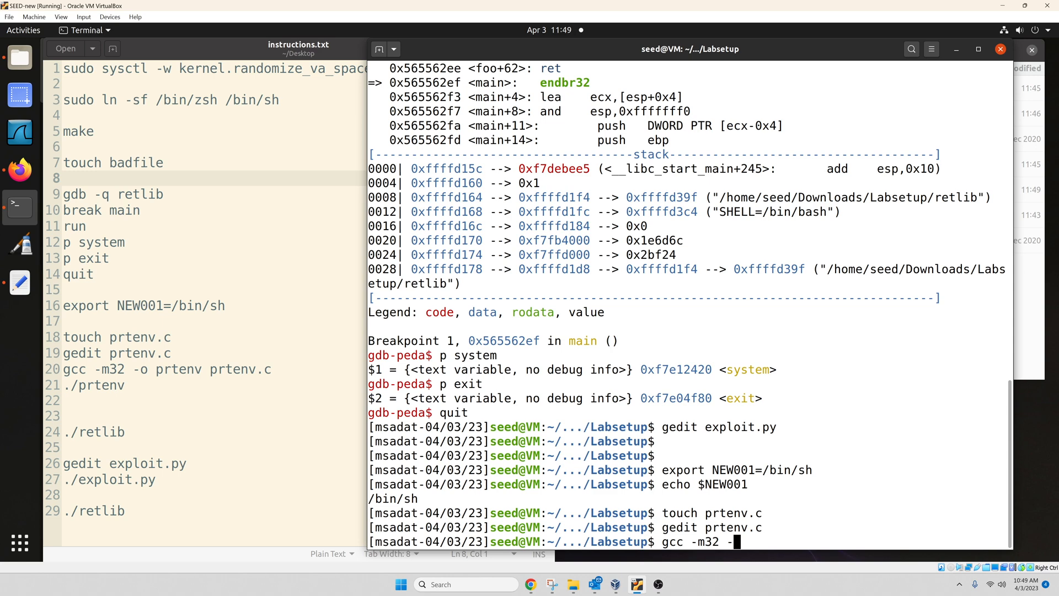
text(o p)
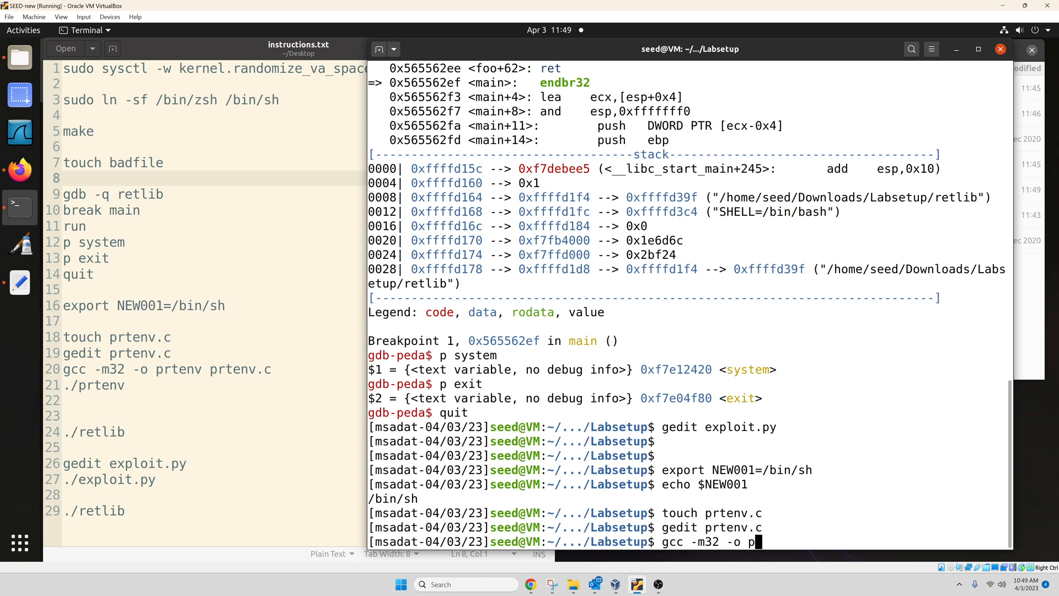
text(rtenv)
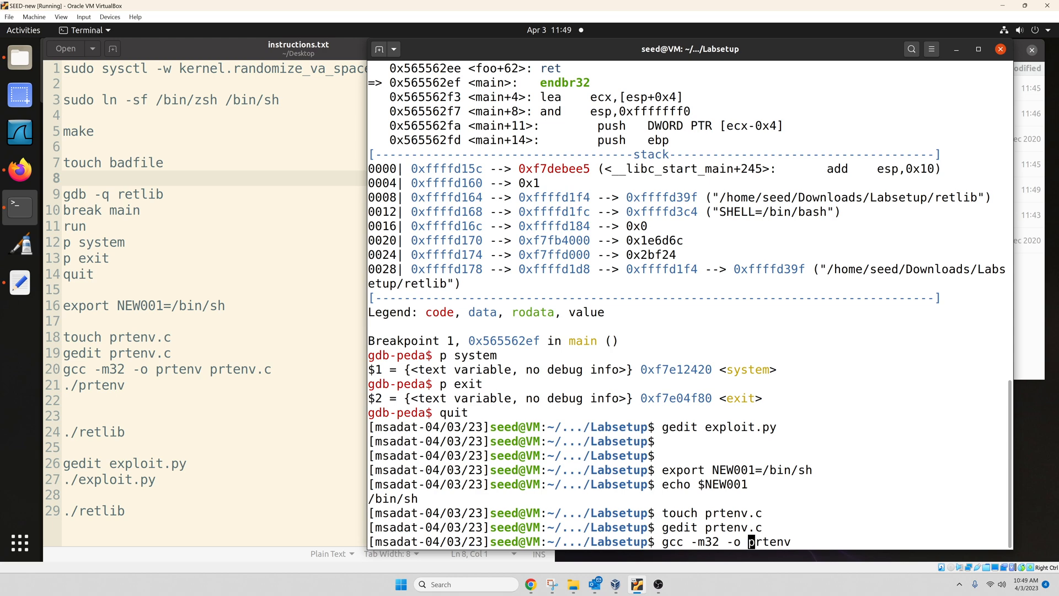
double_click(770, 541)
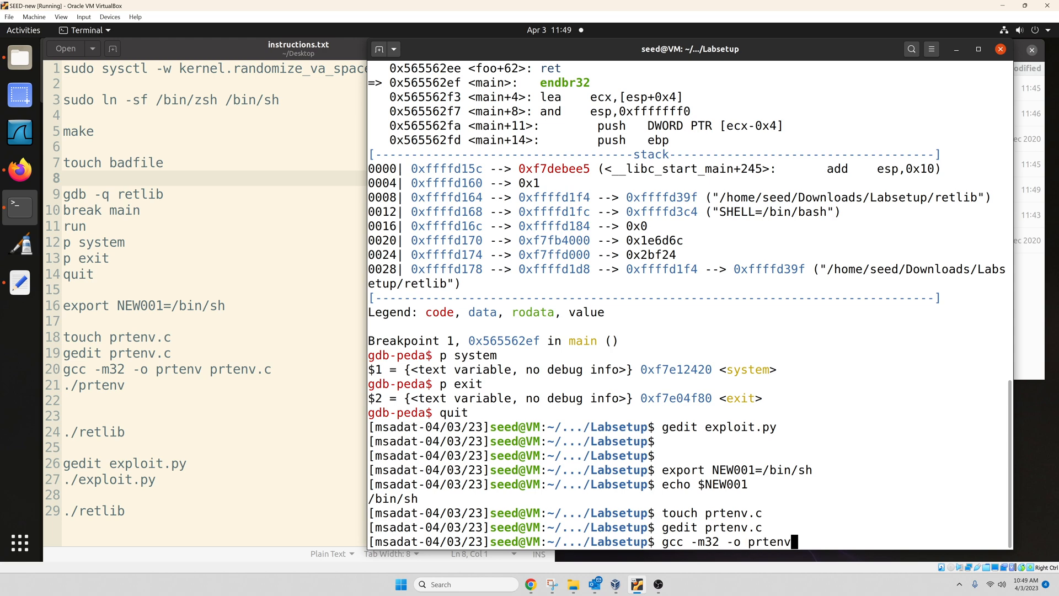
text(prt)
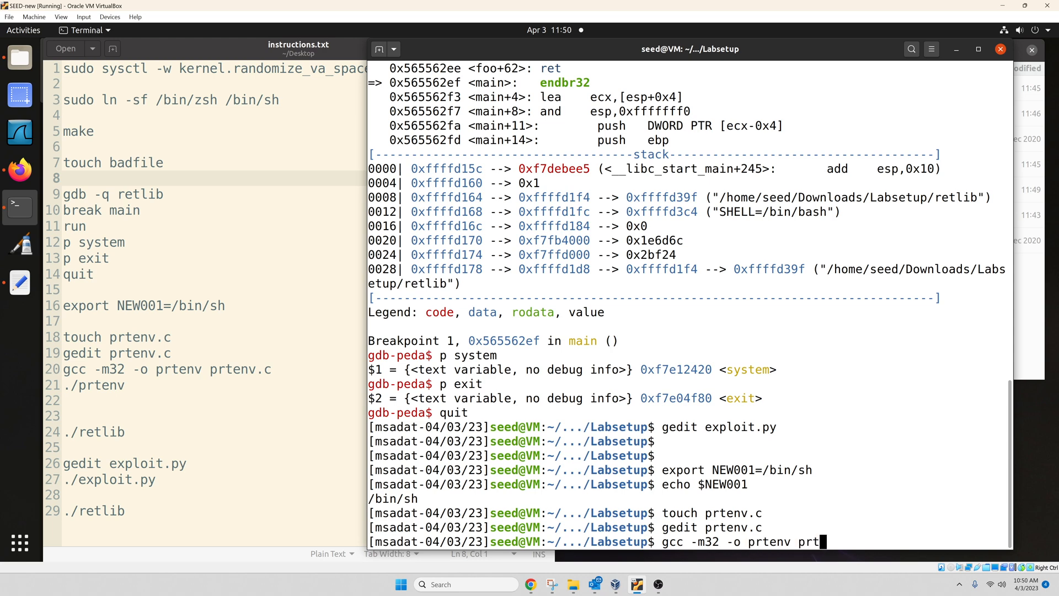
text(env.c)
text(ll)
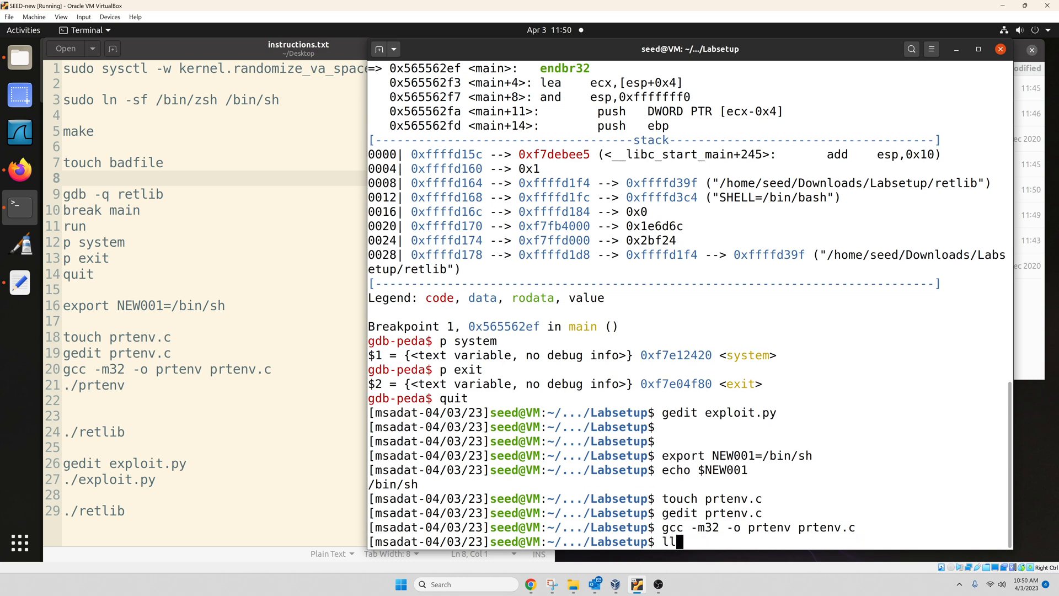
key(Return)
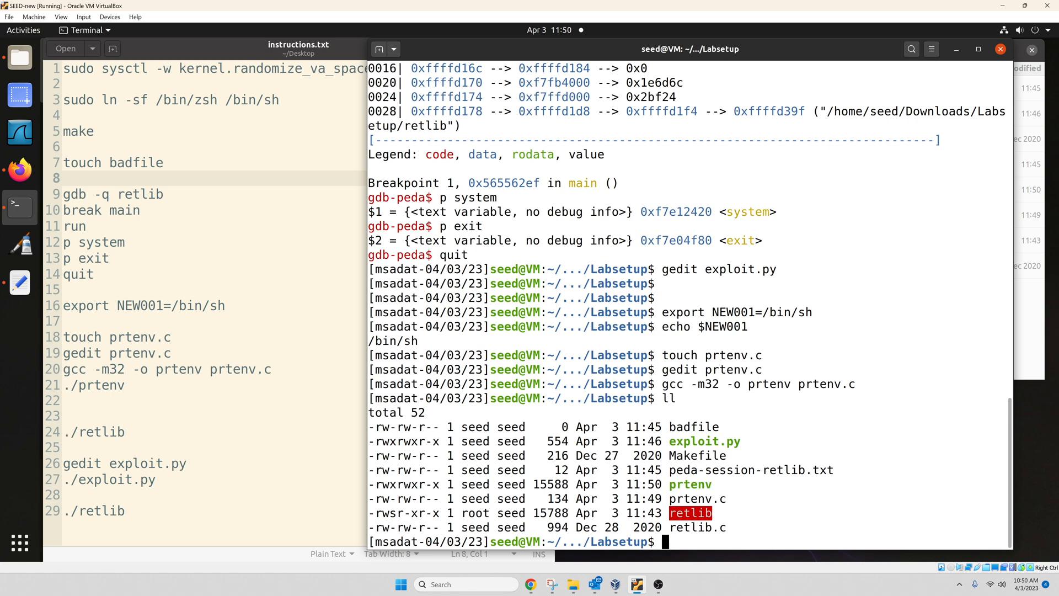
Run ./prtenv, printing the shell string address ffffddea
text(./prtenv)
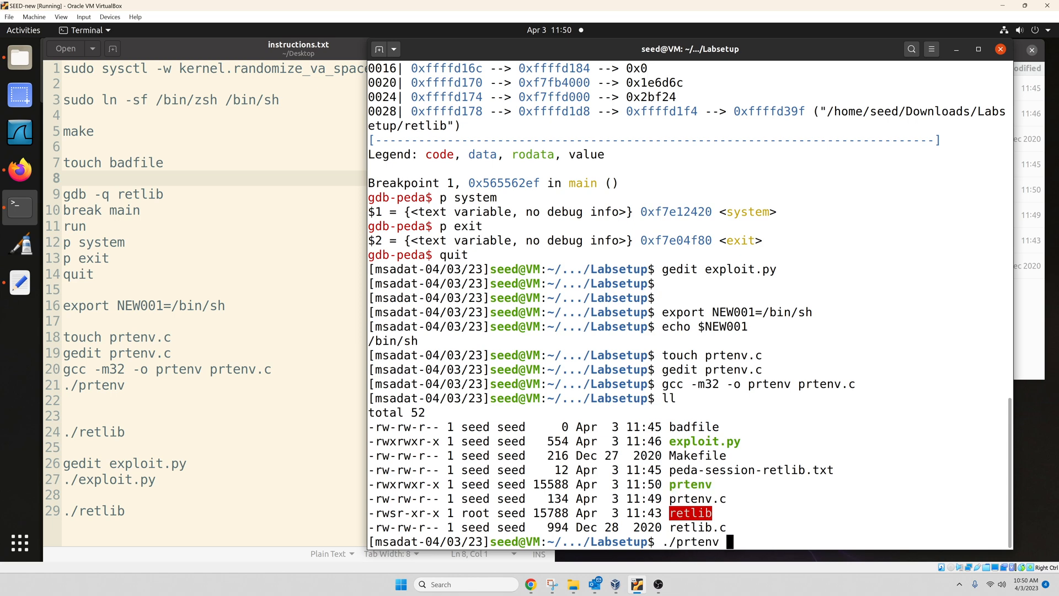
key(Return)
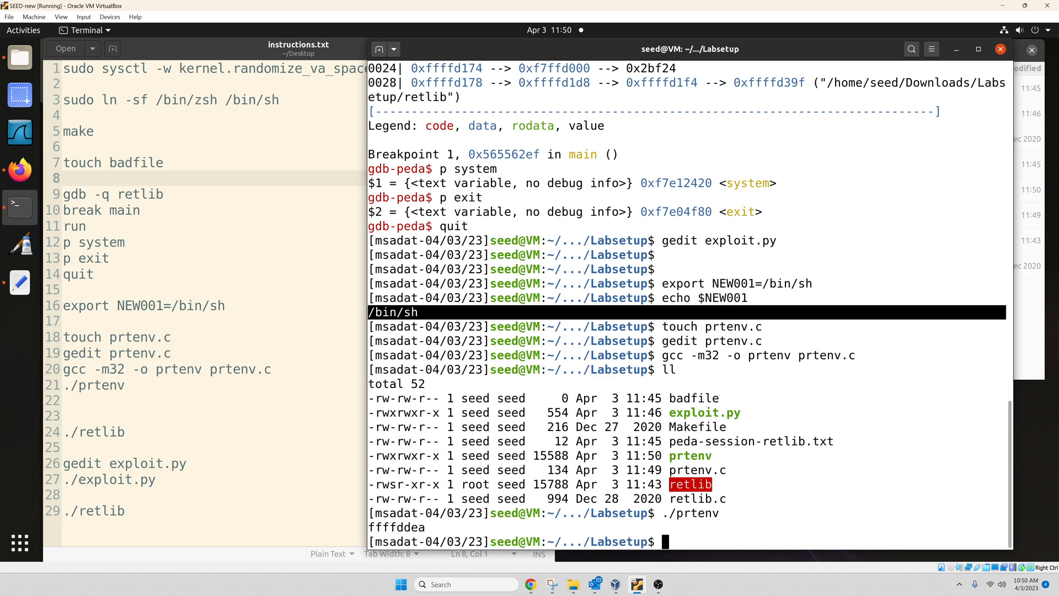
right_click(433, 439)
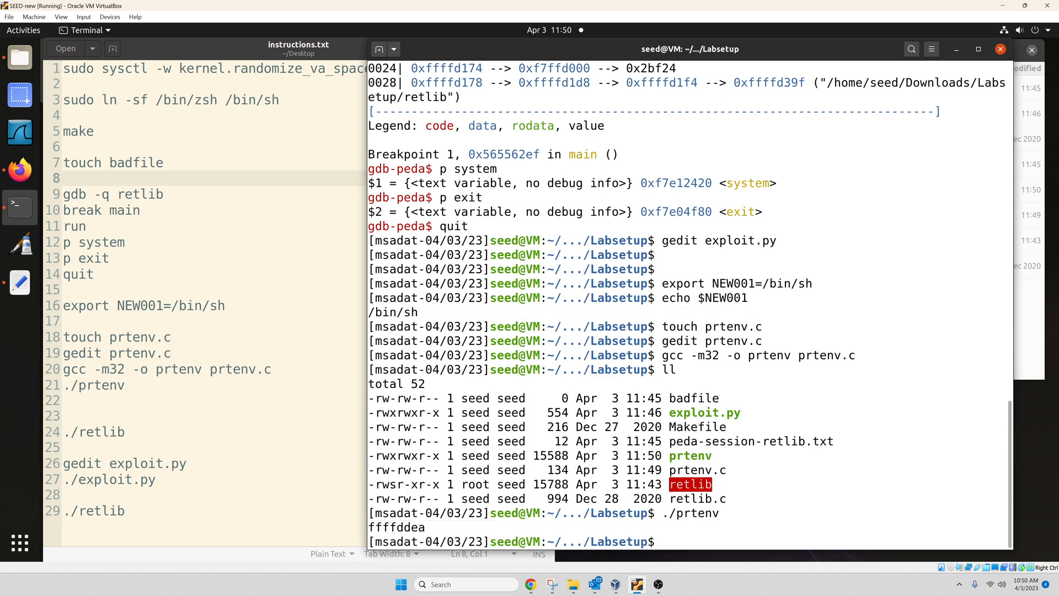
Open exploit.py in gedit and set sh_addr to 0xffffddea, then save and close
text(gedit exp)
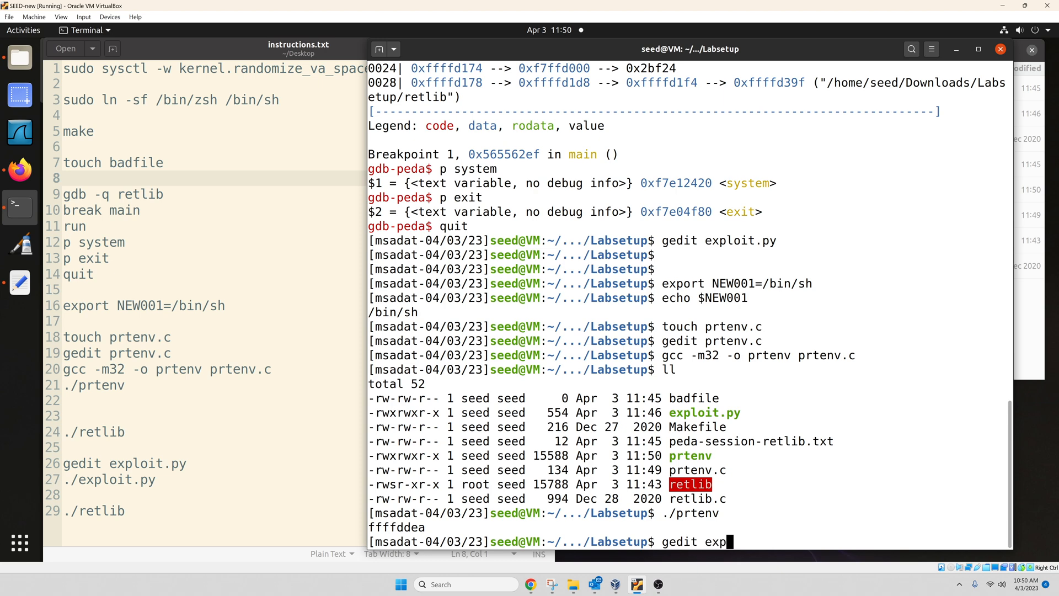
key(Return)
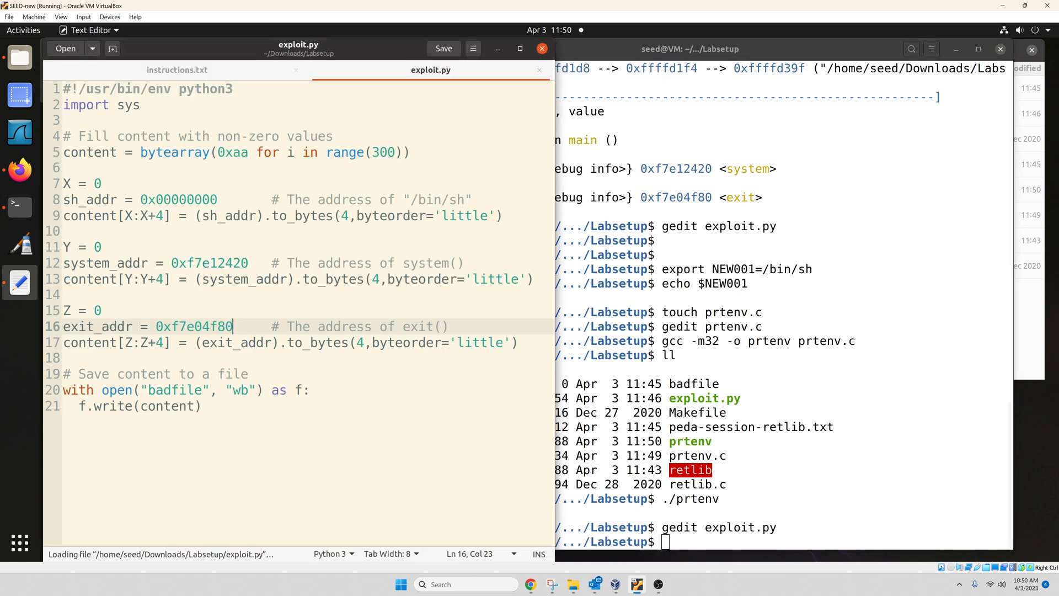
double_click(179, 200)
text(ffffddea)
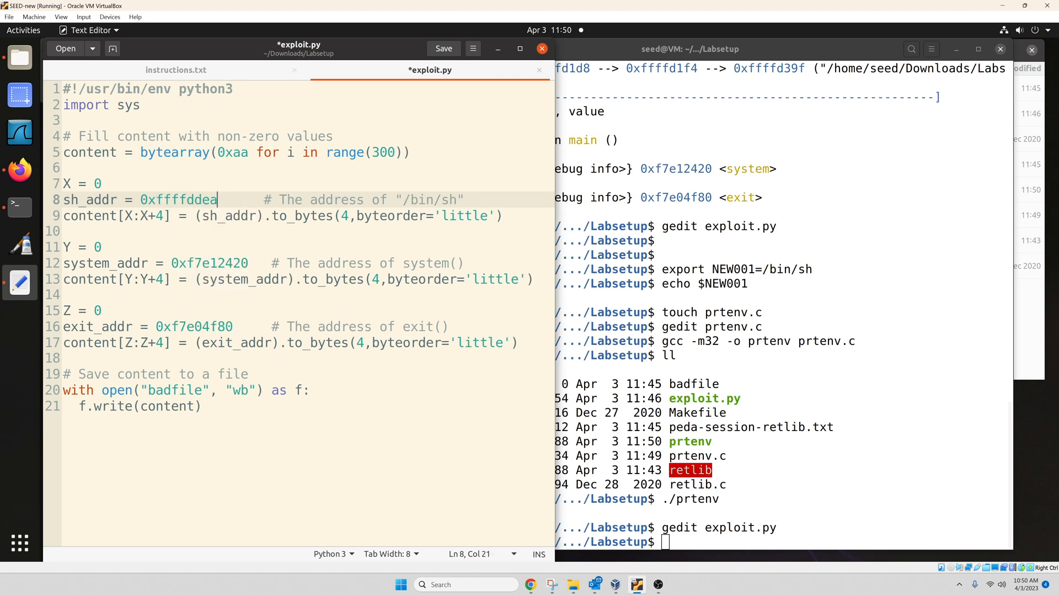
click(443, 48)
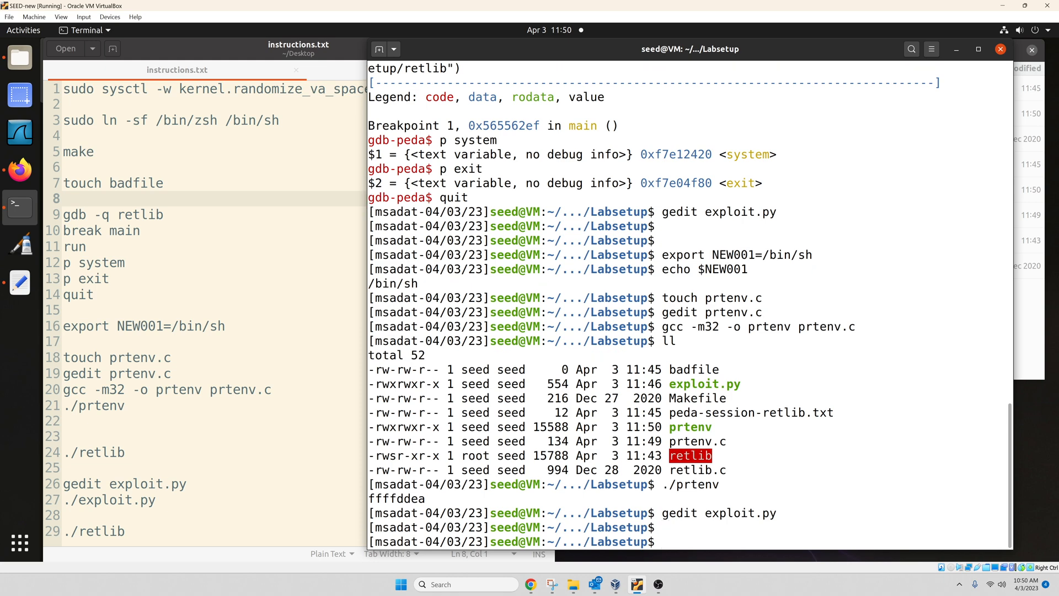
Run ./retlib, reporting buffer 0xffffcd70 and frame pointer 0xffffcd88
text(./ret)
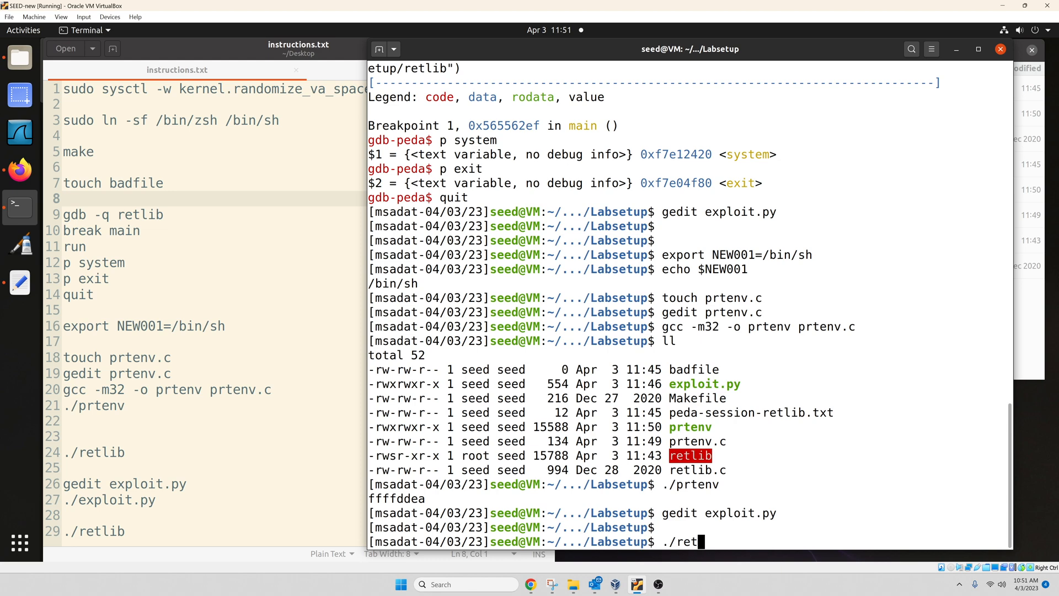
text(lib)
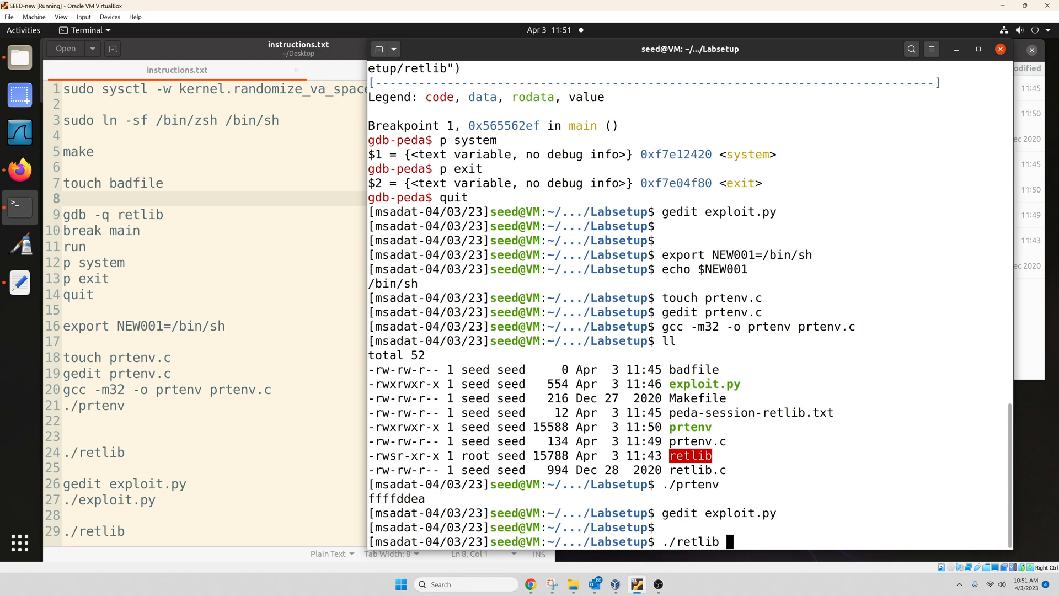
key(Return)
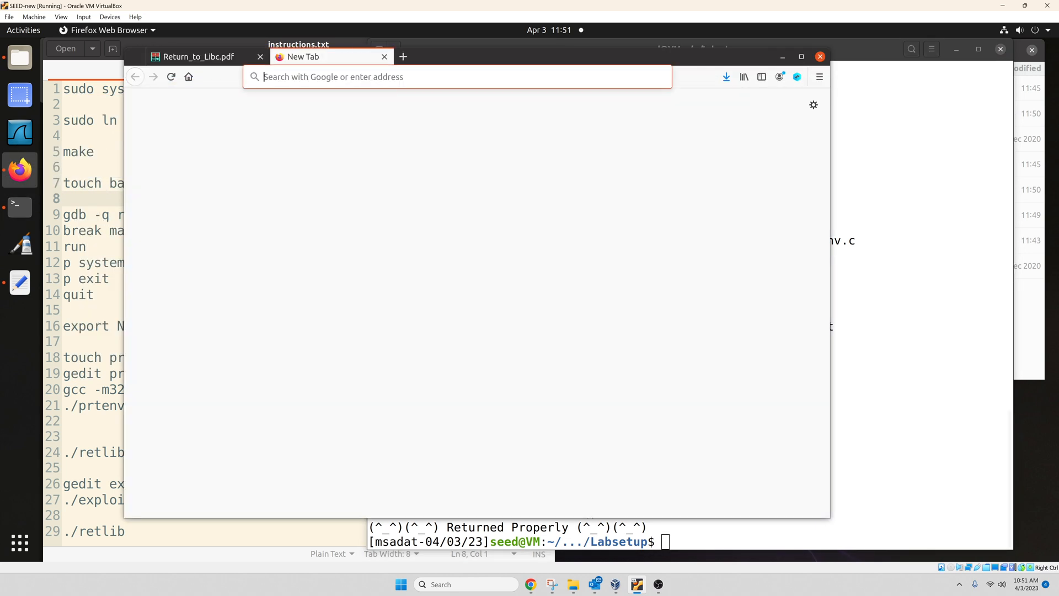
Search Google for a hex calculator and open the Calculator.net Hex Calculator
text(hex)
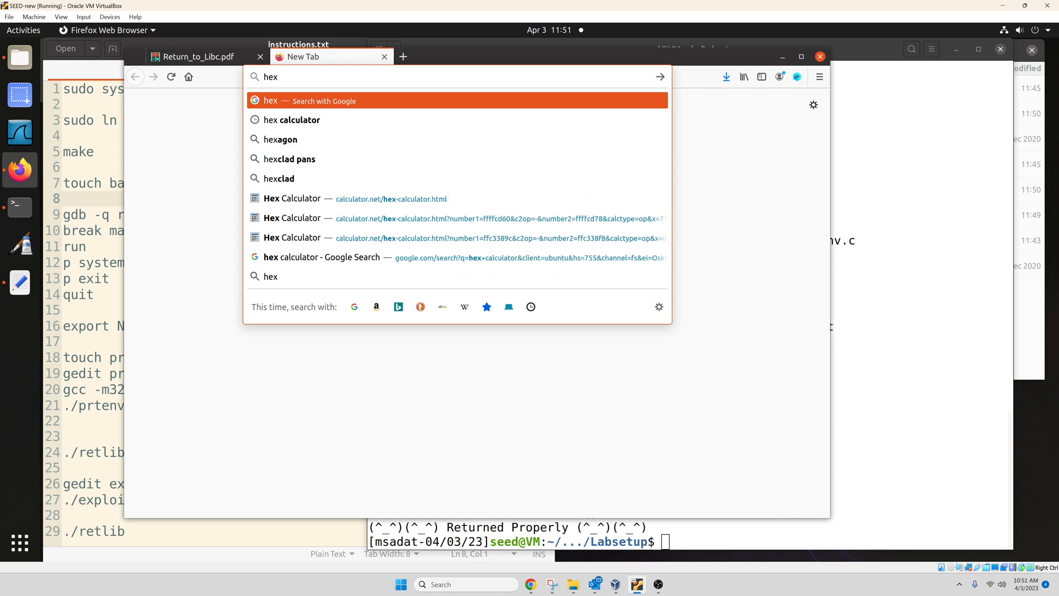
click(292, 119)
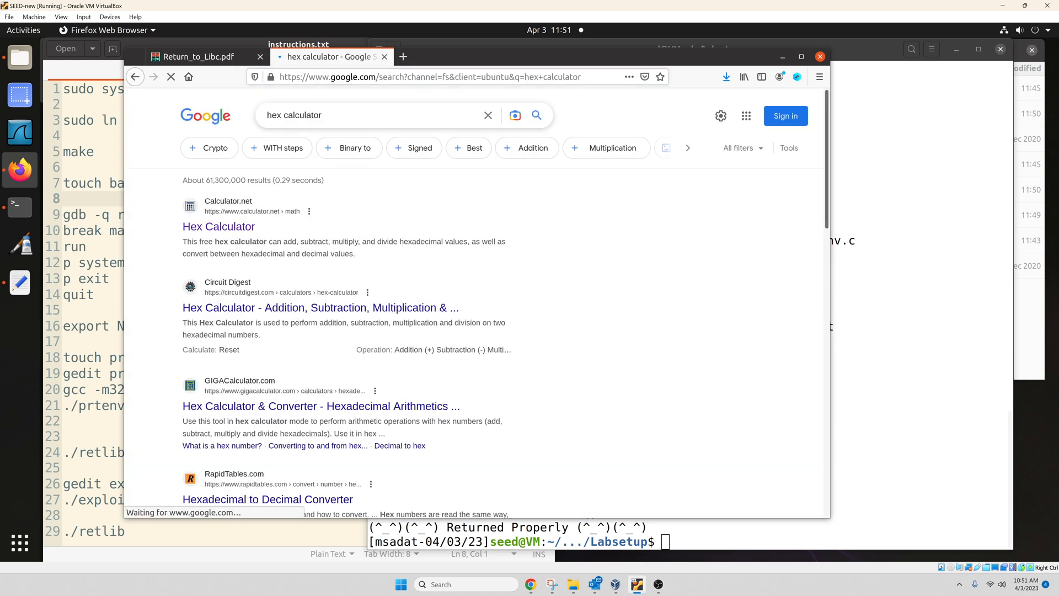
click(218, 226)
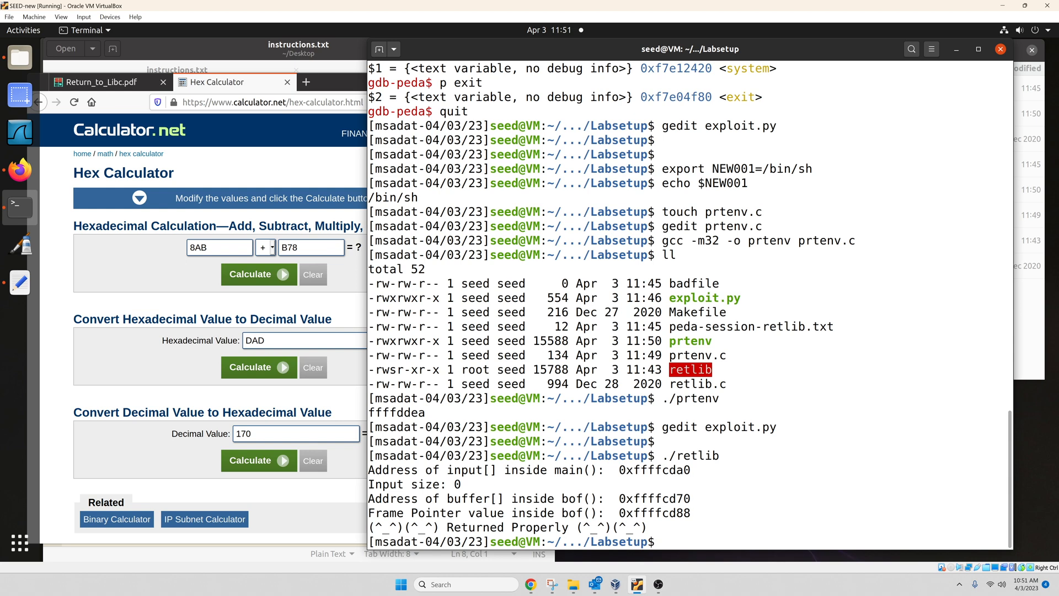
Subtract ffffcd70 from ffffcd88, giving 18 hex, 24 decimal
right_click(653, 514)
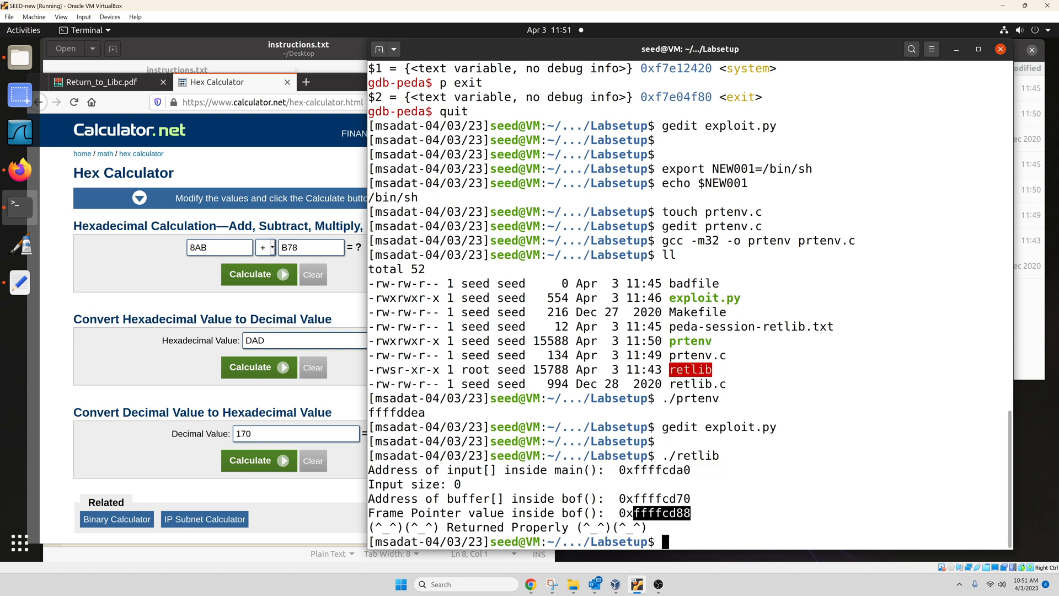
right_click(218, 246)
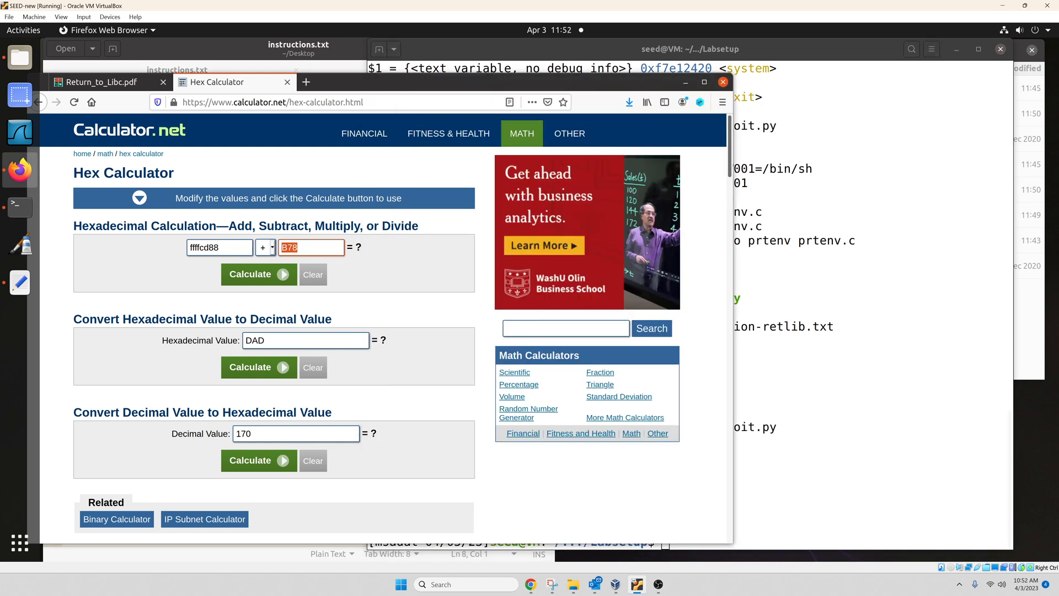
click(272, 247)
text(ffffcd70)
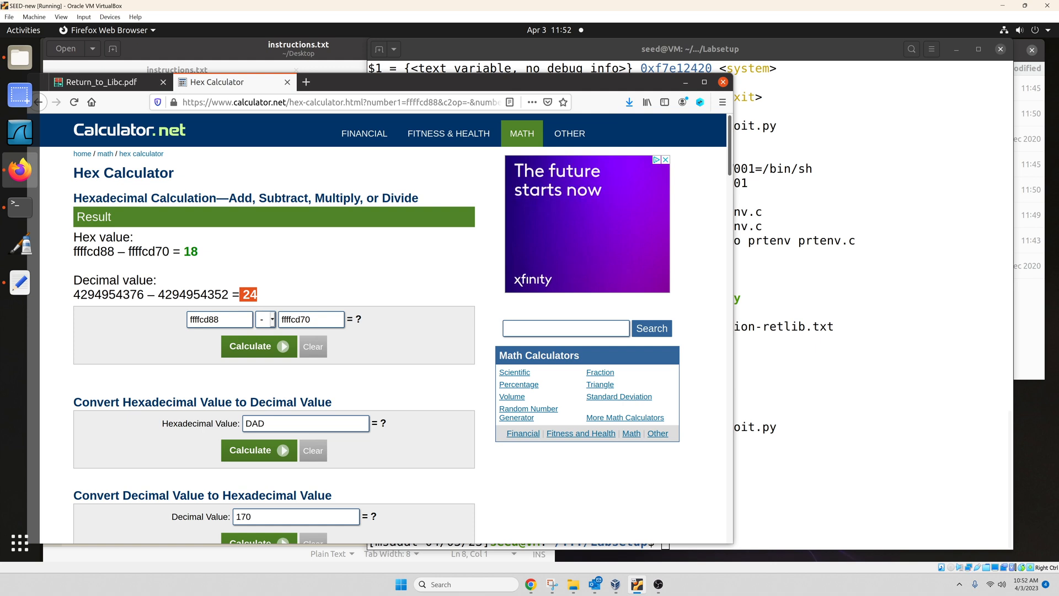
click(105, 81)
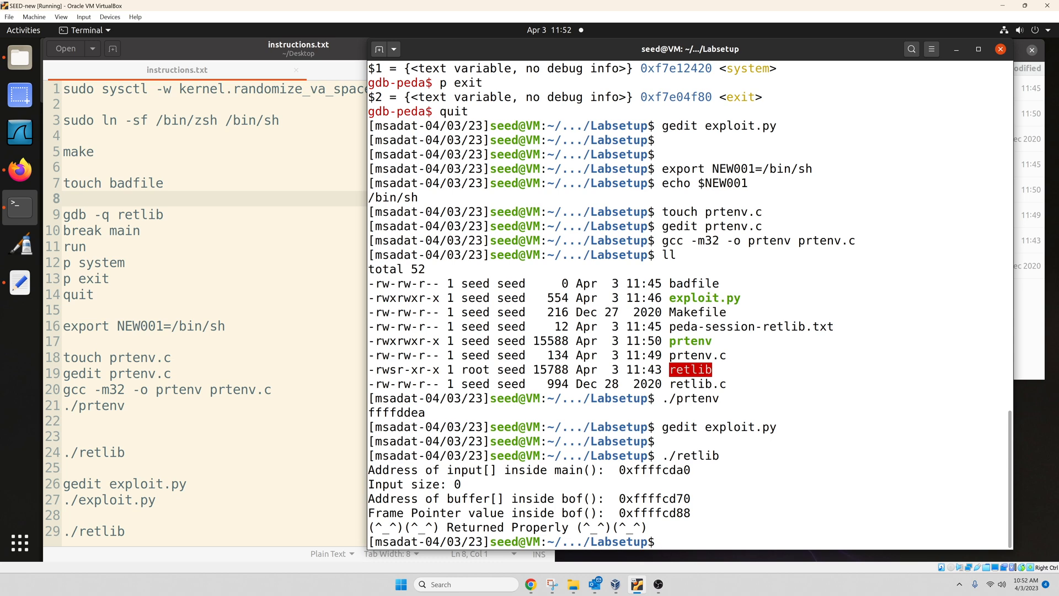
Reopen exploit.py in gedit with the gedit command
text(gedit)
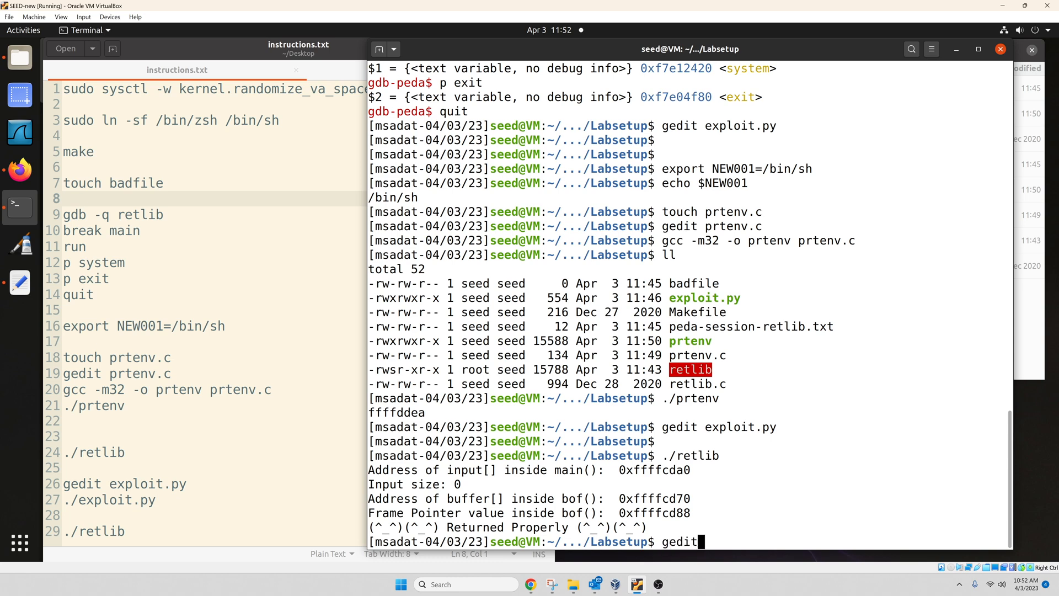
key(Return)
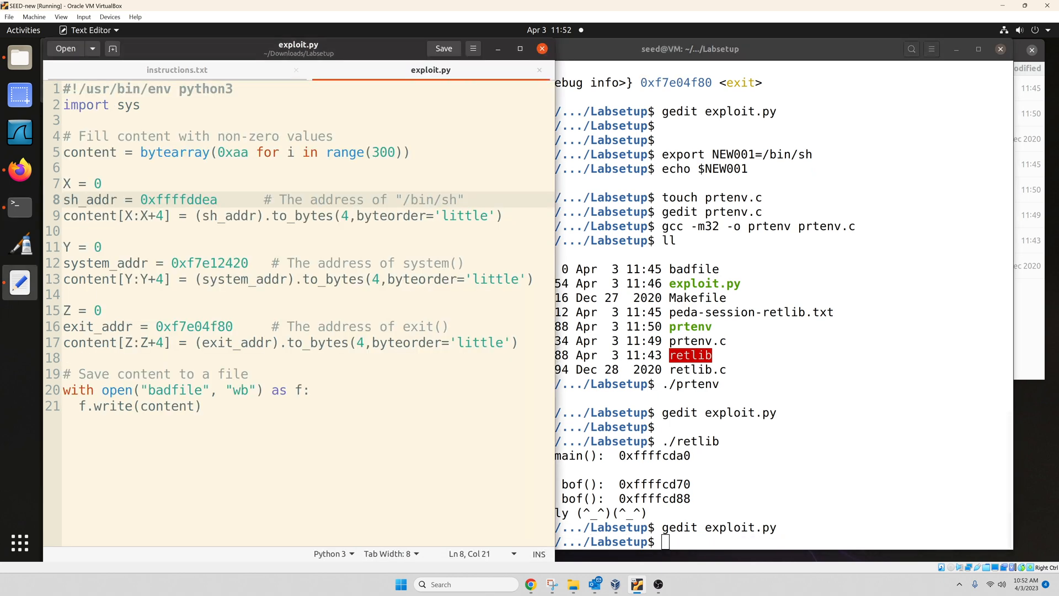
click(217, 200)
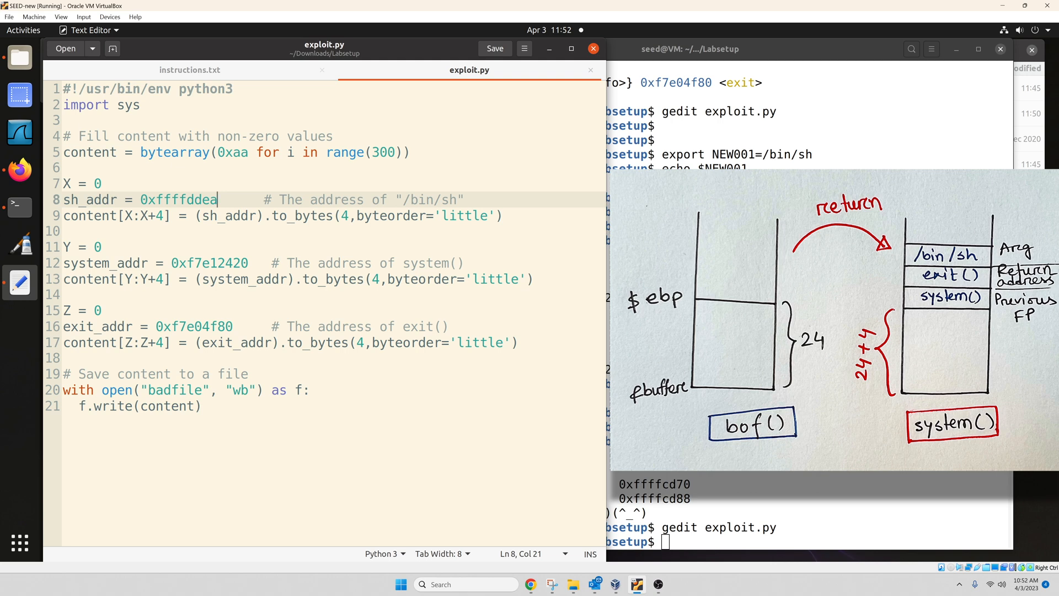
click(102, 246)
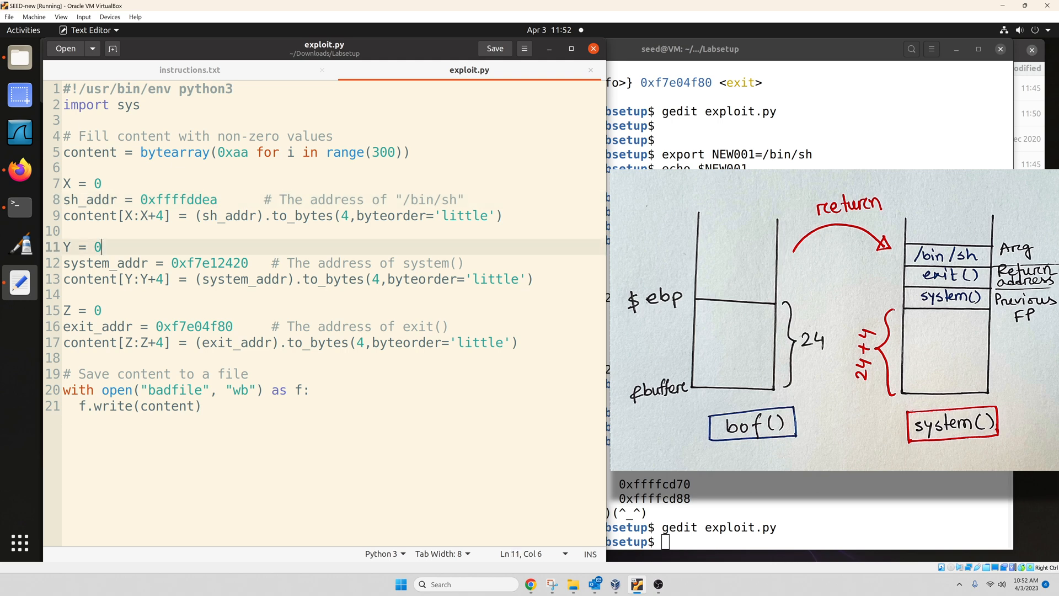
text(24)
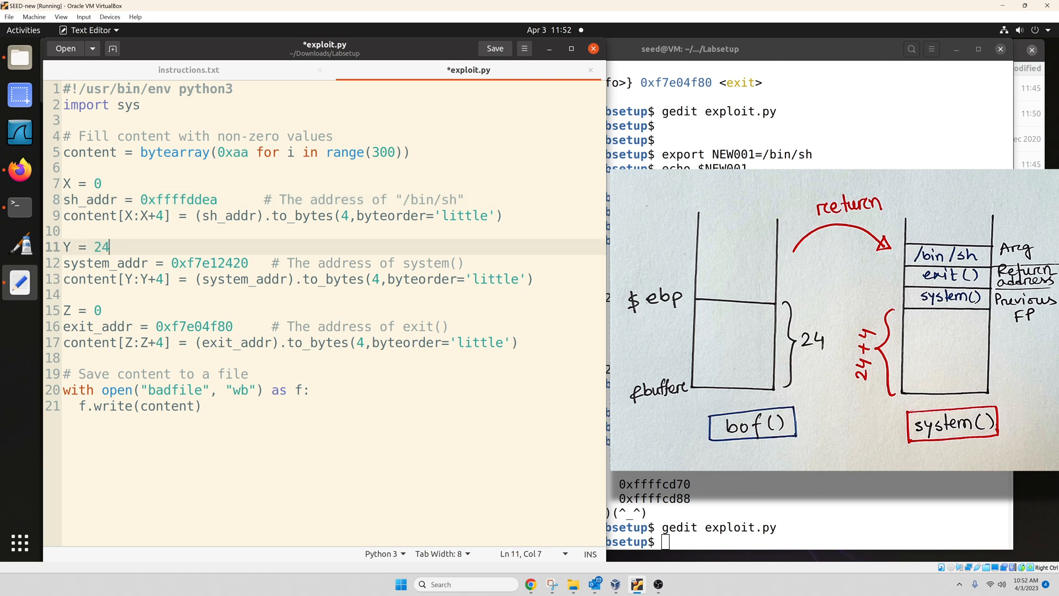
text(+)
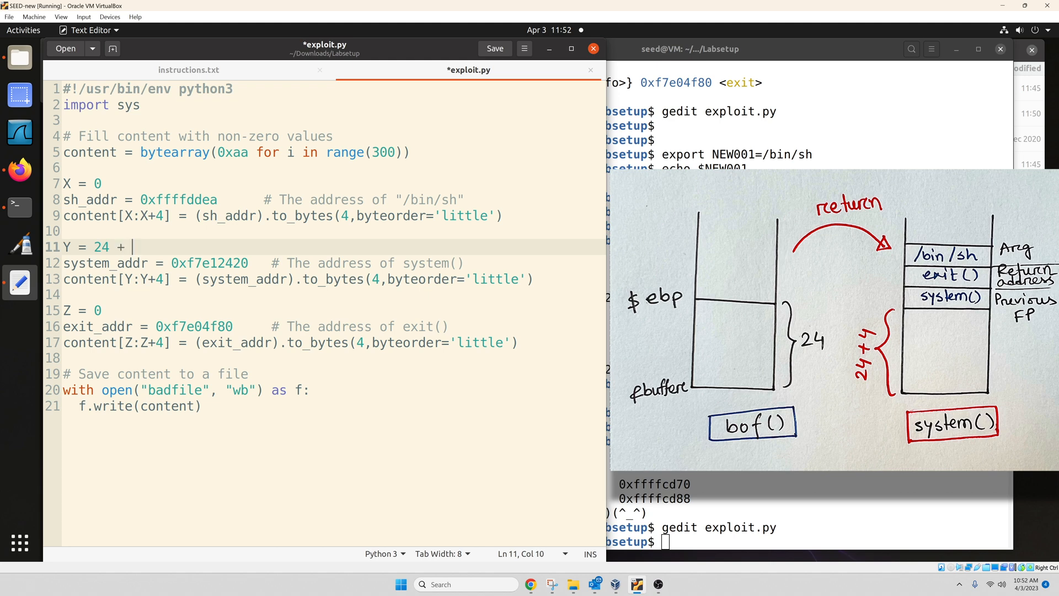
text(4)
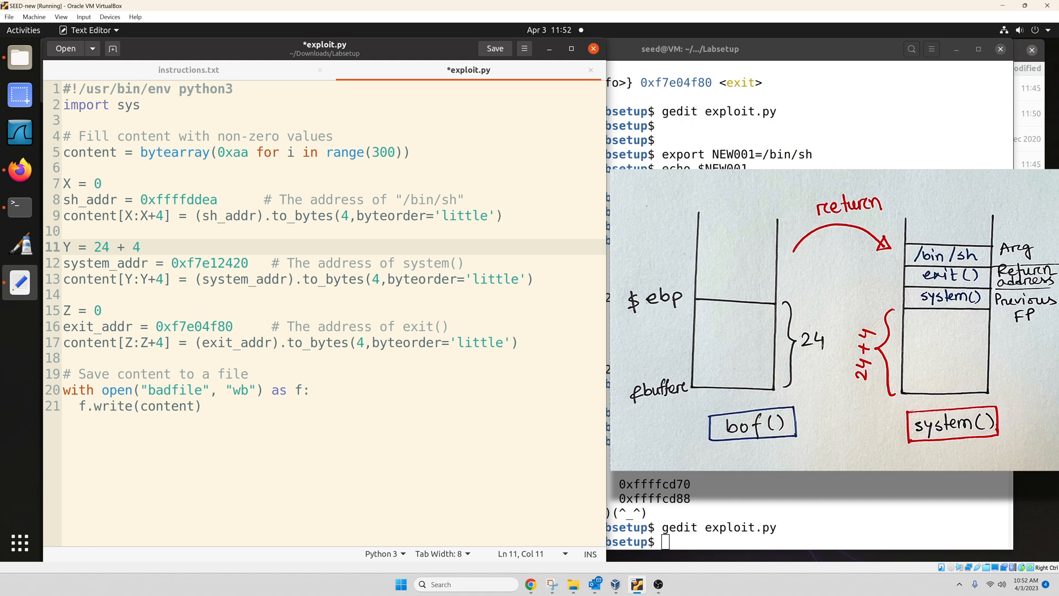
click(453, 262)
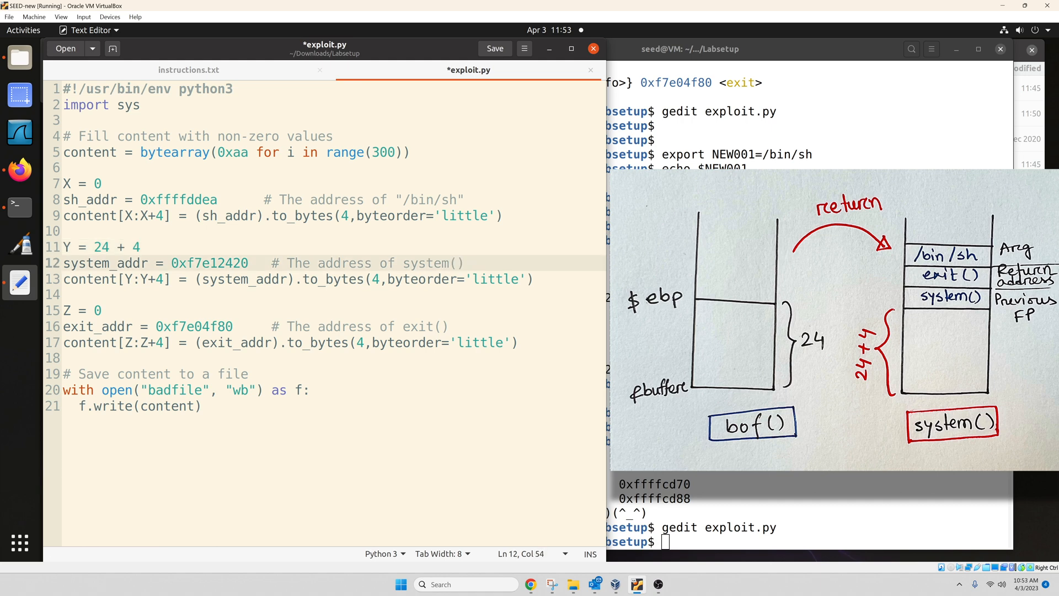
text(-- ebp)
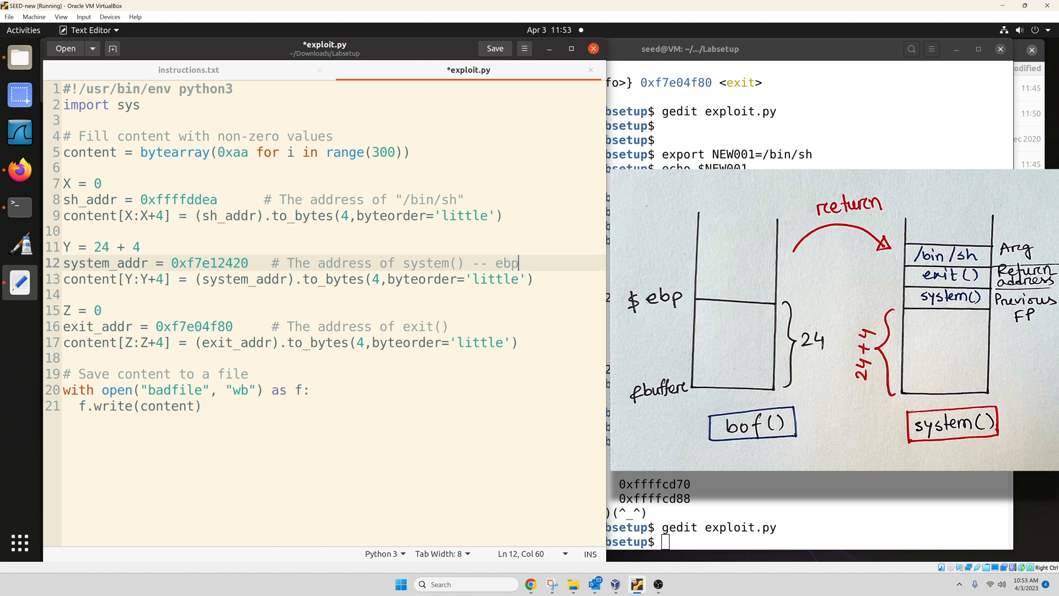
text(+4)
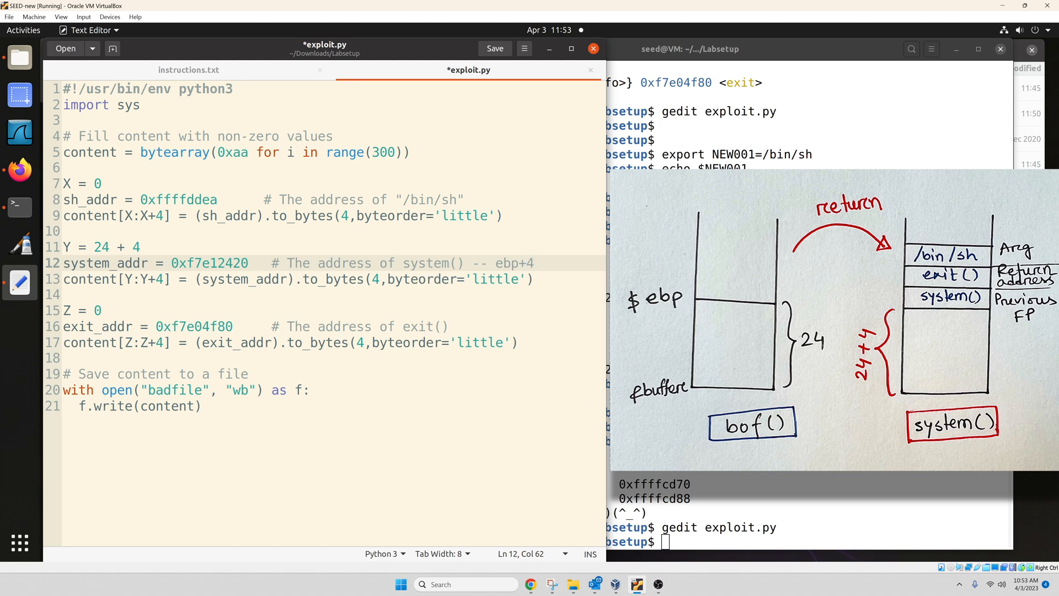
click(533, 262)
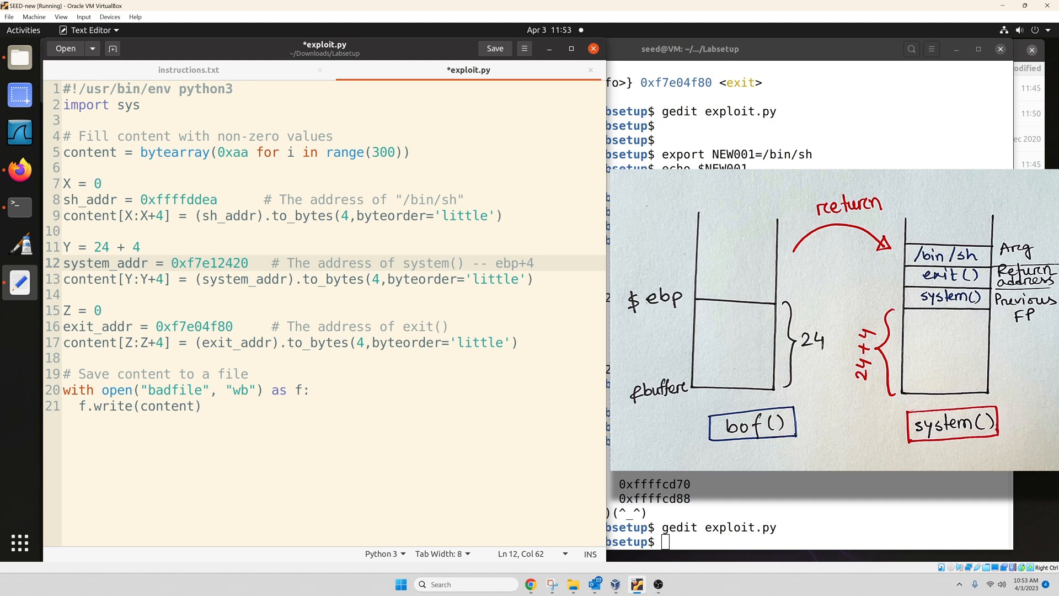
double_click(513, 263)
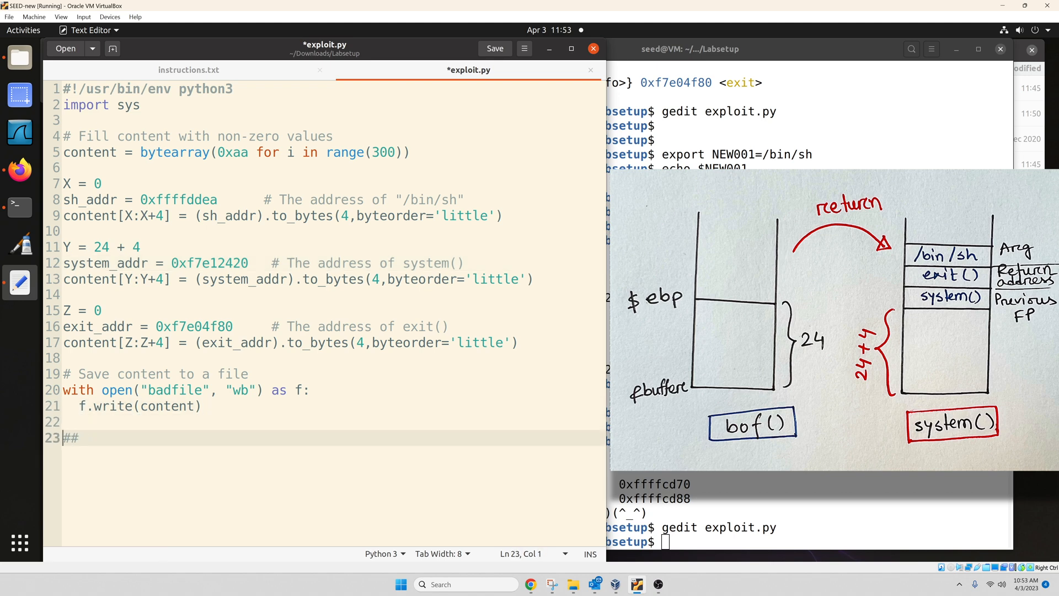
Append comment lines ## /bin/sh, ## exit() and ## system() below the code
text(#)
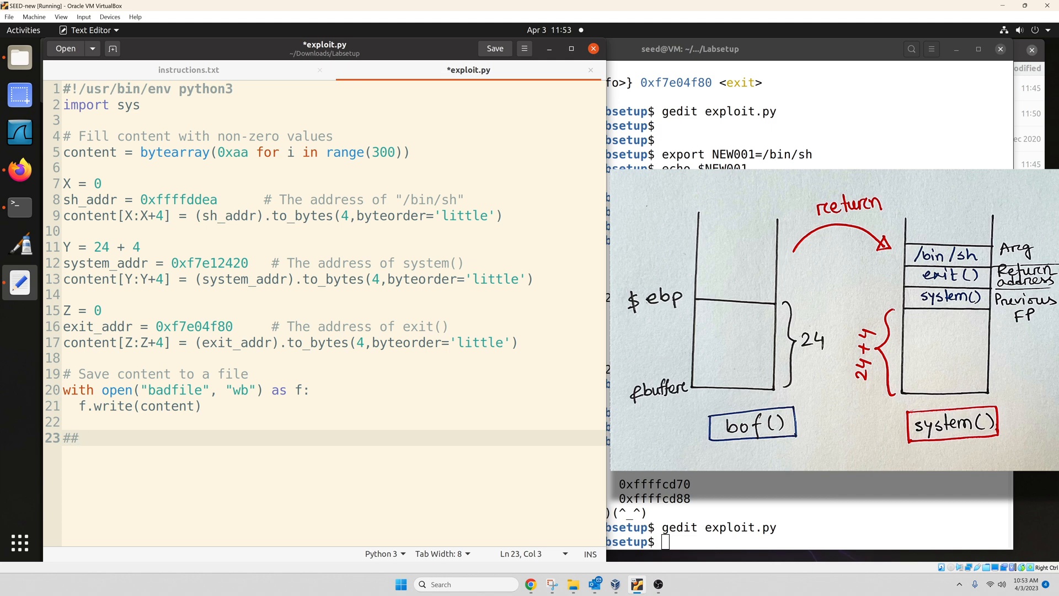
text(/bin/s)
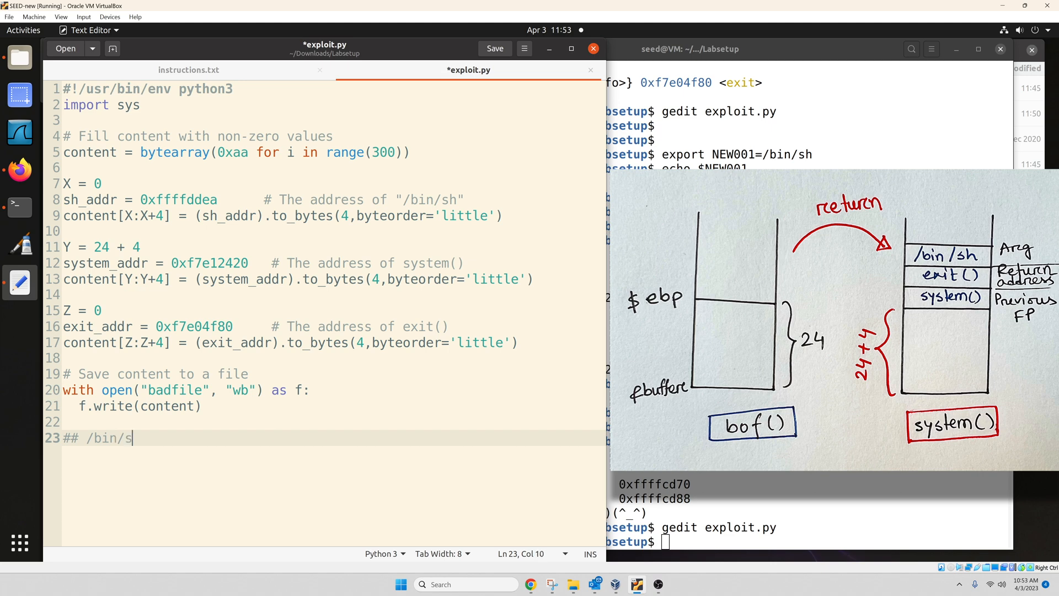
key(Return)
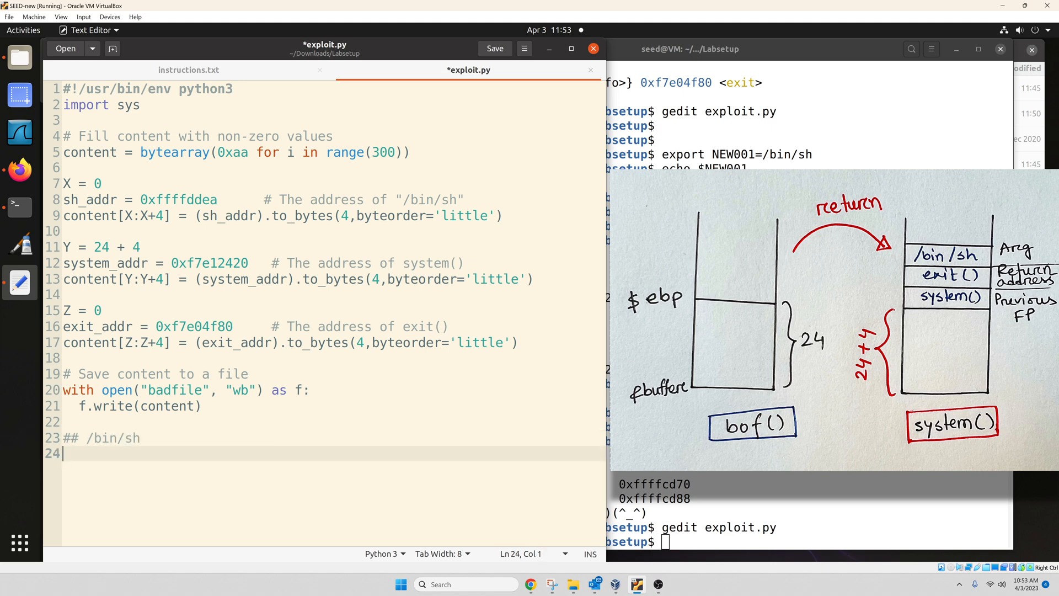
text(## ex)
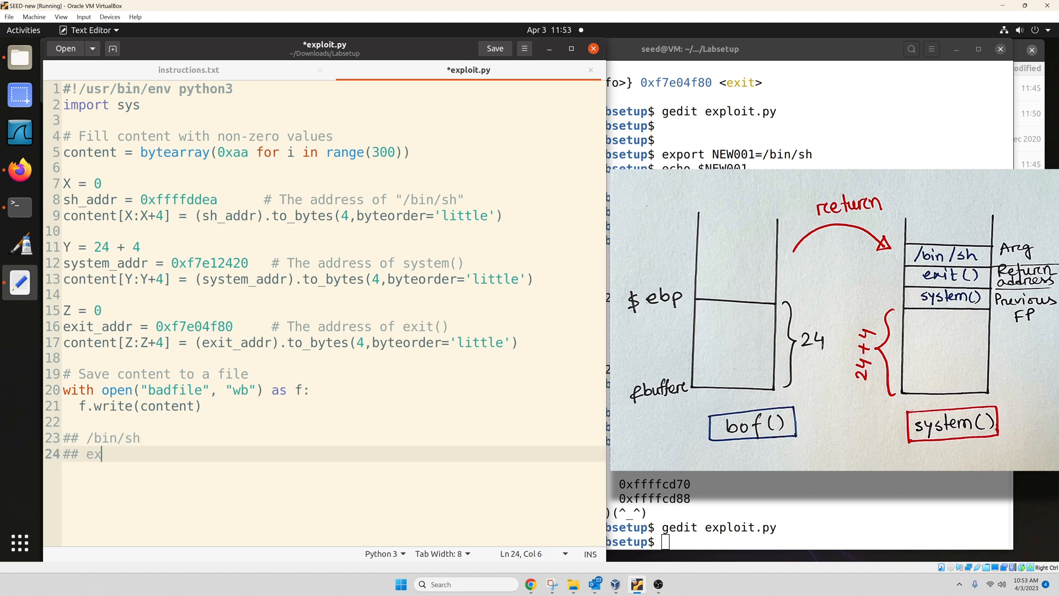
text(it()
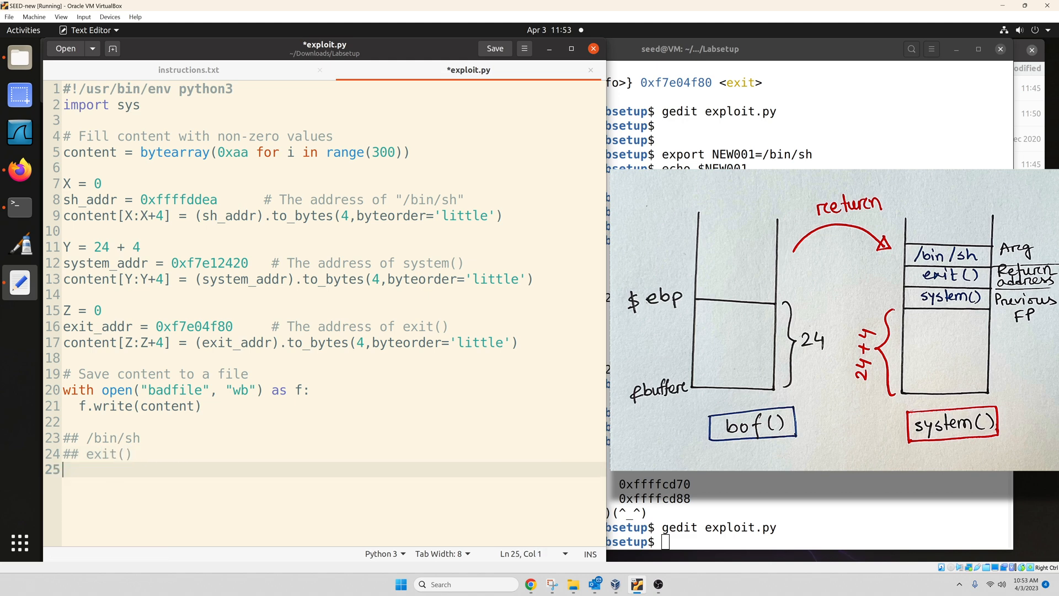
text(## s)
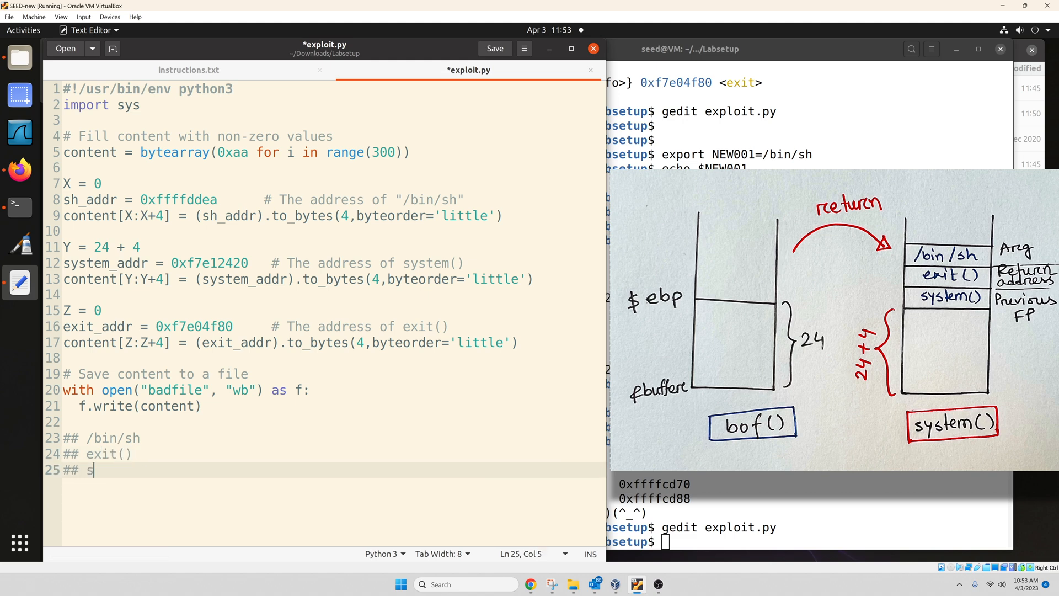
text(yste)
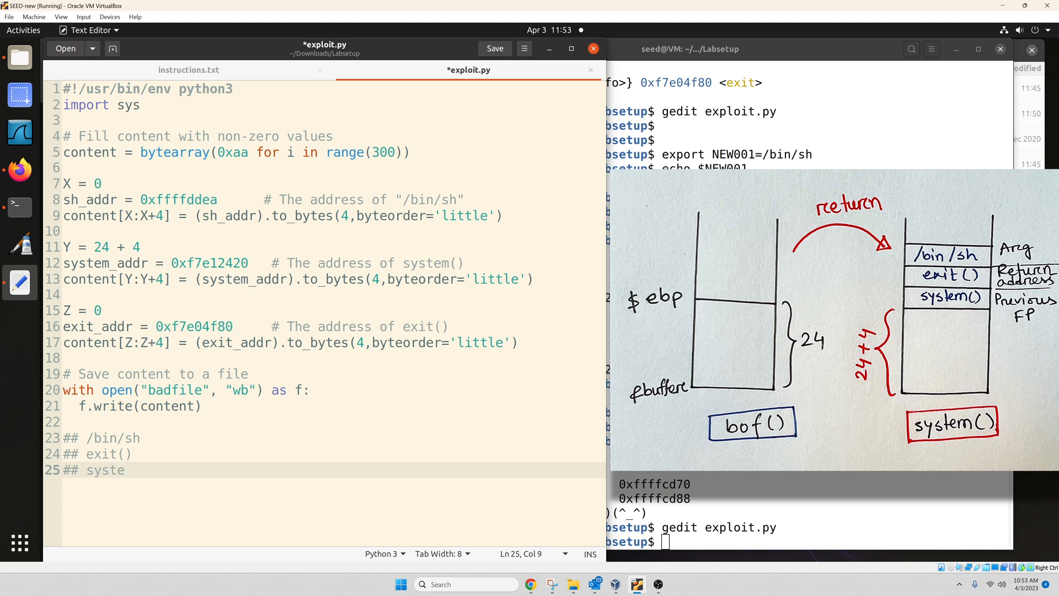
text(m())
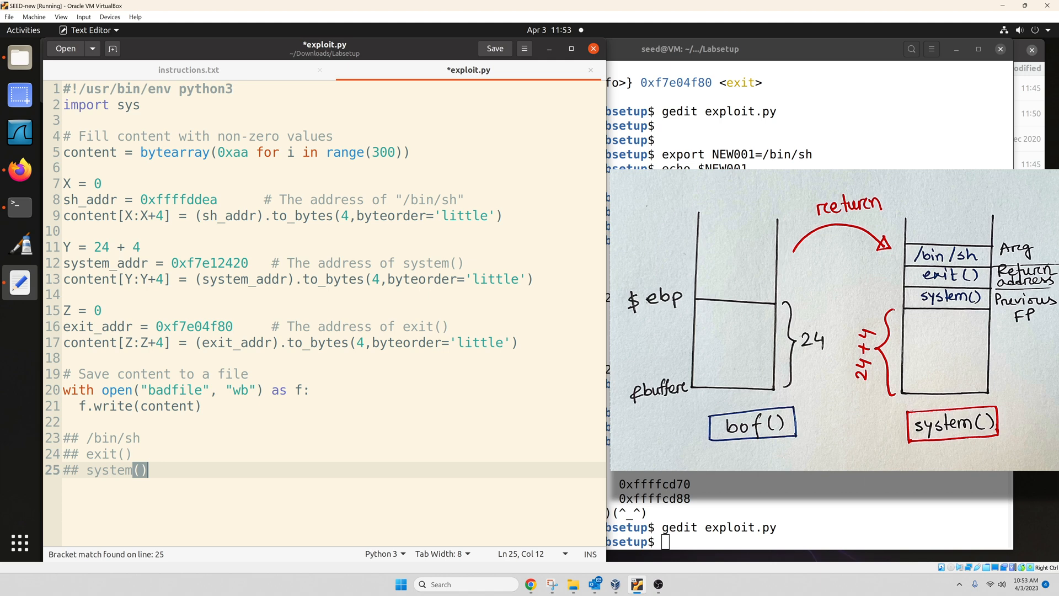
Select exit() and system() in the comments and move to the Y offset line
double_click(102, 453)
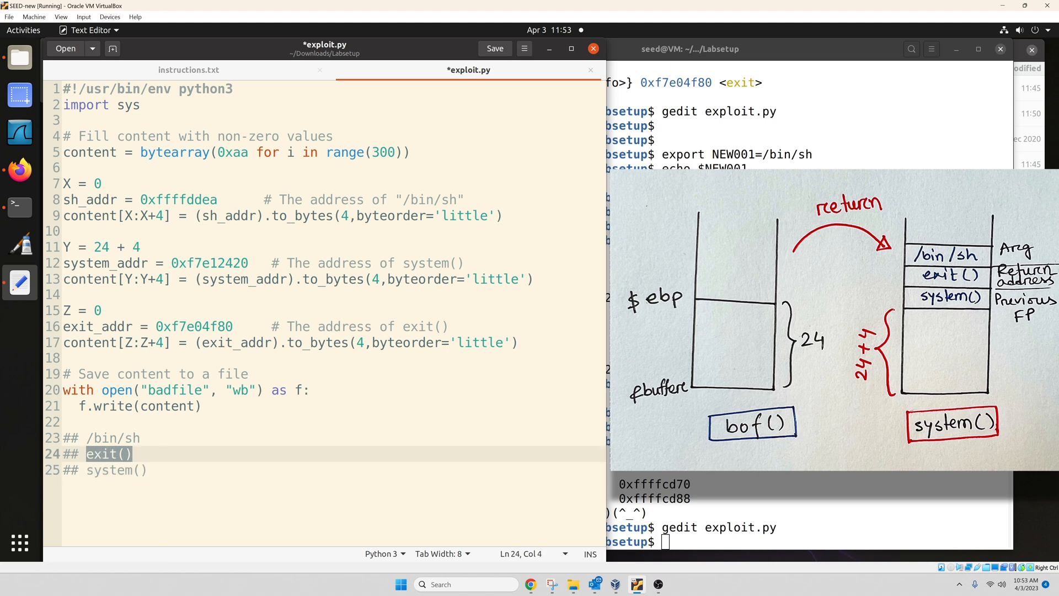
click(108, 470)
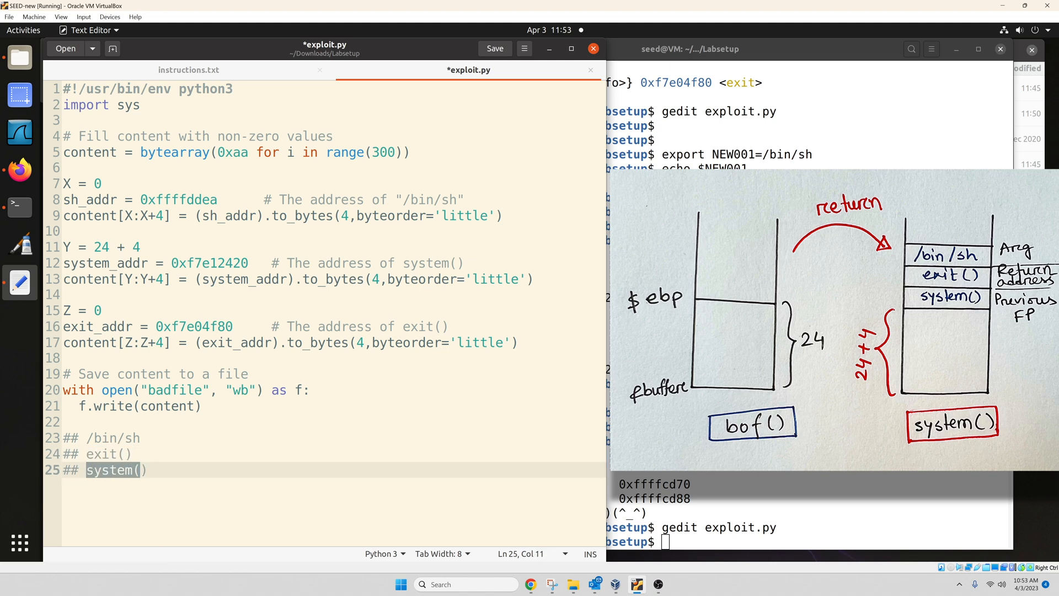
click(133, 438)
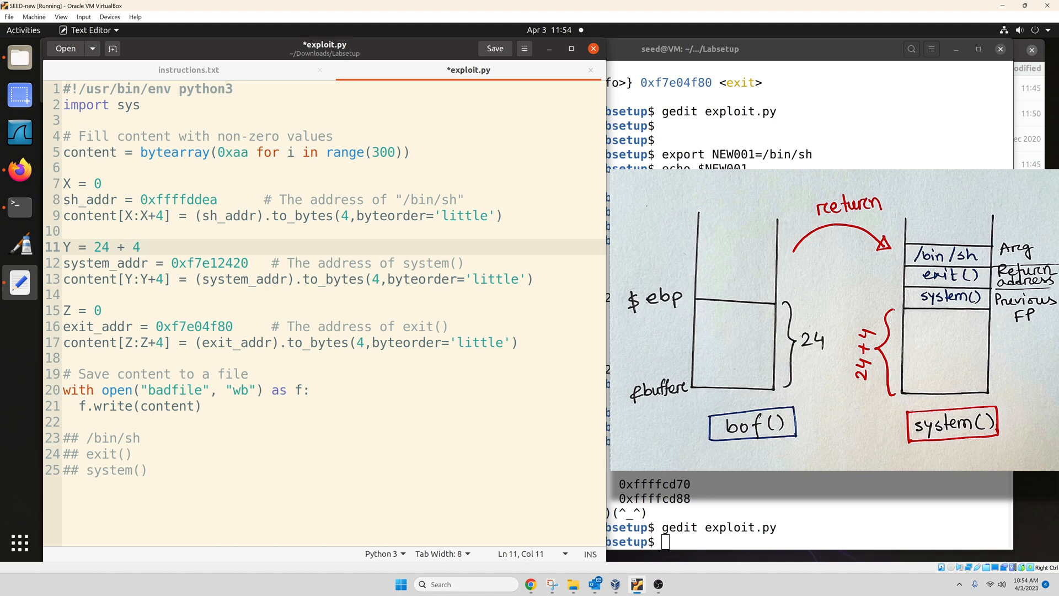
Set the Z offset for the exit() address to 24 + 8 in exploit.py
click(140, 246)
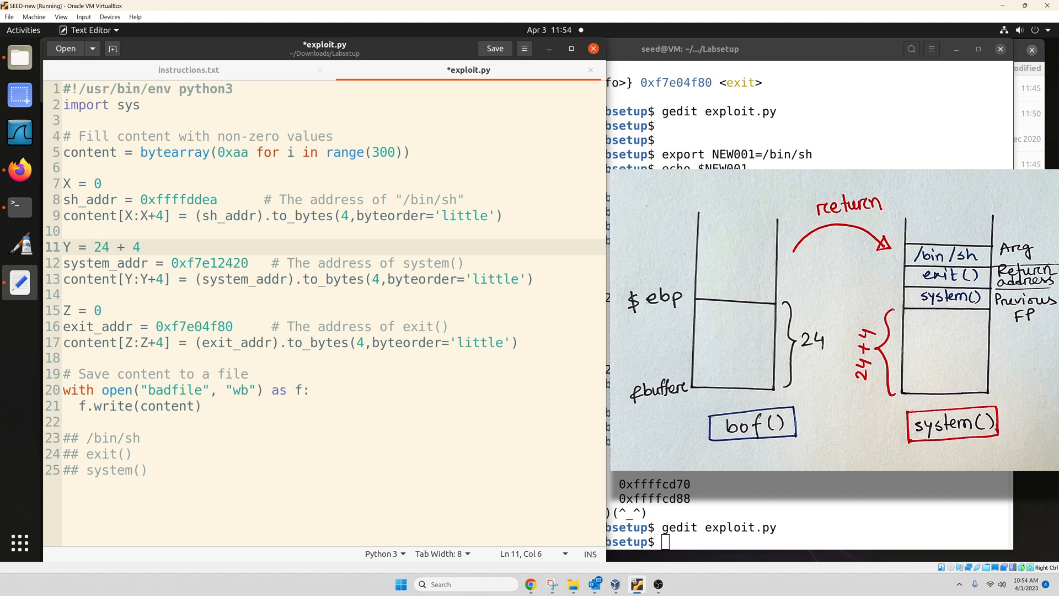
click(100, 246)
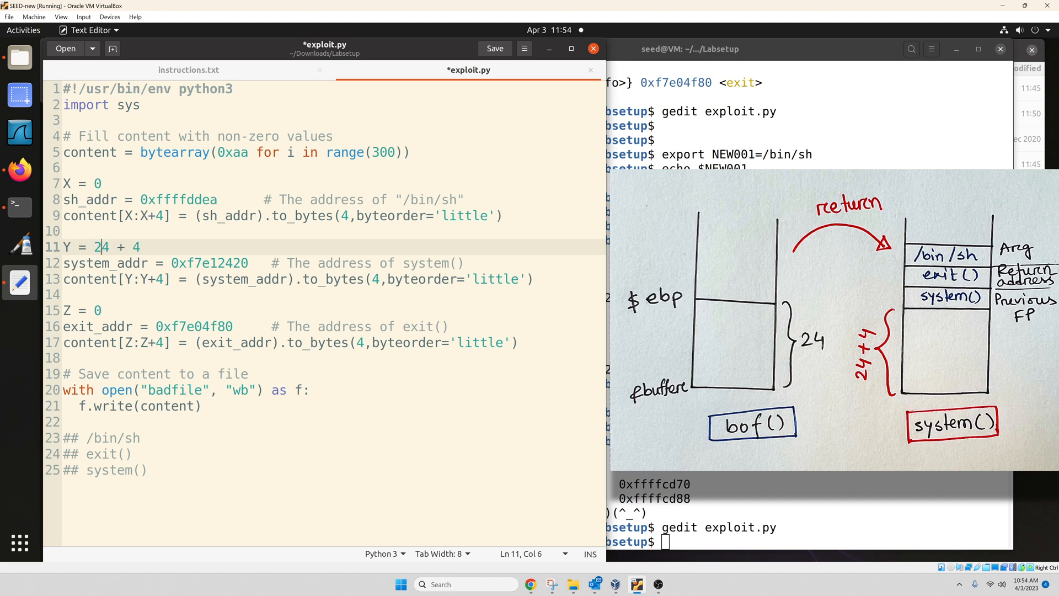
click(363, 327)
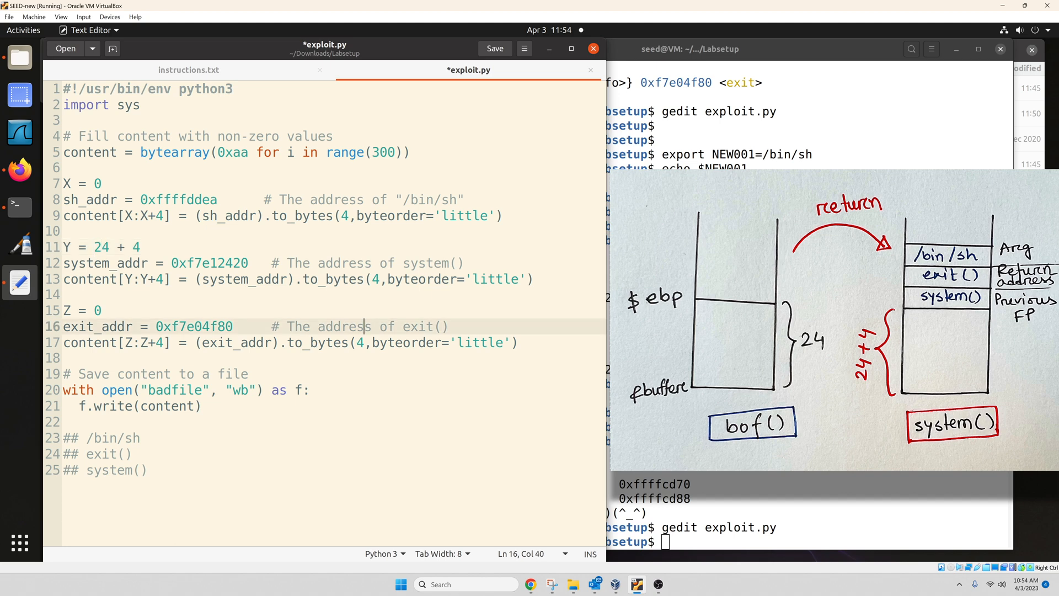
click(99, 310)
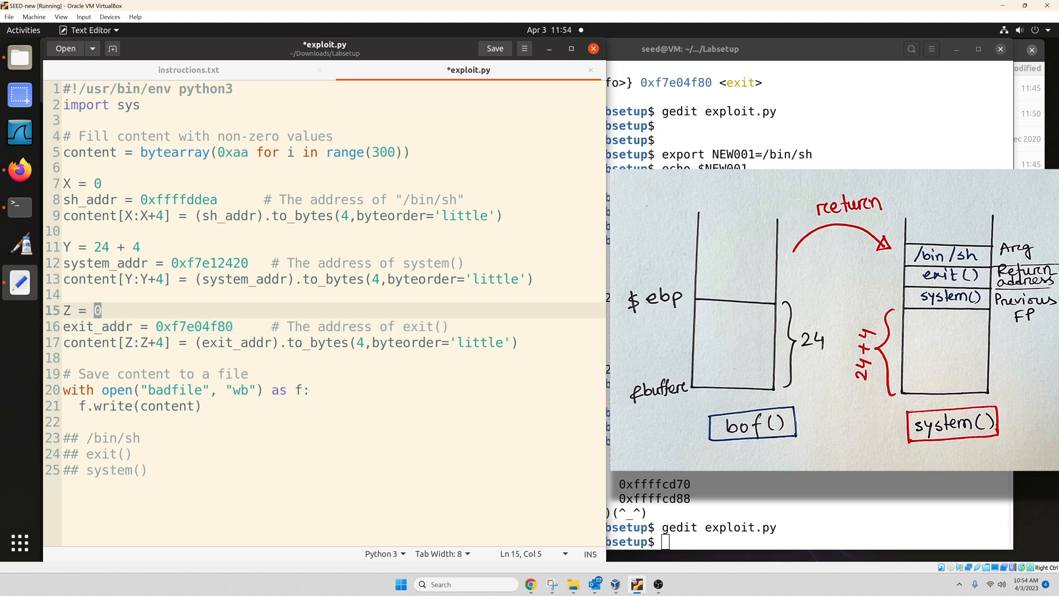
text(24 +)
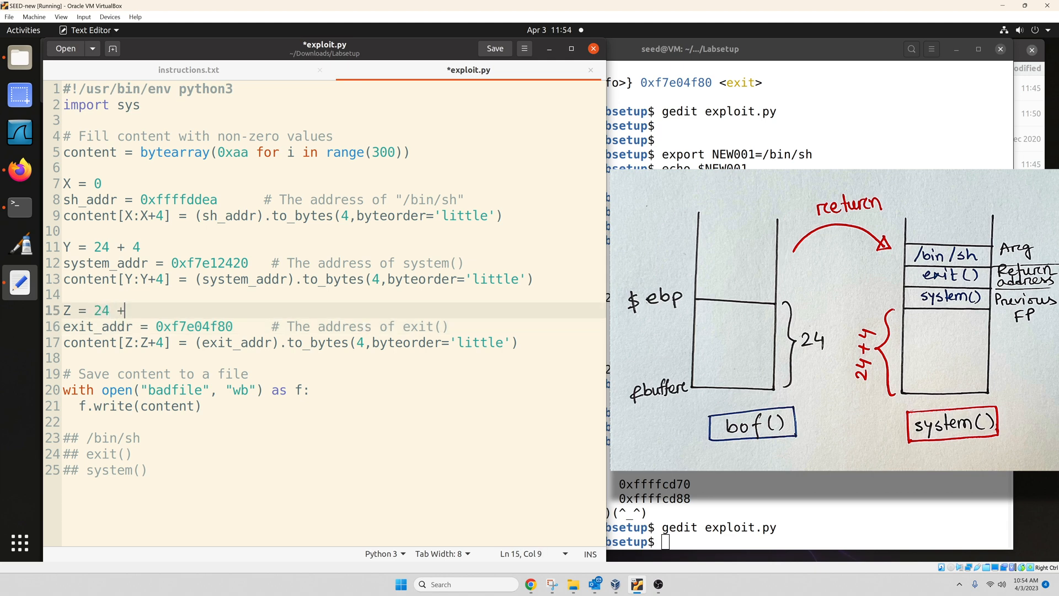
text(8)
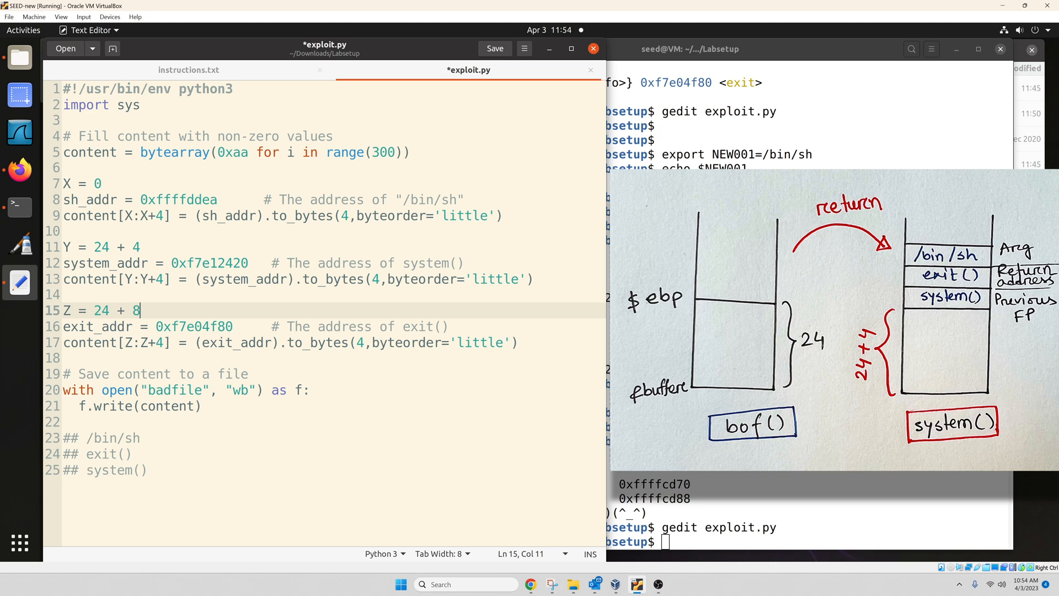
Set the X offset to 24 + 12, then return to the terminal
click(97, 183)
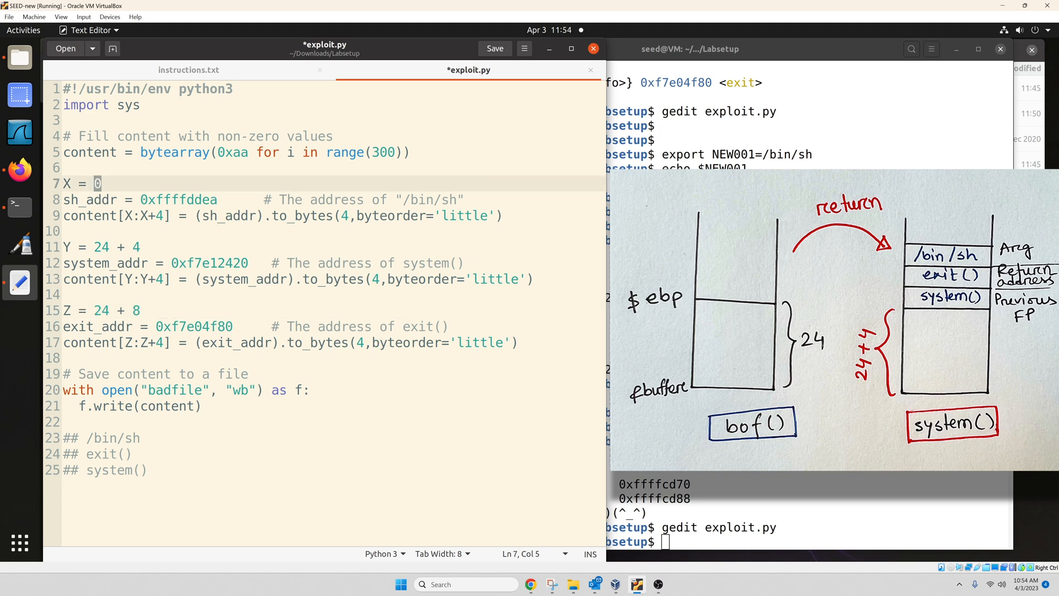
text(24)
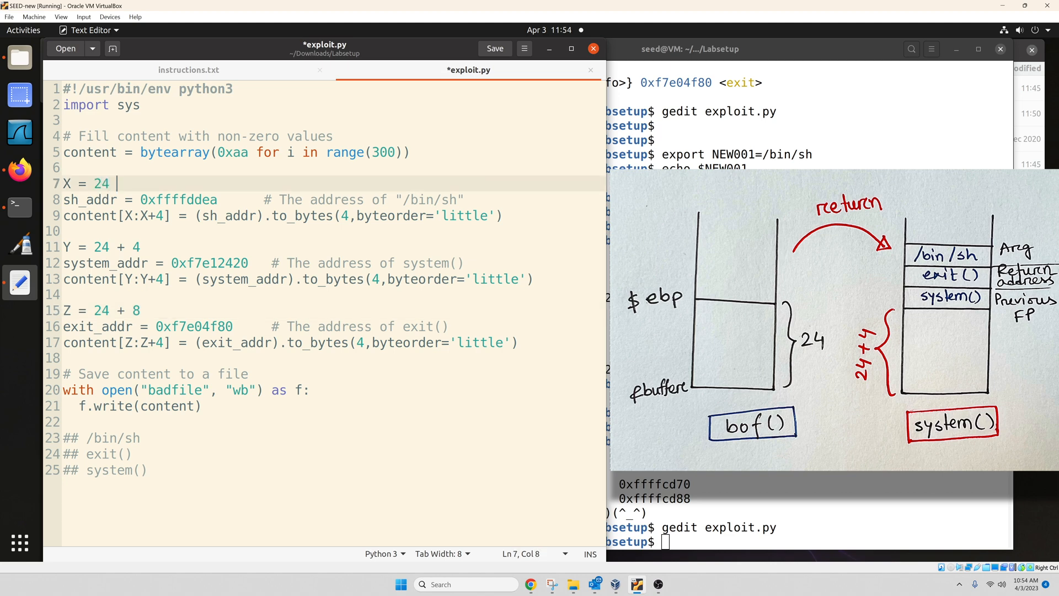
text(+ 12)
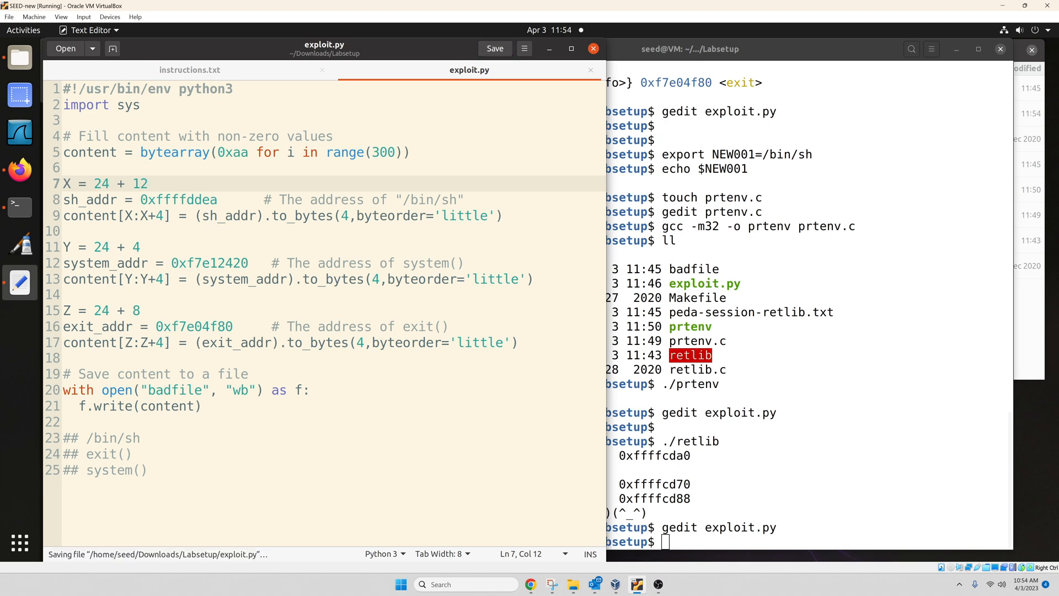
click(189, 70)
text(ll)
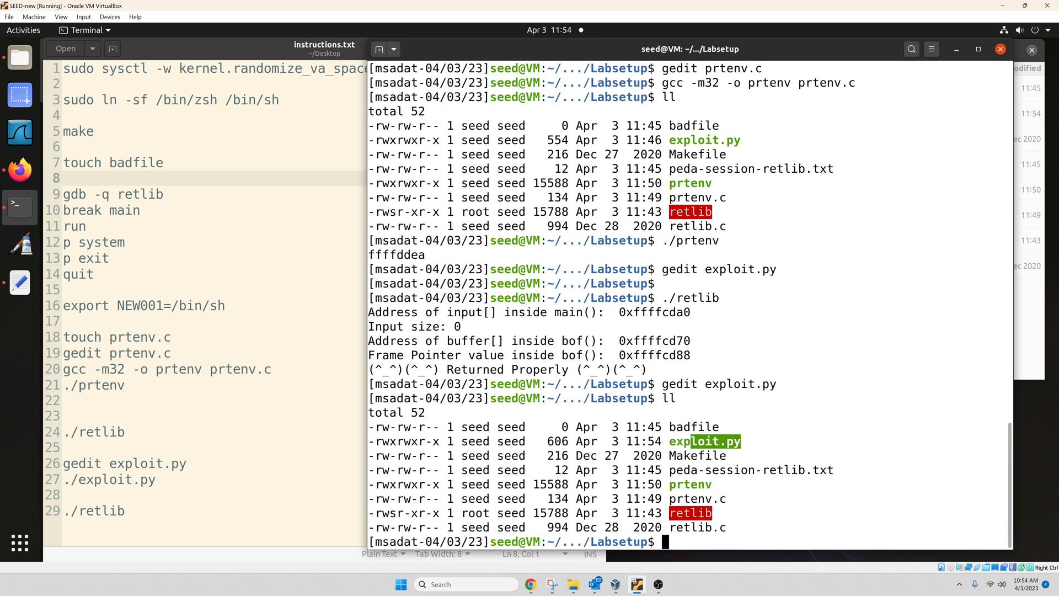
Run ./exploit.py so badfile is generated at 300 bytes
text(./exploit.py)
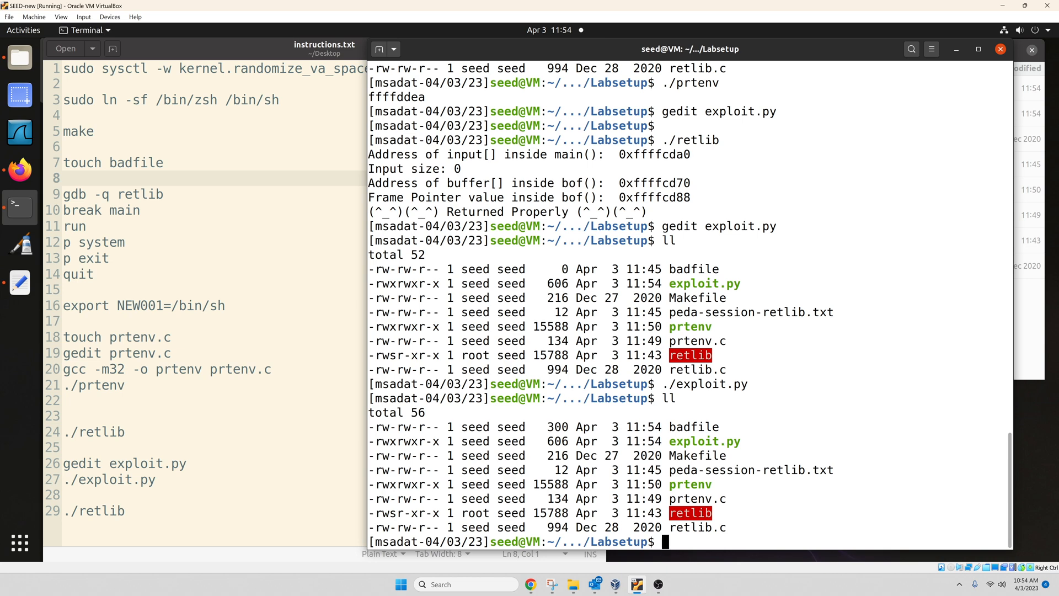
Run ./retlib and confirm the root shell with id and whoami
text(./retlib)
text(id)
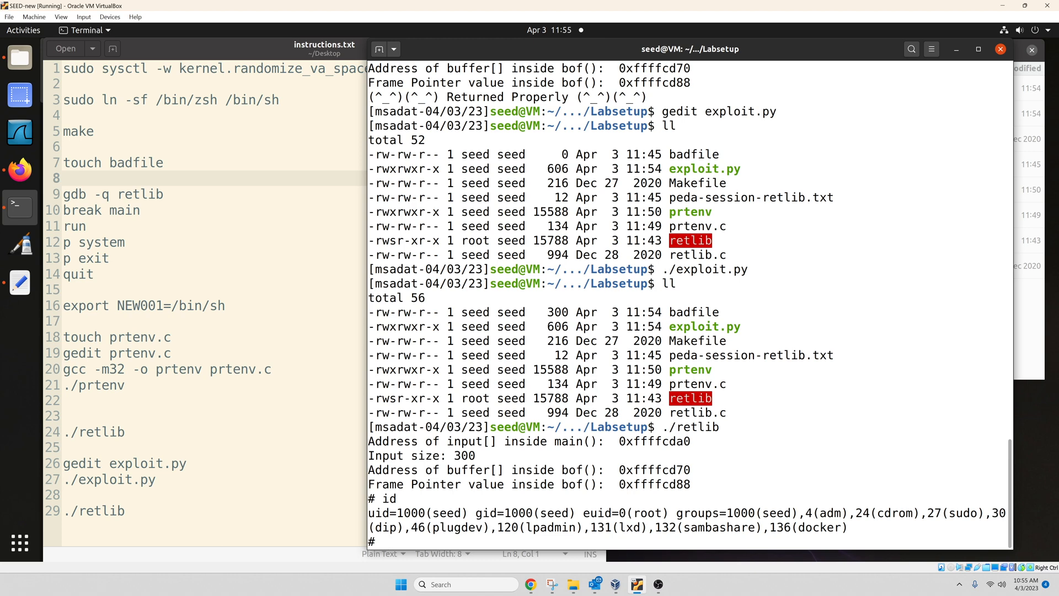
text(whoam)
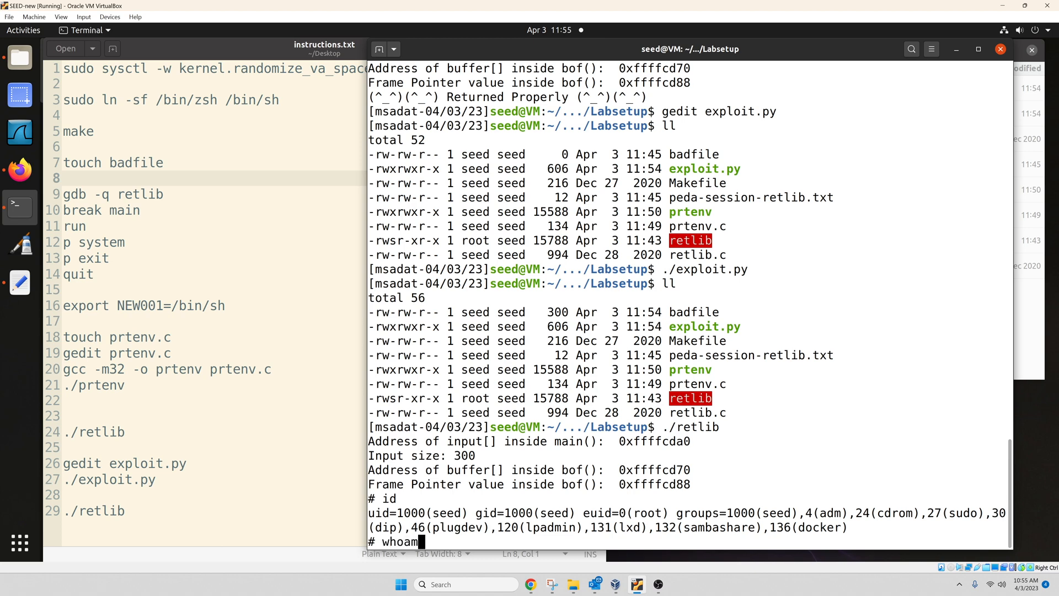
key(Return)
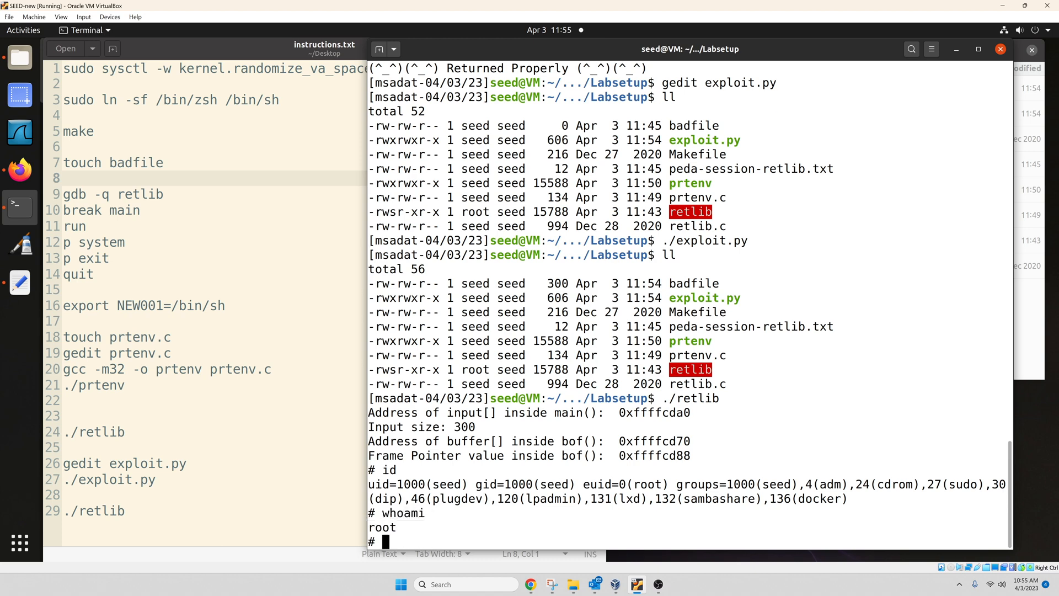